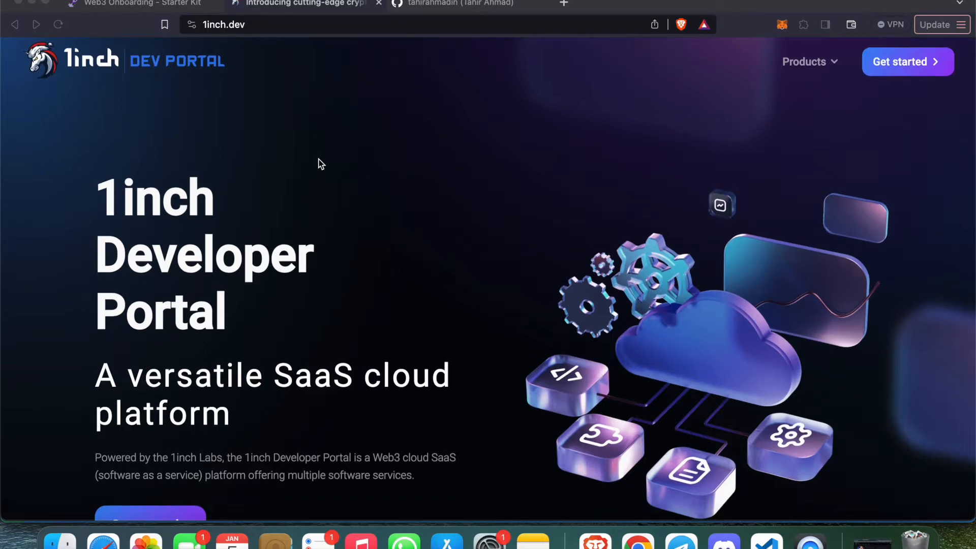
# Step: Scroll through the 1inch Developer Portal landing page to review its API offerings
pyautogui.scroll(-3)
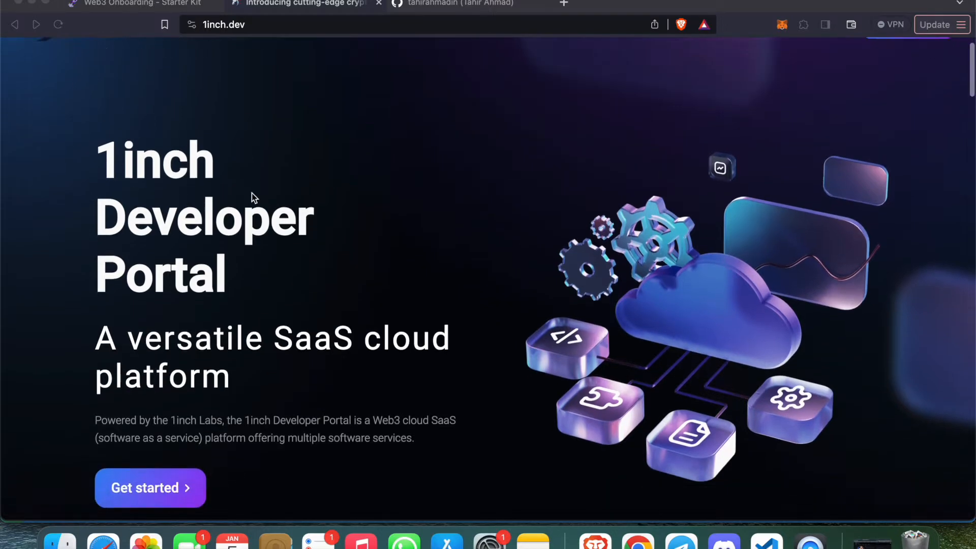
pyautogui.scroll(-3)
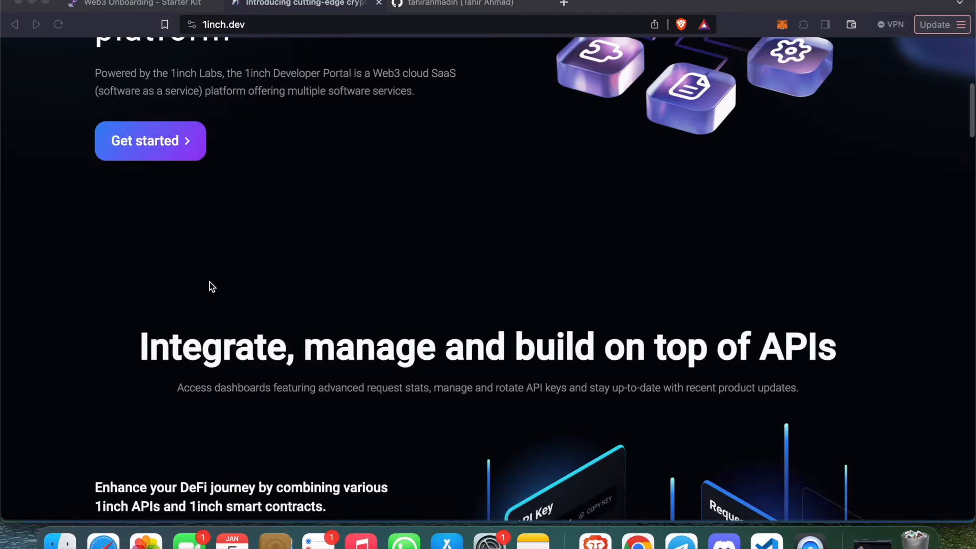
pyautogui.scroll(-3)
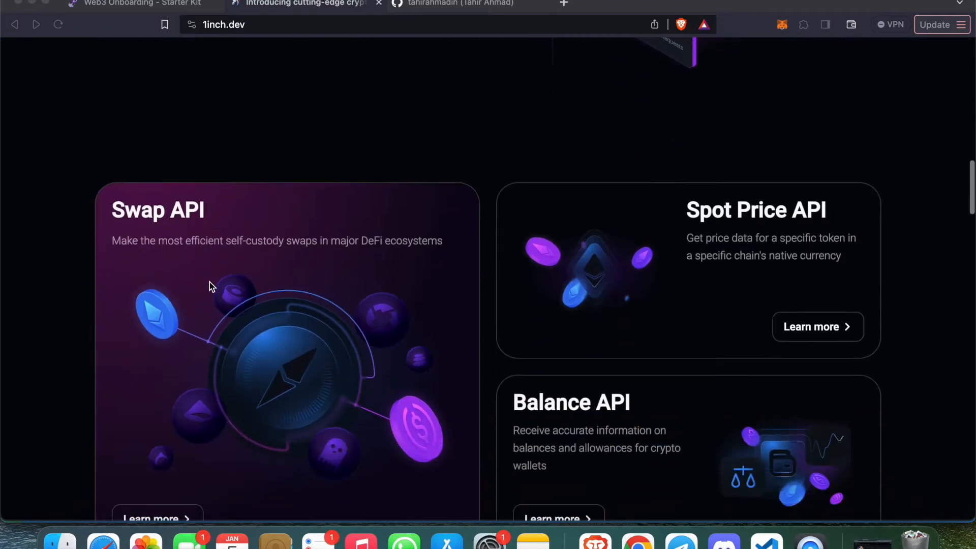
pyautogui.scroll(-3)
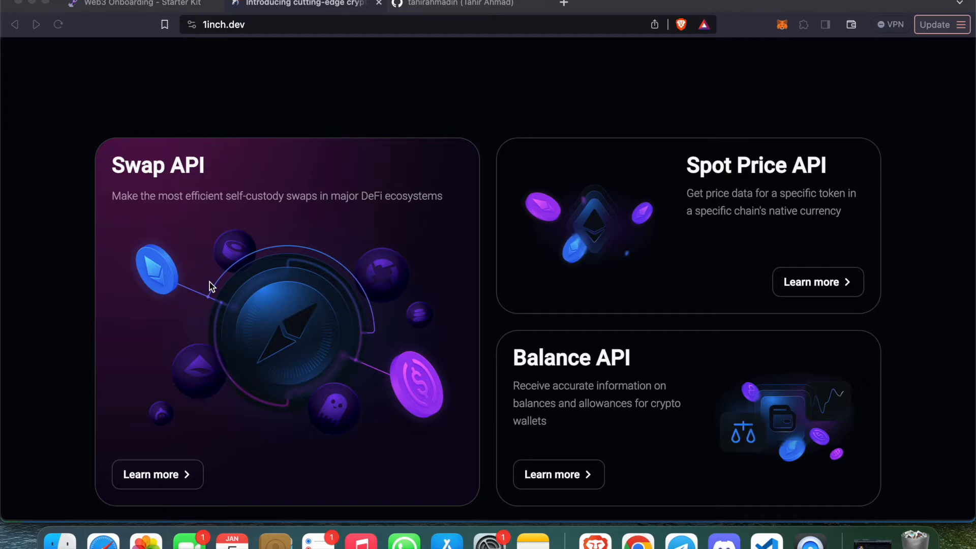
pyautogui.moveTo(197, 218)
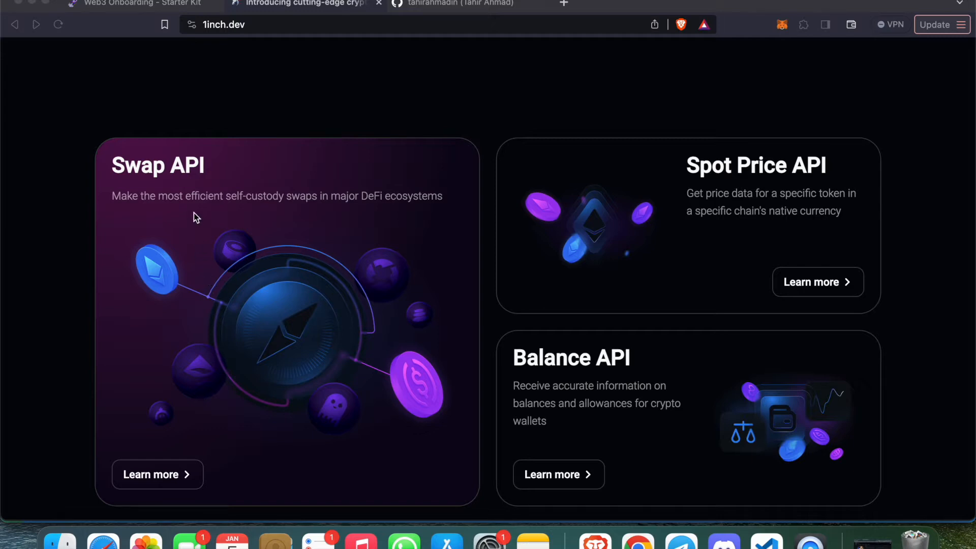
pyautogui.moveTo(724, 215)
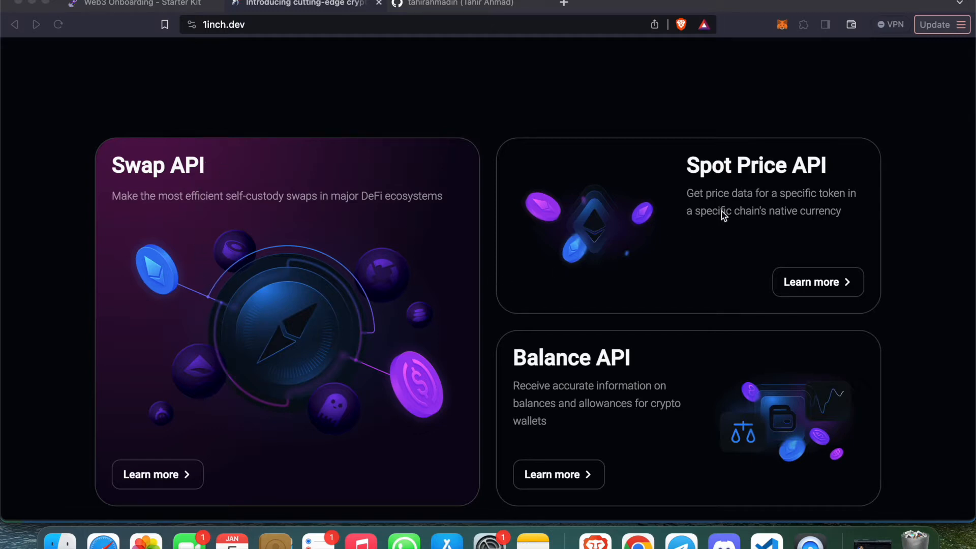
pyautogui.moveTo(837, 174)
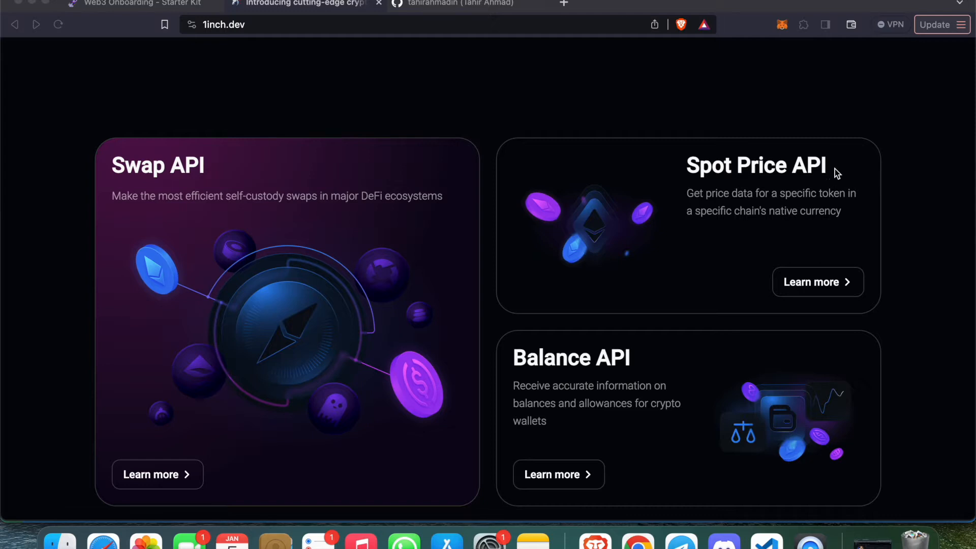
pyautogui.scroll(-3)
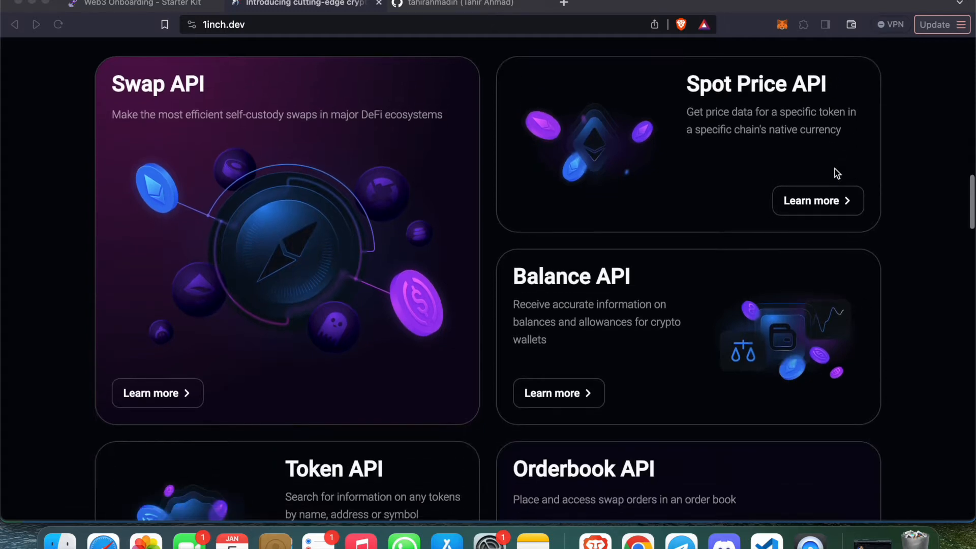
pyautogui.scroll(-3)
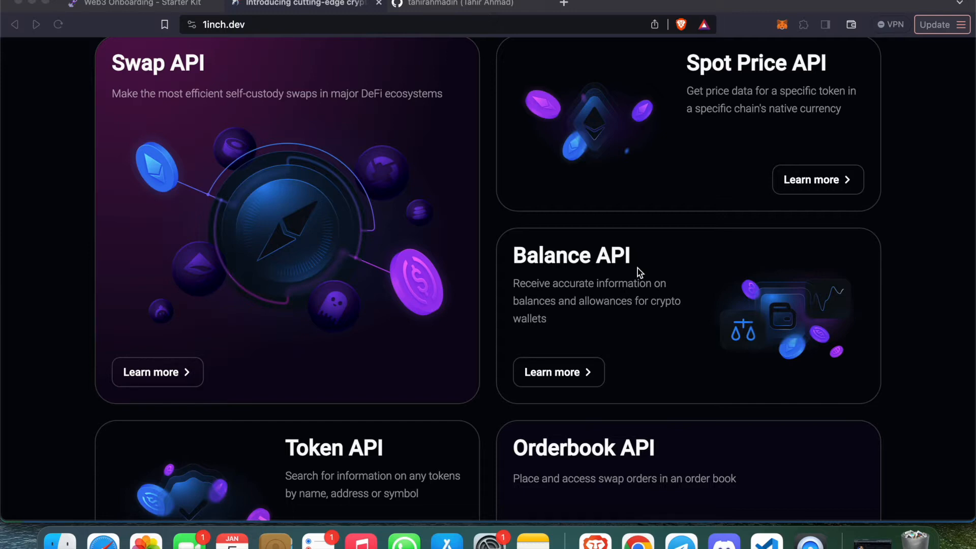
pyautogui.scroll(-3)
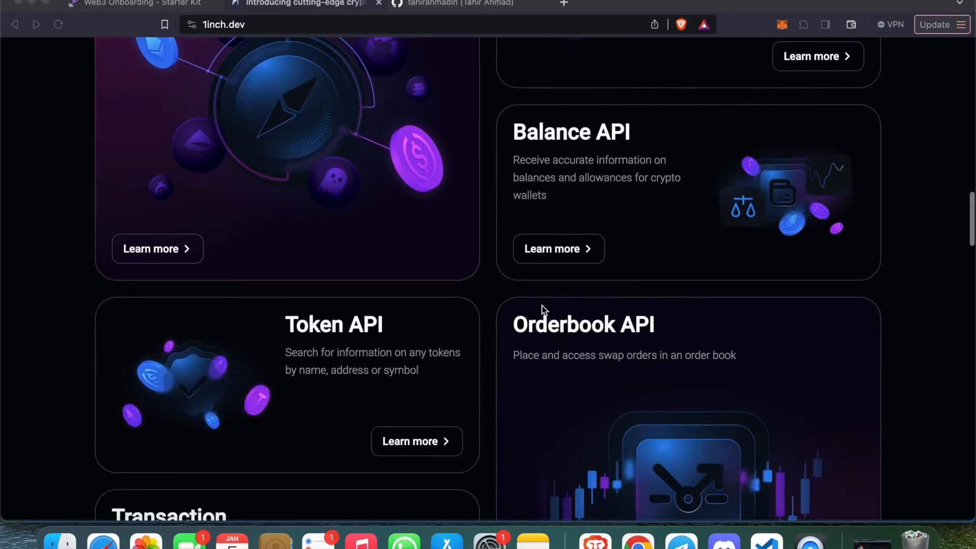
pyautogui.scroll(-3)
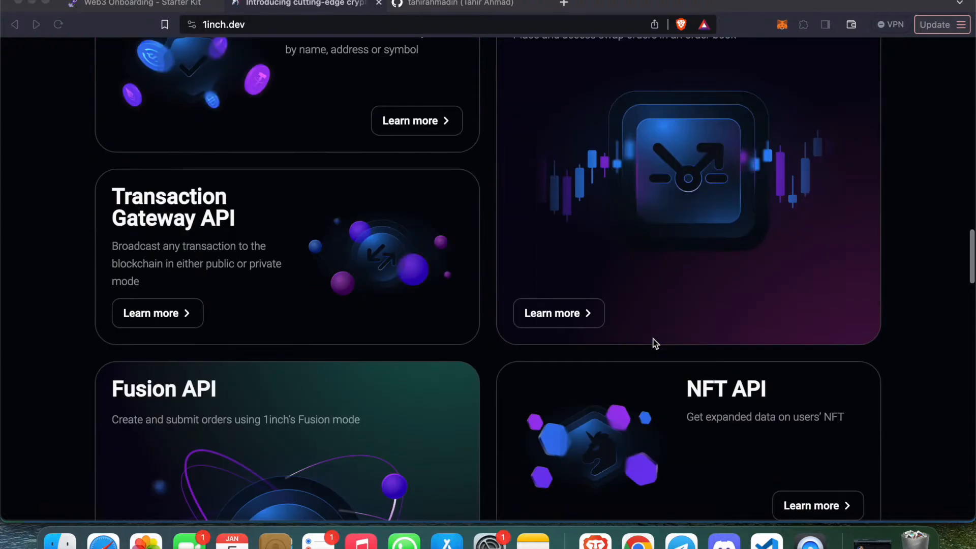
pyautogui.scroll(3)
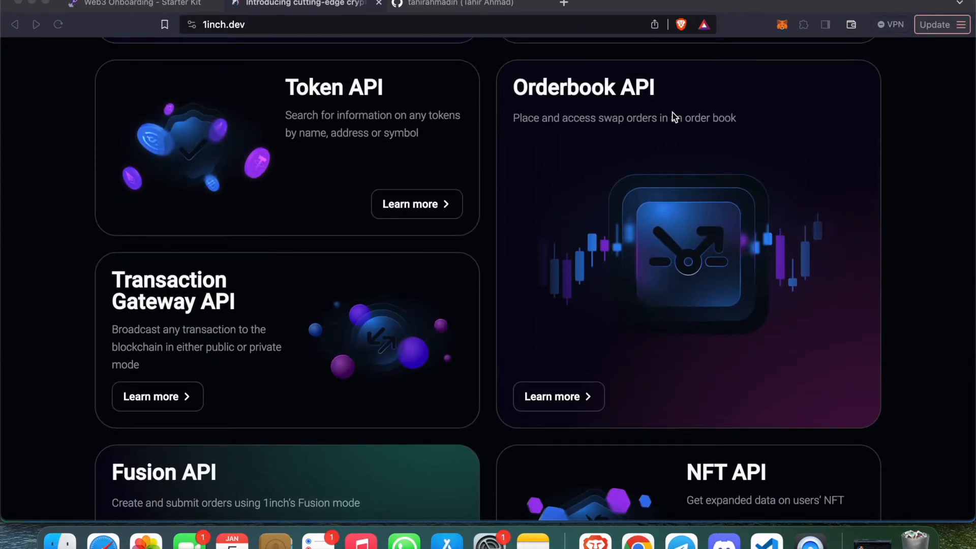
pyautogui.moveTo(212, 284)
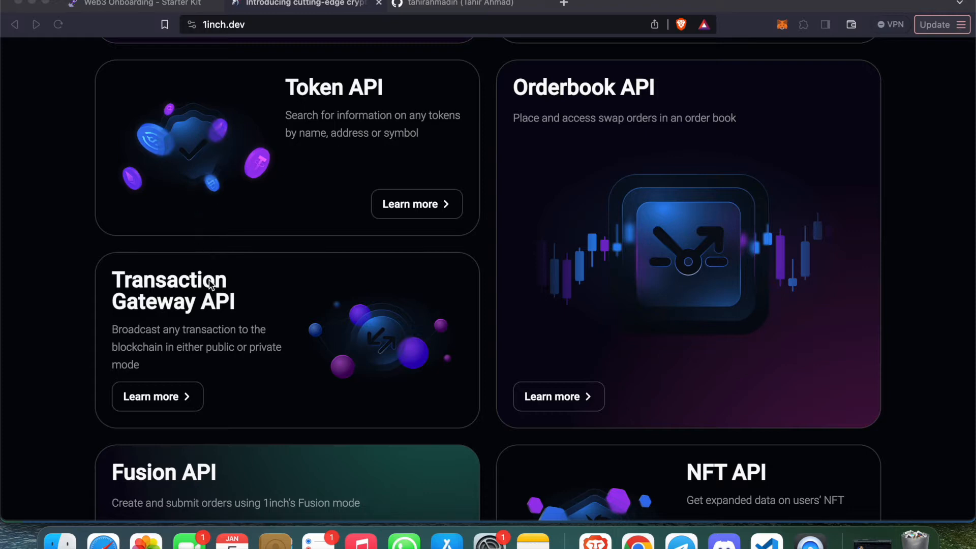
pyautogui.scroll(-3)
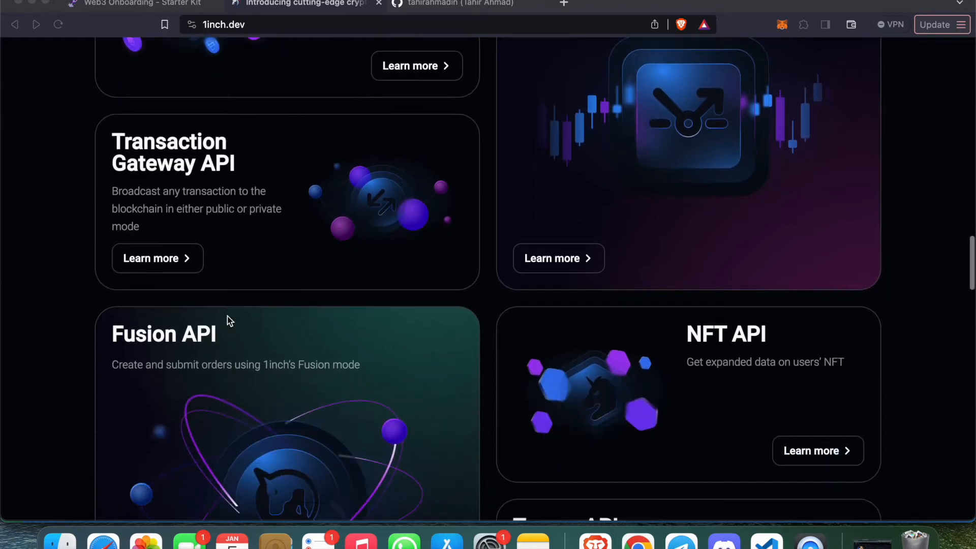
pyautogui.moveTo(220, 348)
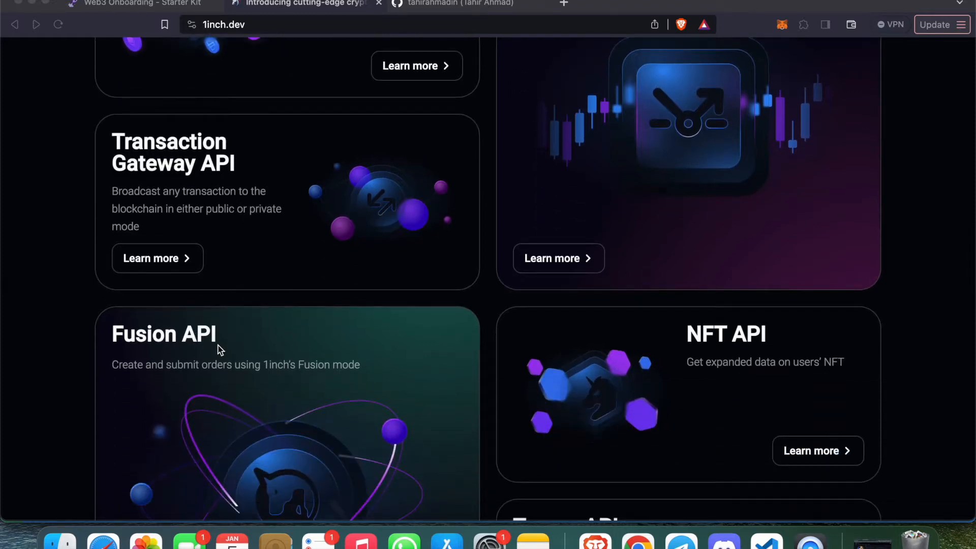
pyautogui.scroll(-3)
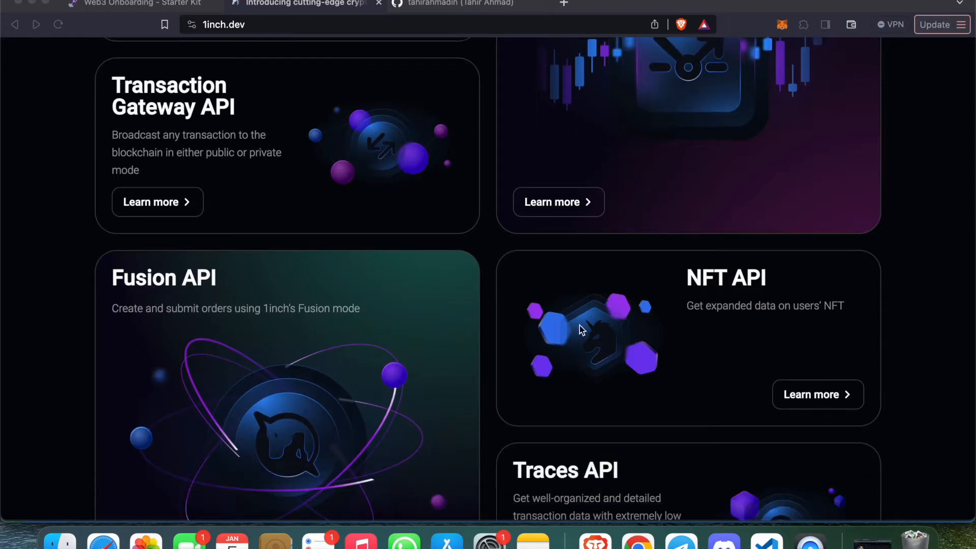
pyautogui.scroll(-3)
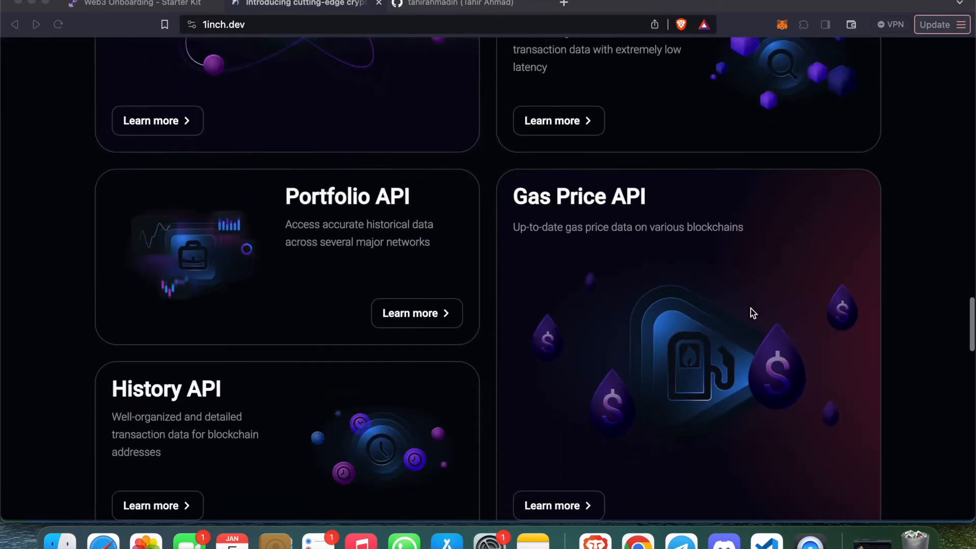
pyautogui.moveTo(343, 211)
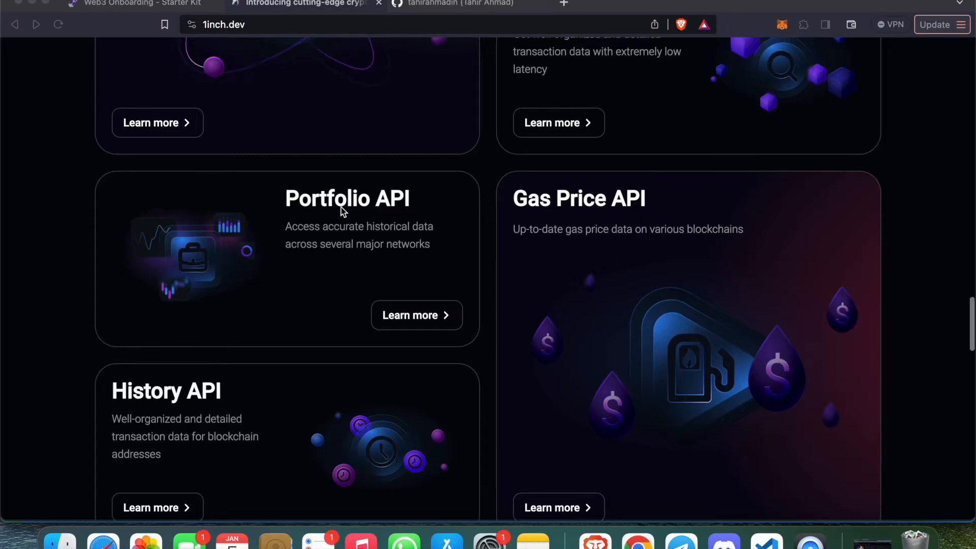
pyautogui.scroll(3)
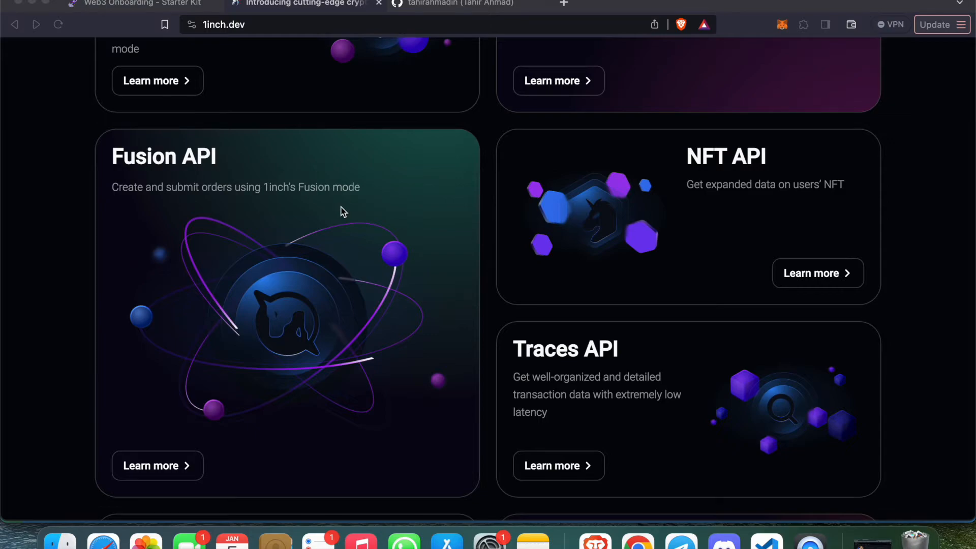
pyautogui.scroll(3)
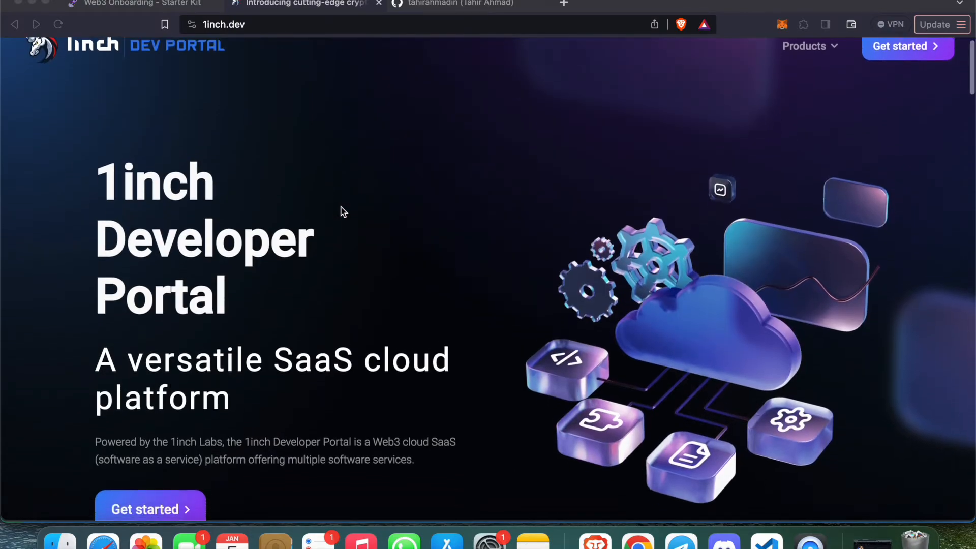
pyautogui.scroll(-3)
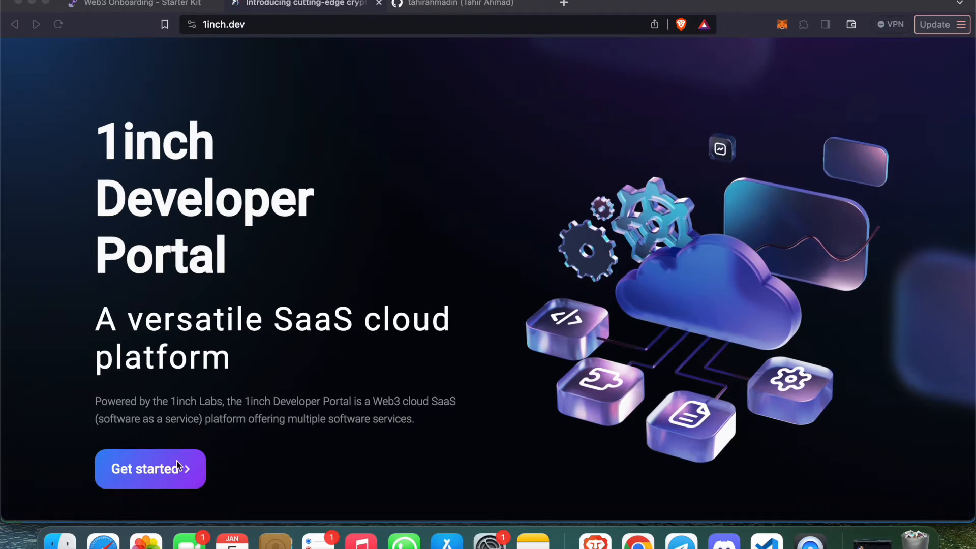
# Step: Enter the developer portal dashboard and go to the API documentation
pyautogui.click(150, 468)
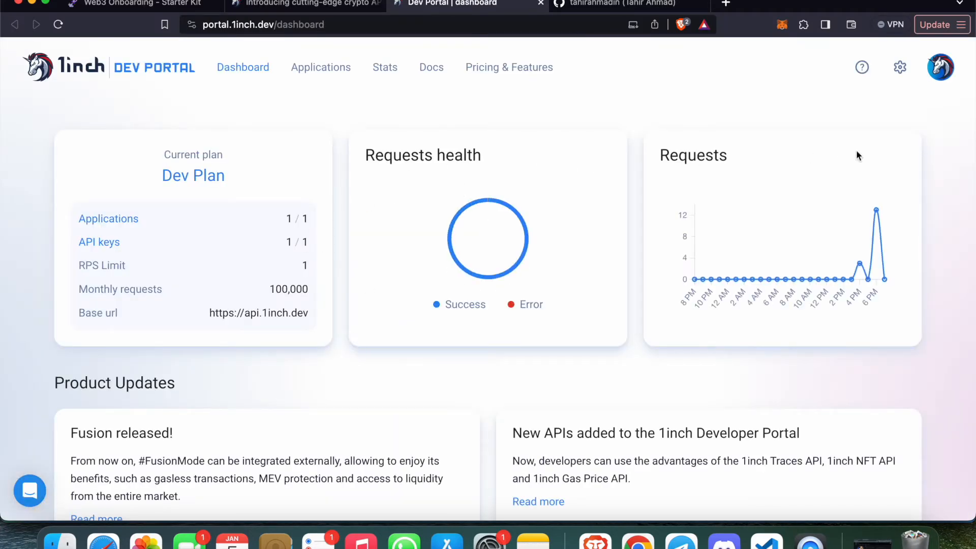
pyautogui.scroll(-3)
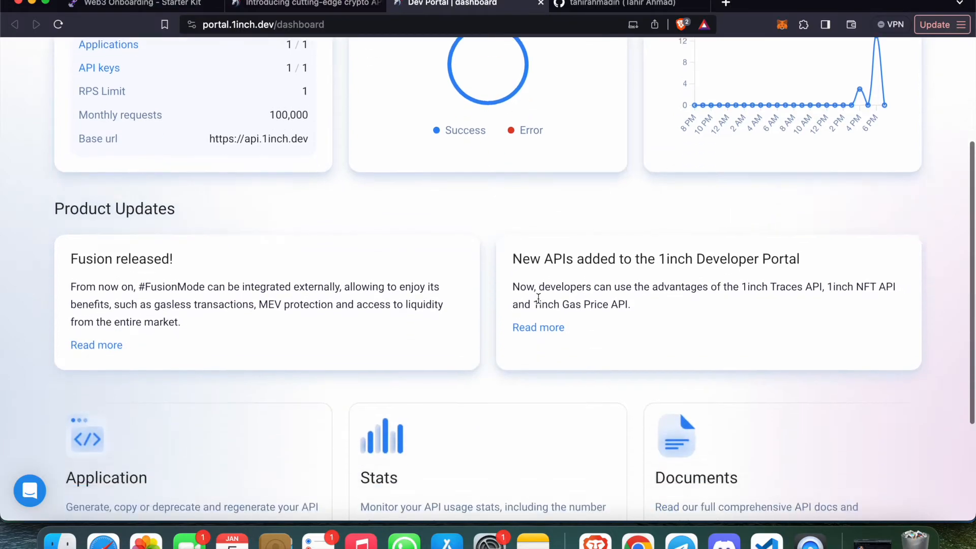
pyautogui.click(431, 67)
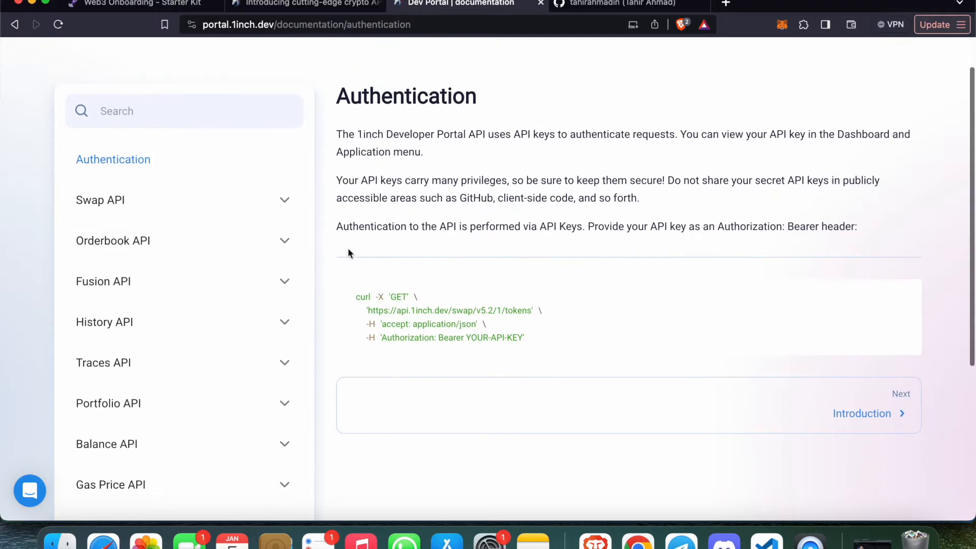
pyautogui.moveTo(146, 328)
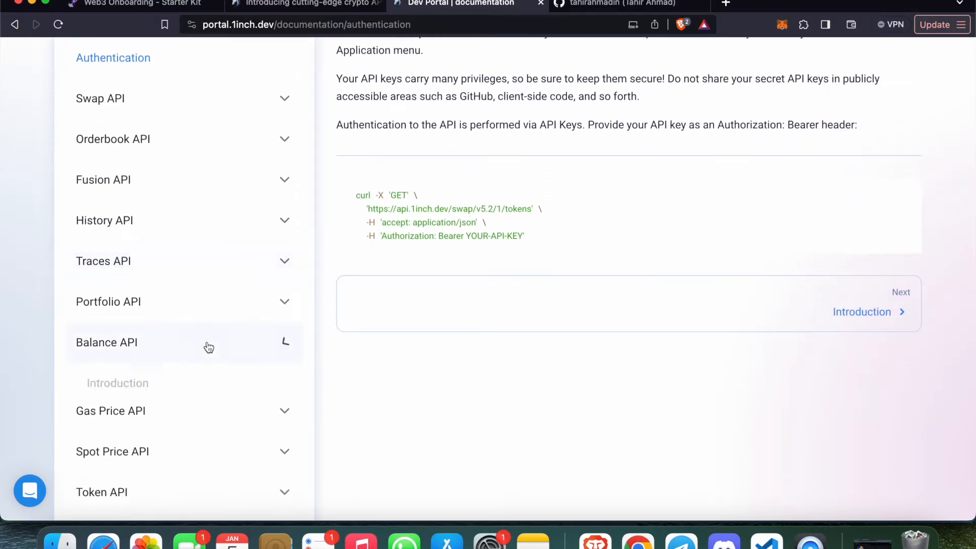
# Step: Expand Balance API in the sidebar to list Introduction, Quick Start and its GET/POST endpoints
pyautogui.click(107, 343)
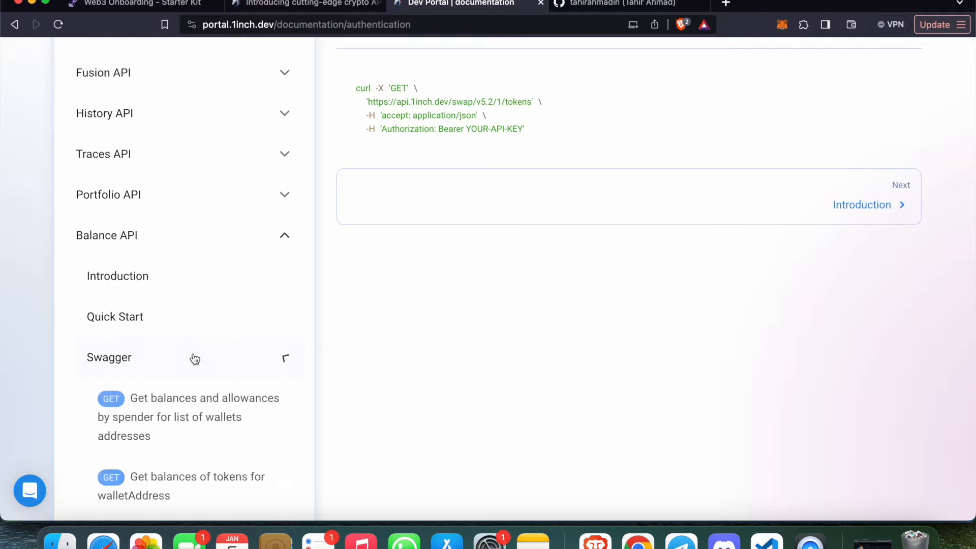
pyautogui.scroll(-3)
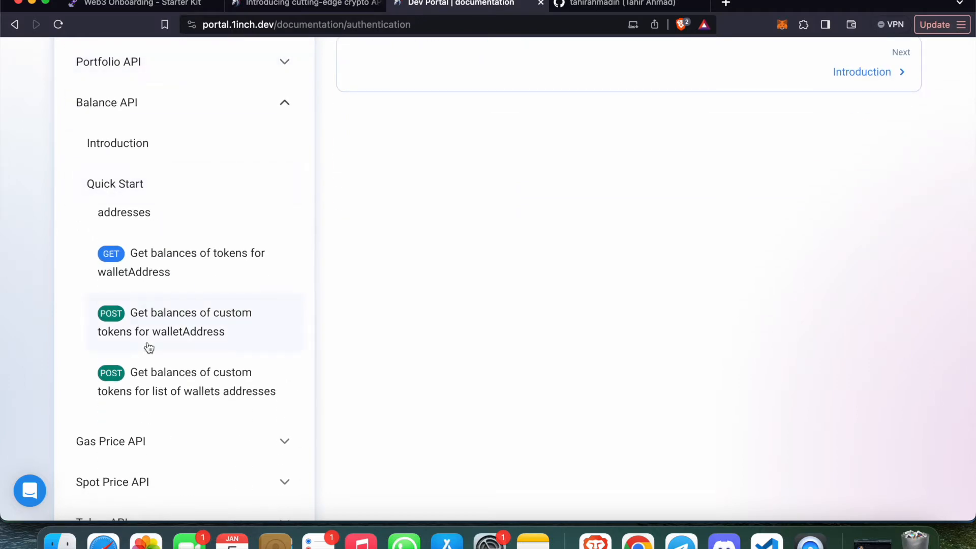
pyautogui.scroll(3)
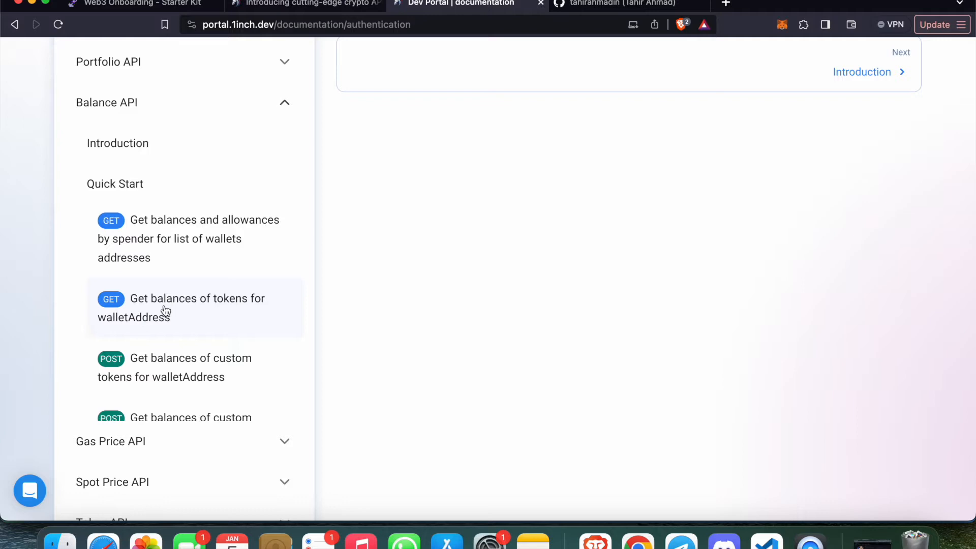
# Step: Select 'Get balances of tokens for walletAddress', set Network to Polygon (137) and copy the MetaMask address for walletAddress
pyautogui.click(181, 307)
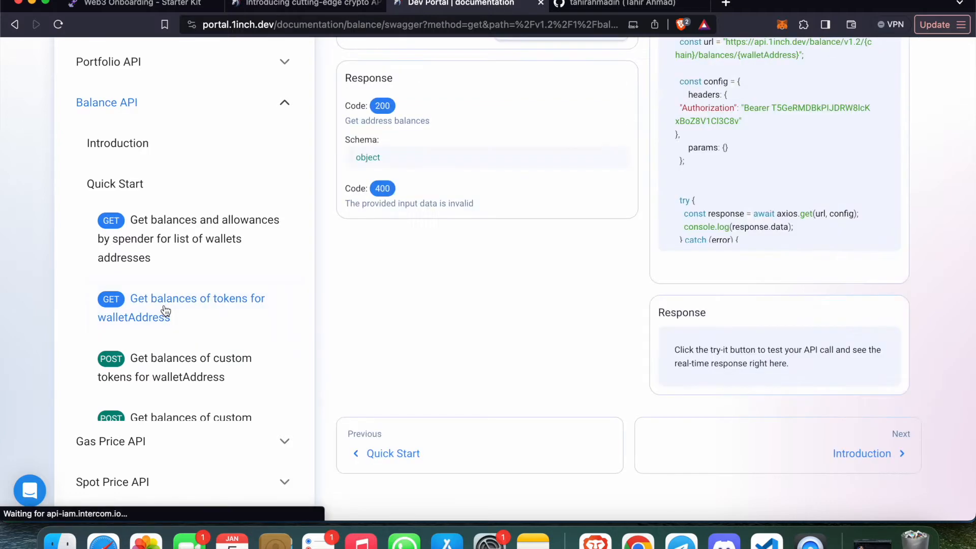
pyautogui.moveTo(264, 313)
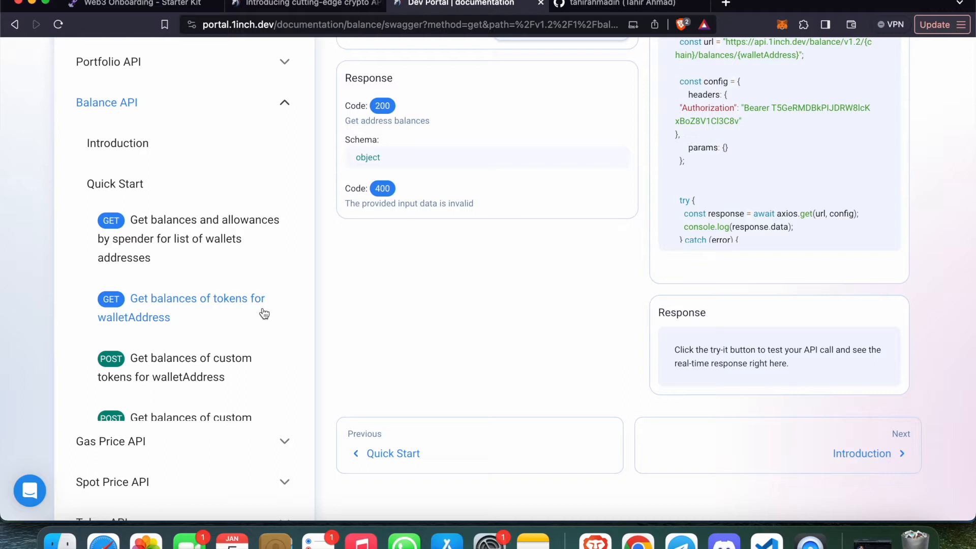
pyautogui.scroll(3)
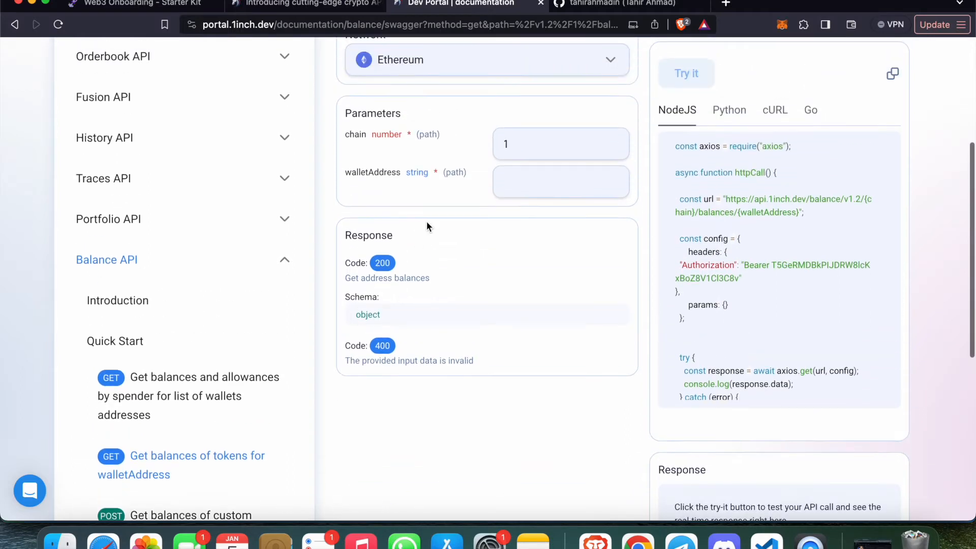
pyautogui.scroll(3)
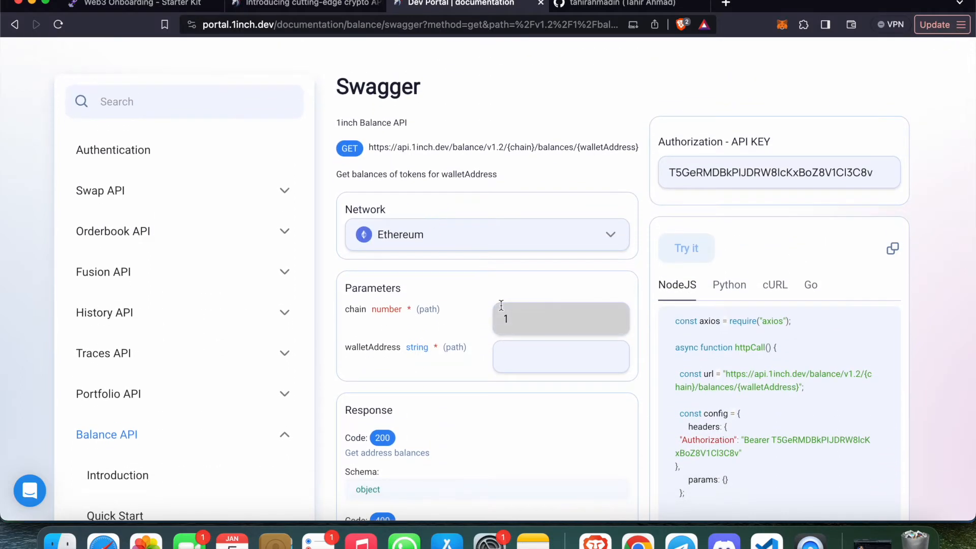
pyautogui.click(560, 319)
pyautogui.write('37')
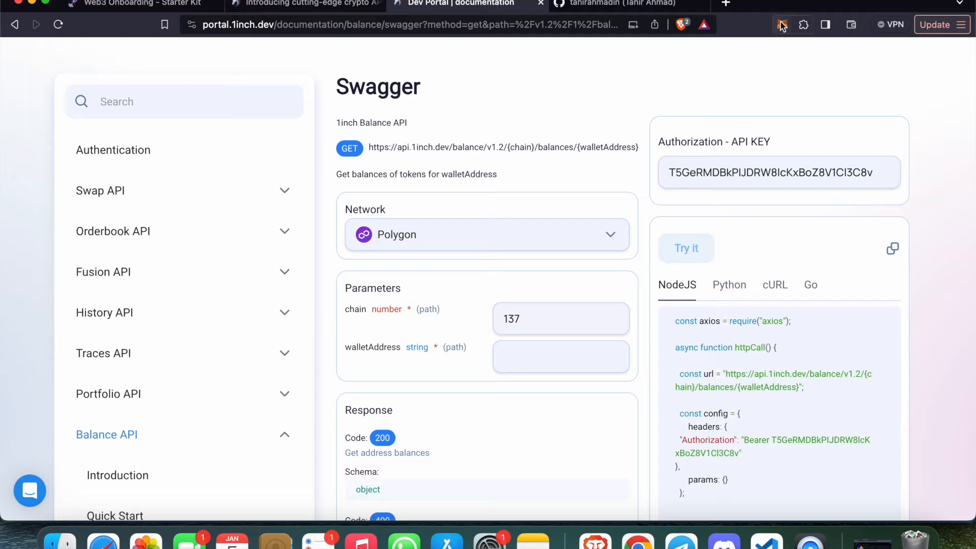
pyautogui.click(782, 24)
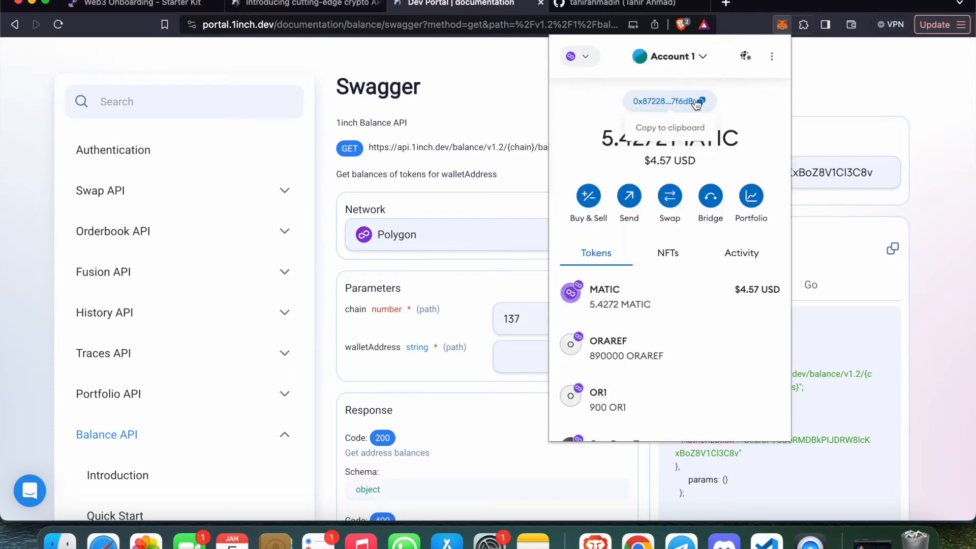
pyautogui.click(560, 356)
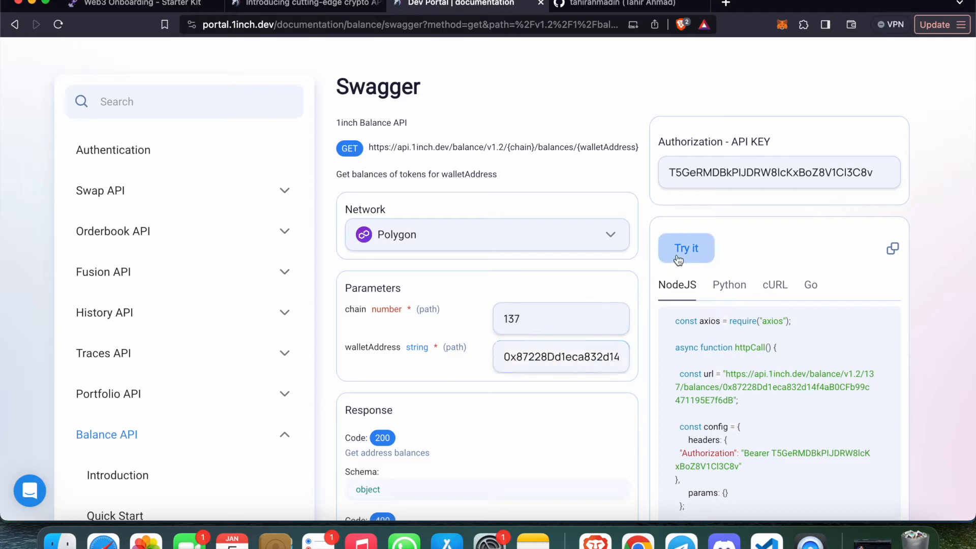
# Step: Scroll through the Response box listing the returned token addresses with zero balances
pyautogui.scroll(-3)
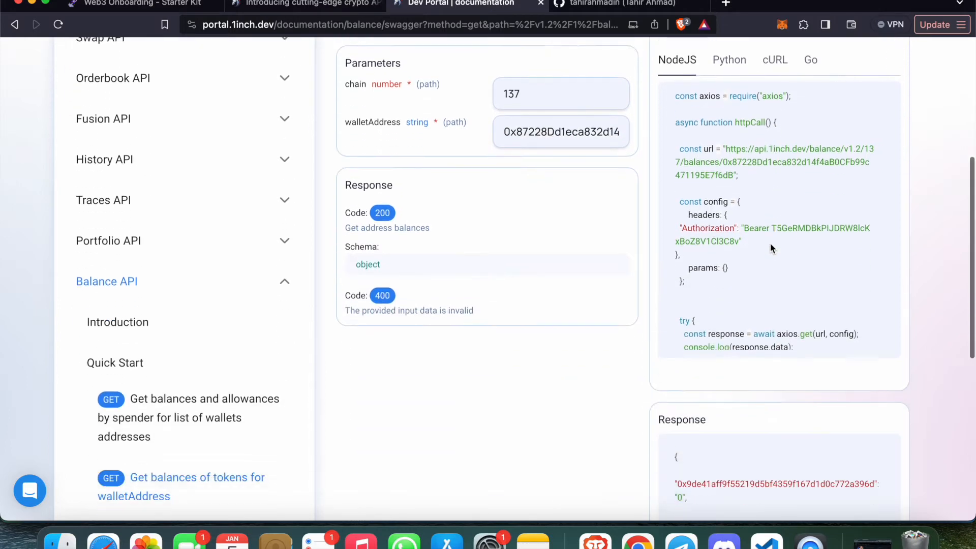
pyautogui.scroll(-3)
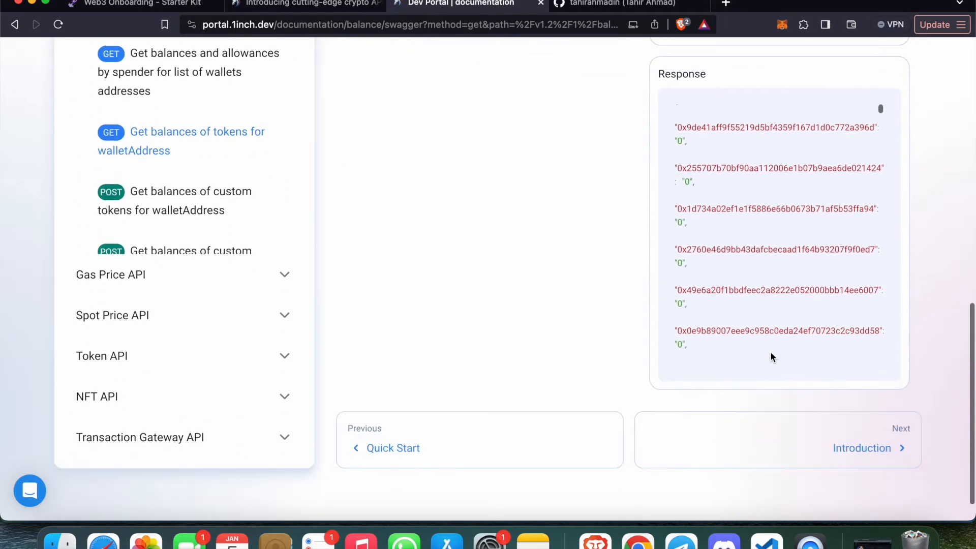
pyautogui.scroll(3)
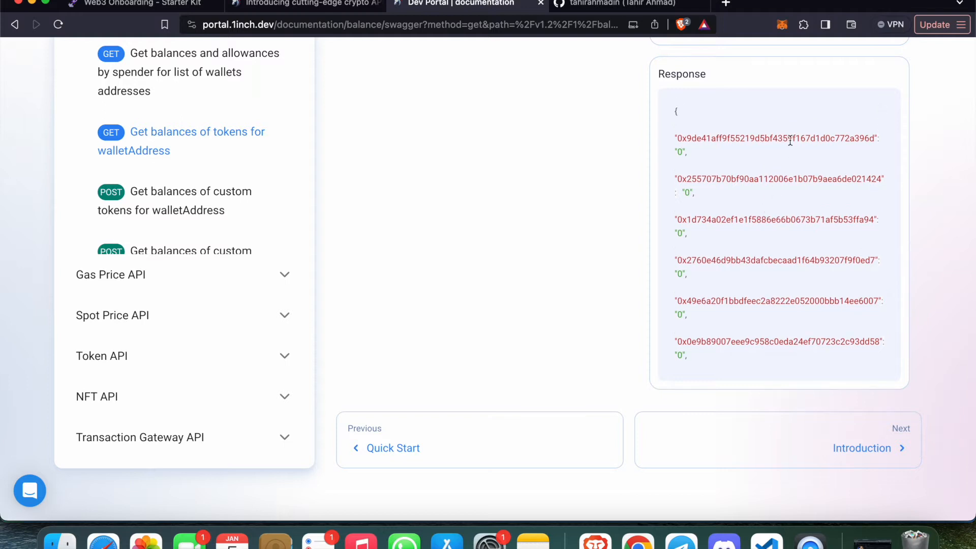
pyautogui.moveTo(680, 152)
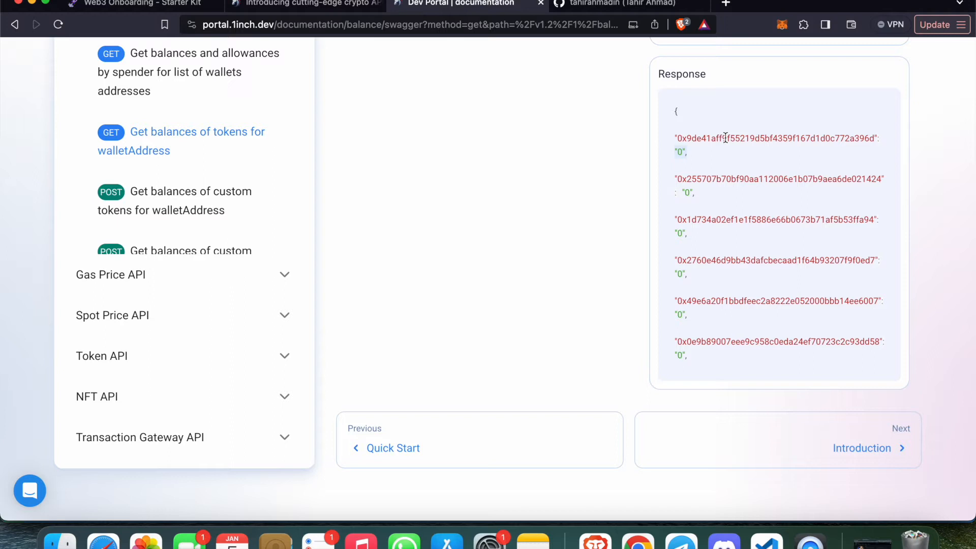
pyautogui.scroll(-3)
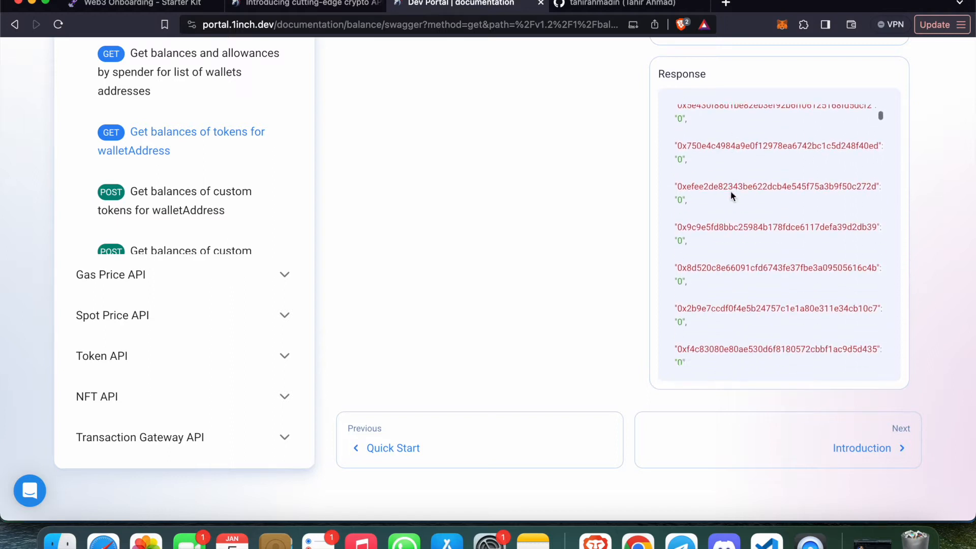
pyautogui.scroll(-3)
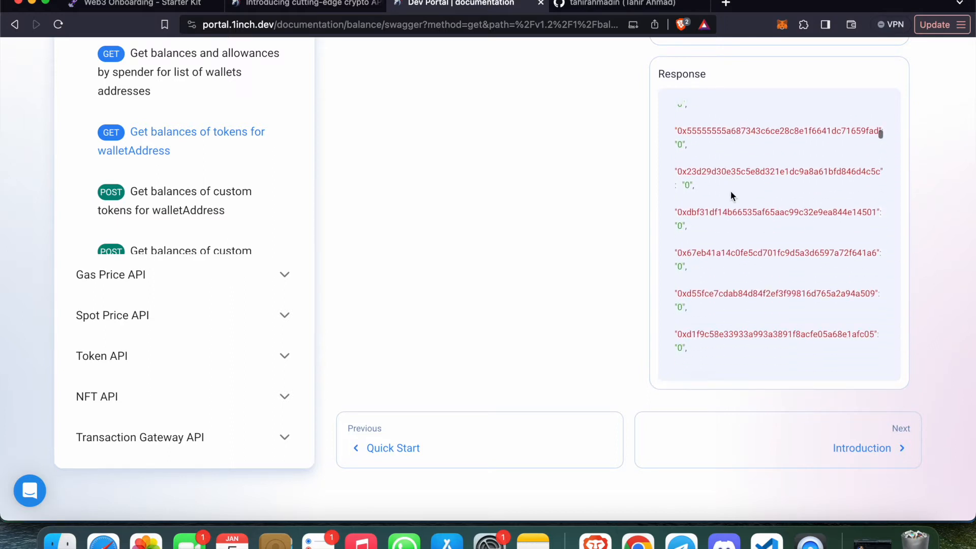
pyautogui.scroll(-3)
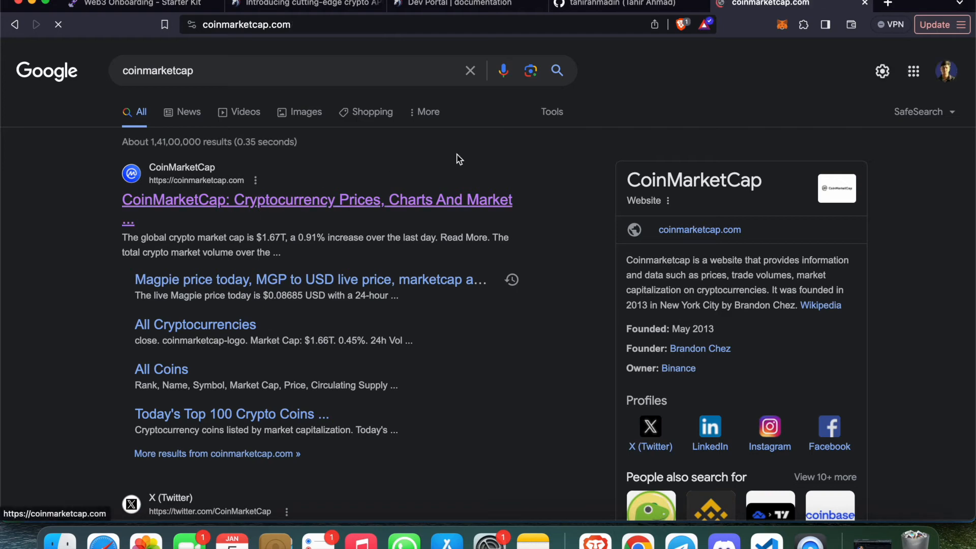
pyautogui.moveTo(486, 151)
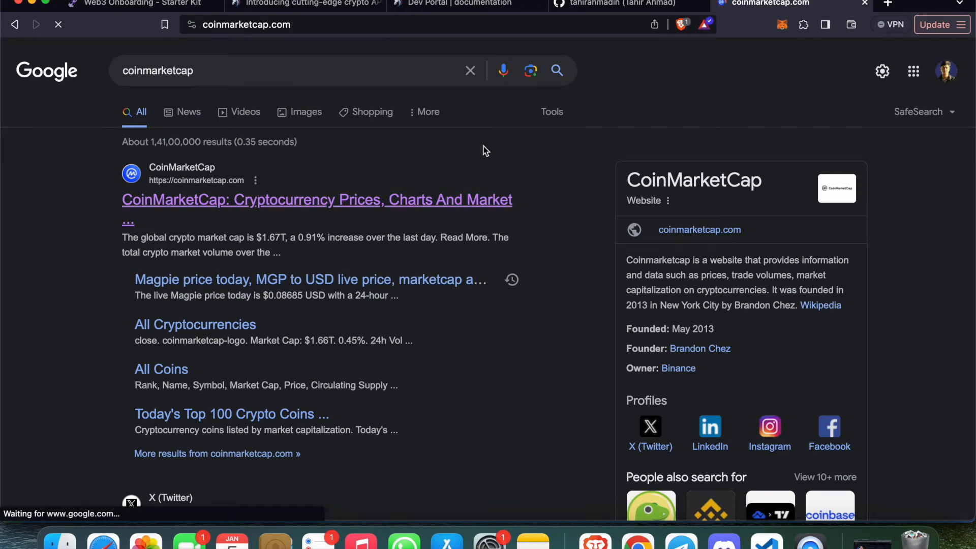
# Step: Search CoinMarketCap for 0xff2382bd52efacef02cc895bcbfc4618608aa56f and open the OneRare (ORARE) page
pyautogui.click(316, 200)
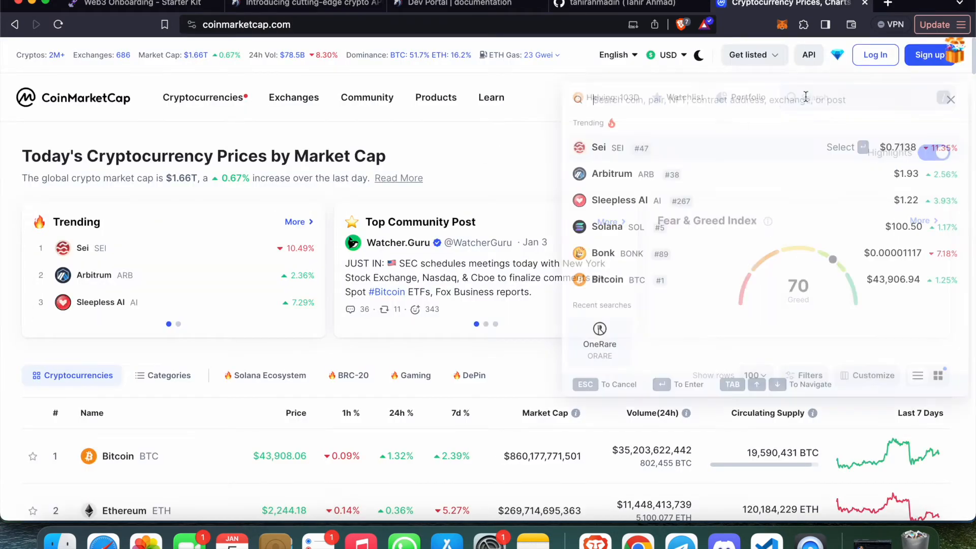
pyautogui.write('0xff2382bd52efacef02cc895bcbfc4618608aa56f')
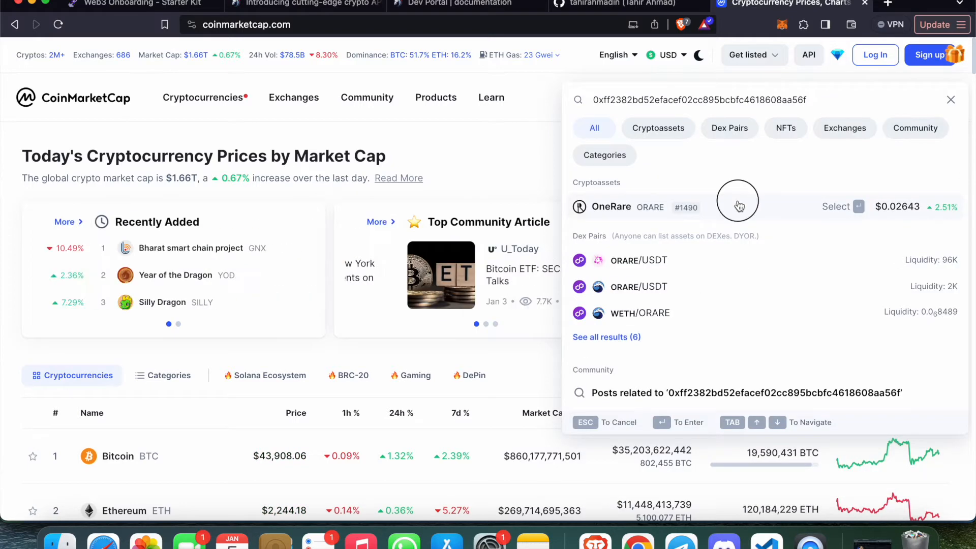
pyautogui.click(611, 207)
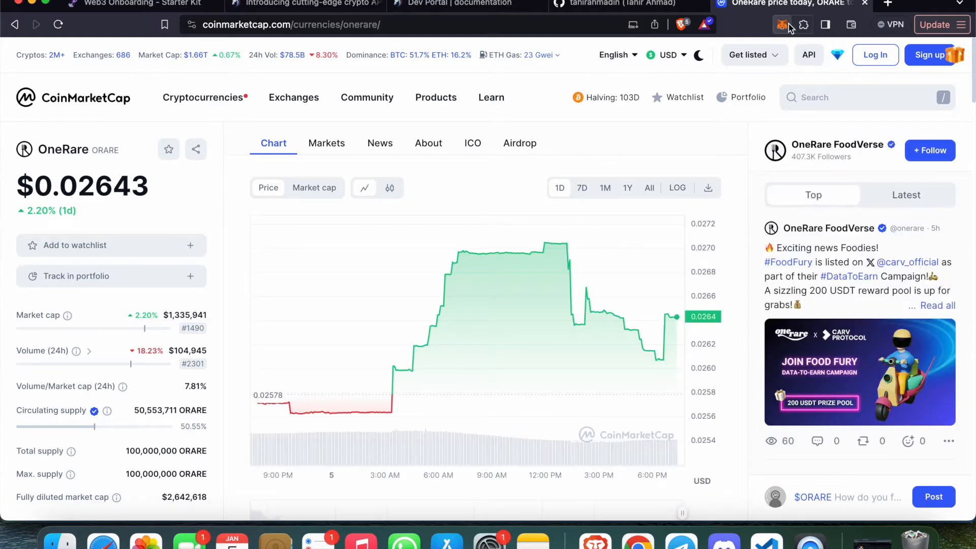
# Step: Open MetaMask and scroll its Tokens list showing MATIC, ORAREF, OR1 and 50 ORARE
pyautogui.click(782, 24)
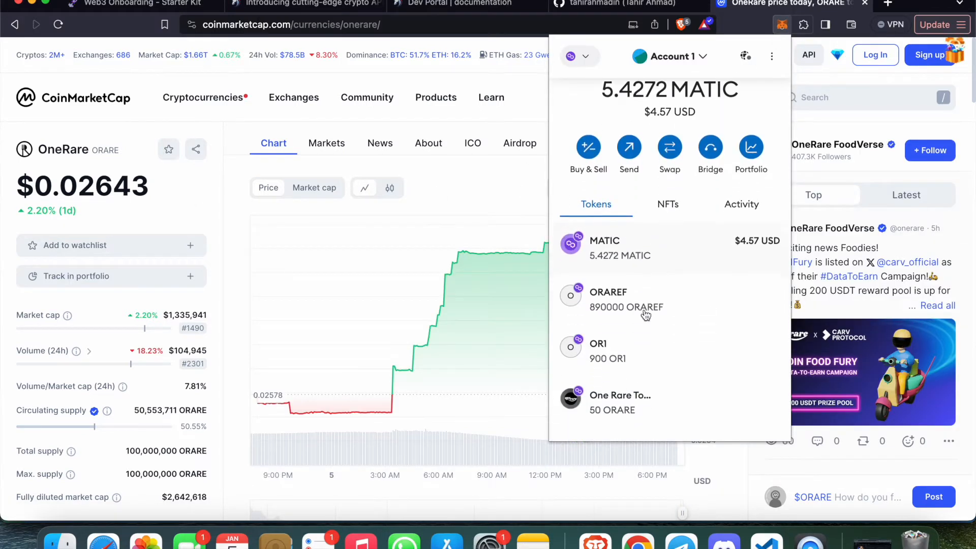
pyautogui.scroll(-3)
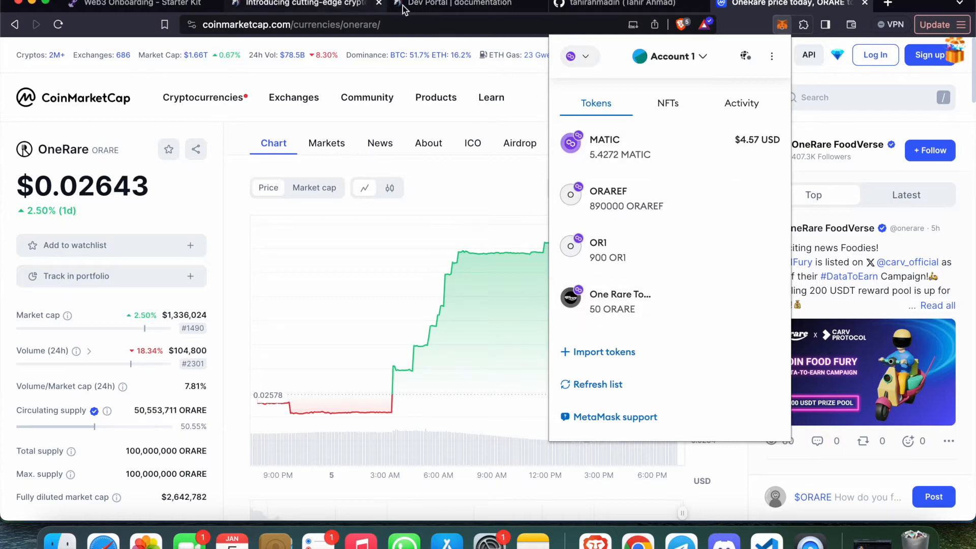
# Step: Return to the Dev Portal tab and scroll the response to the 0xff2382… entry with a non-zero balance
pyautogui.click(460, 4)
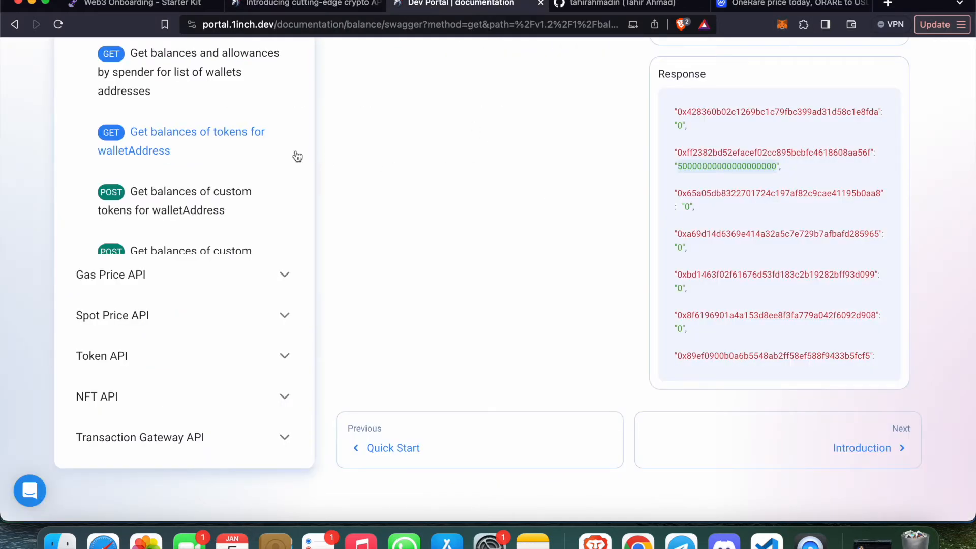
pyautogui.scroll(3)
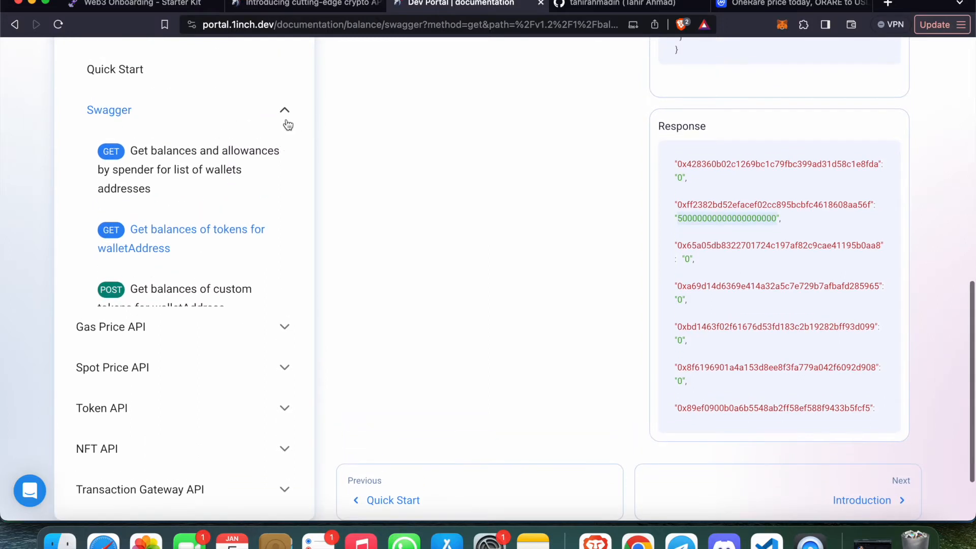
pyautogui.scroll(3)
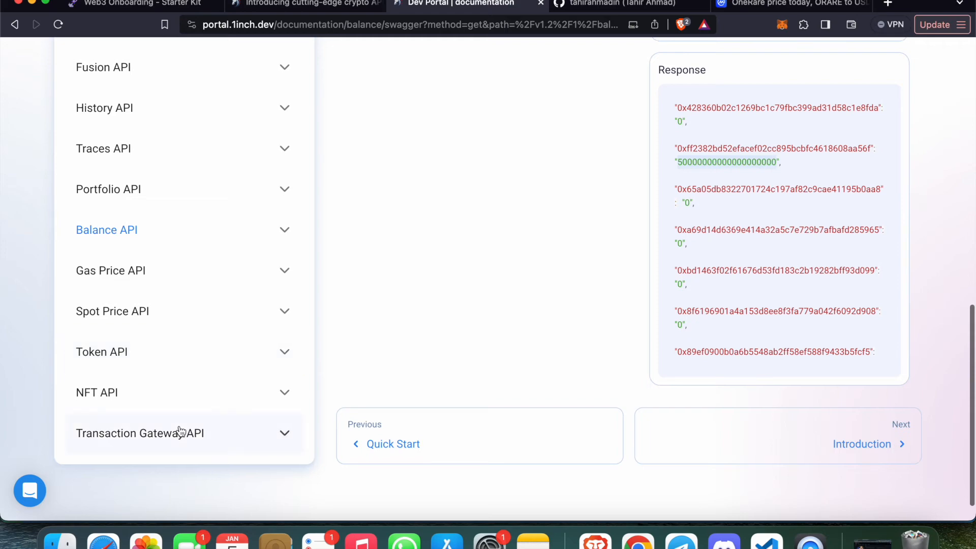
pyautogui.scroll(3)
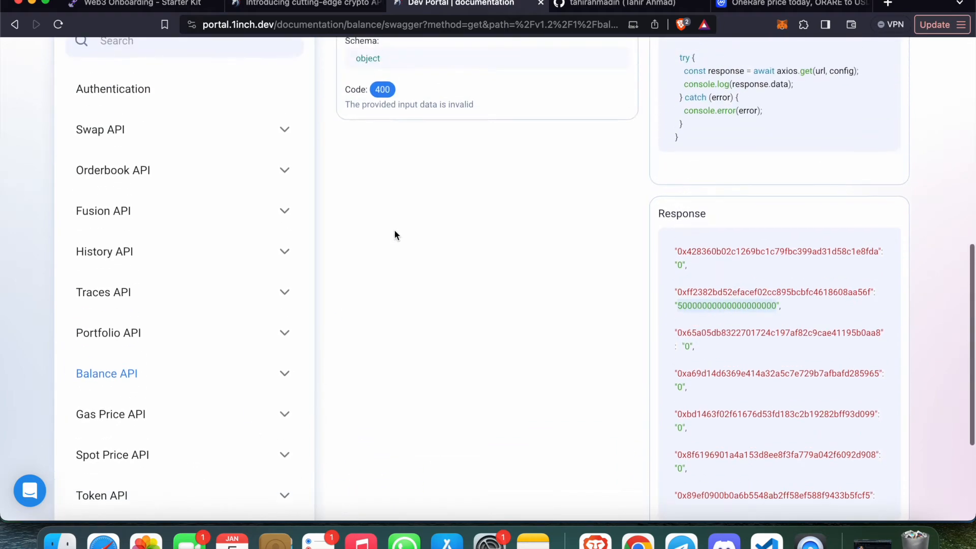
# Step: Open the wallet overview in Zerion on Polygon, showing 5.427 MATIC and 50 ORARE ($5.91), then go to the local app
pyautogui.click(886, 4)
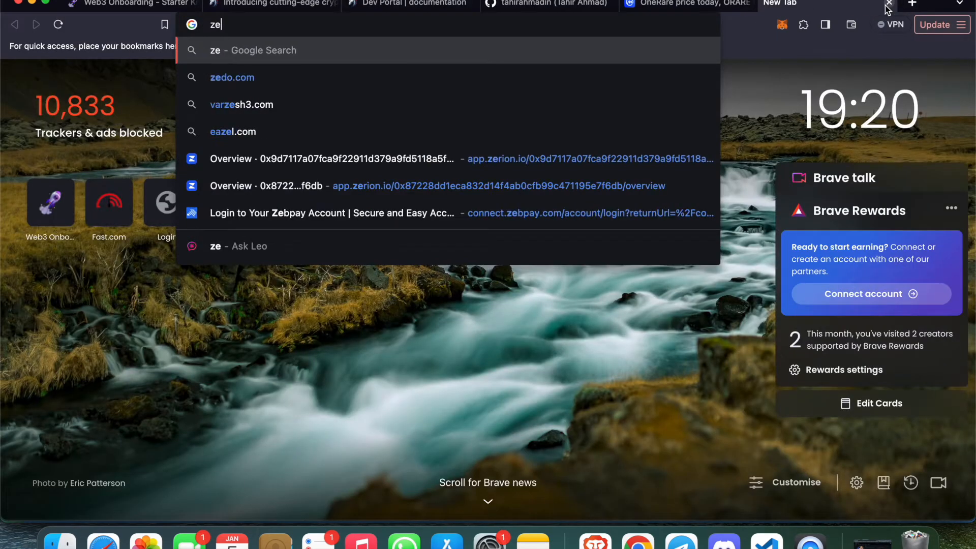
pyautogui.write('ri')
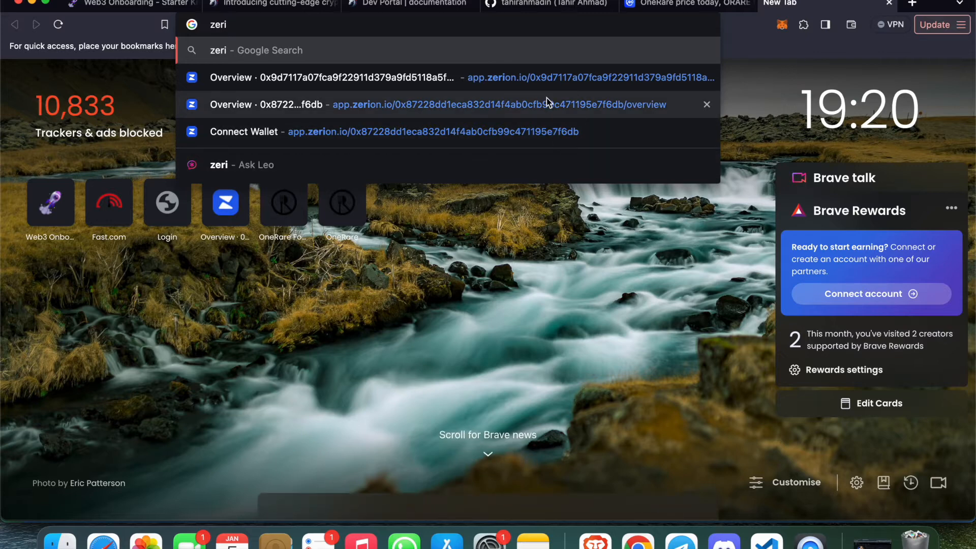
pyautogui.click(436, 104)
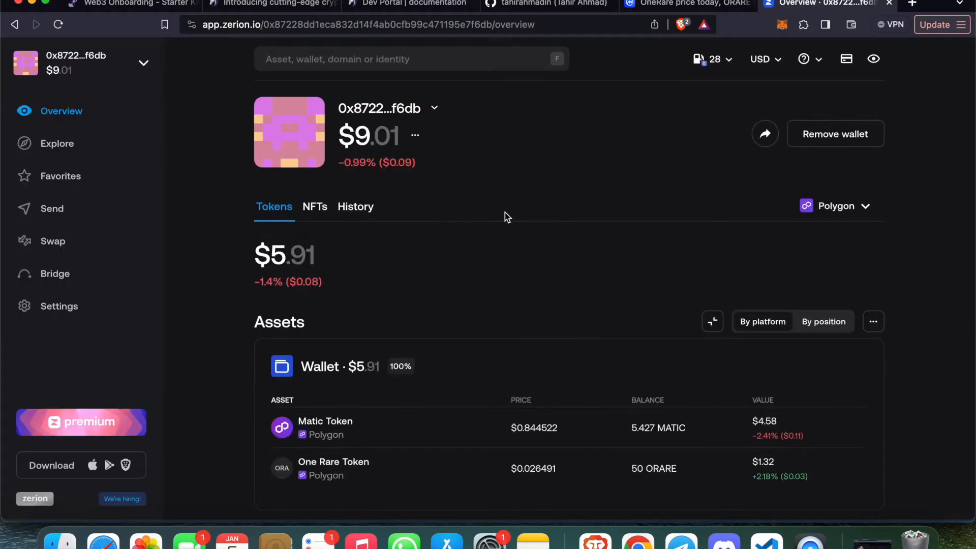
pyautogui.moveTo(521, 191)
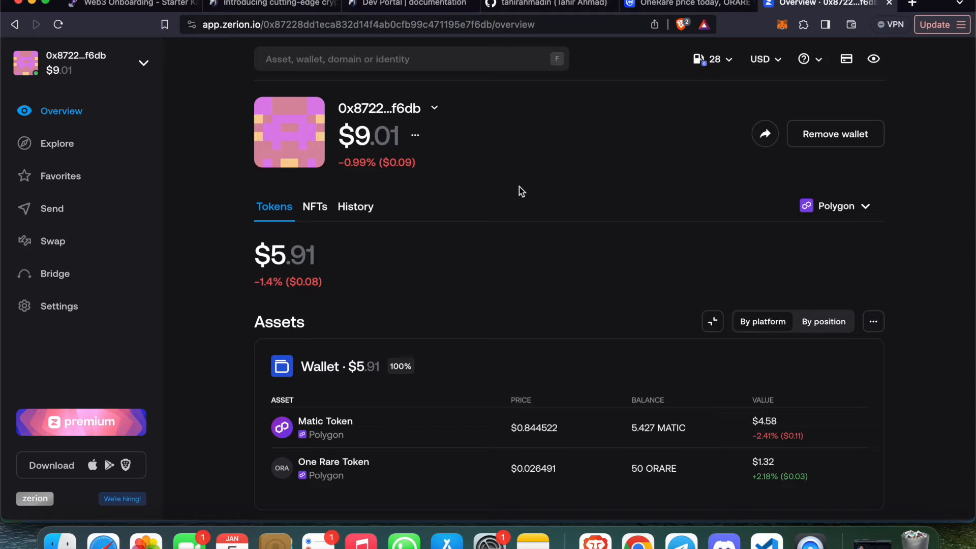
pyautogui.click(836, 205)
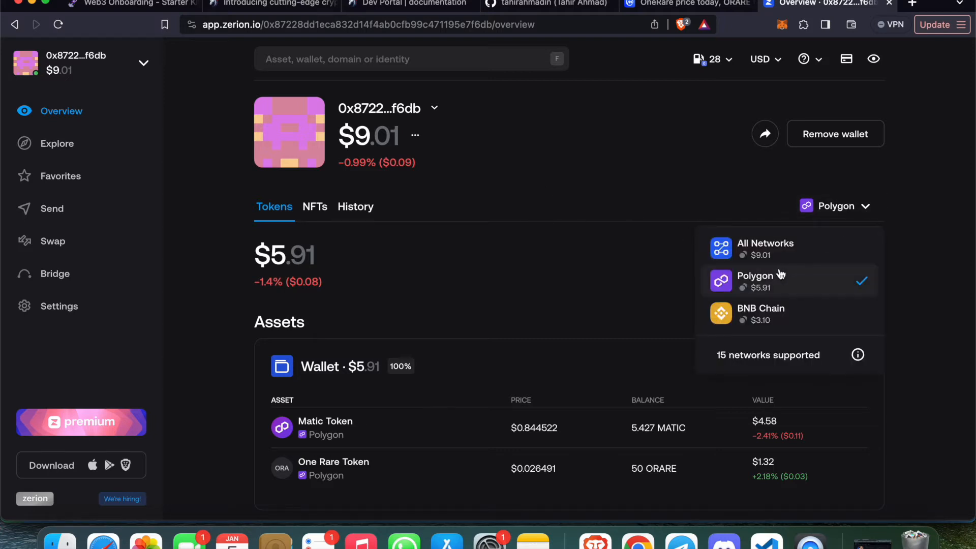
pyautogui.click(337, 262)
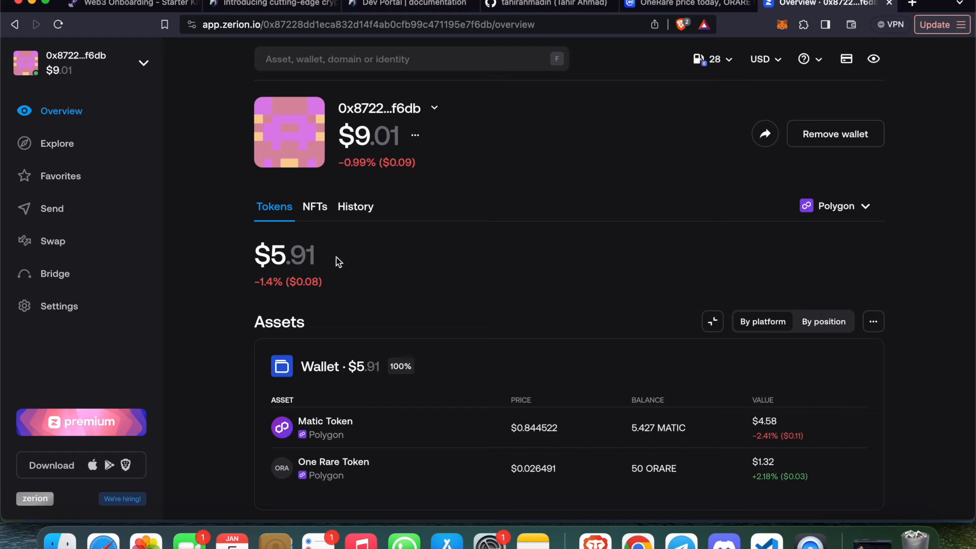
pyautogui.moveTo(415, 275)
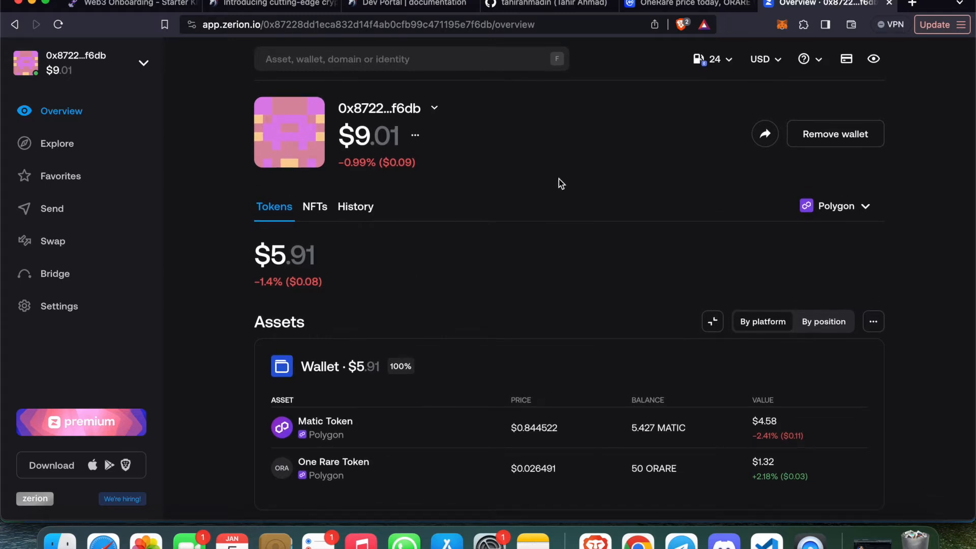
pyautogui.moveTo(306, 76)
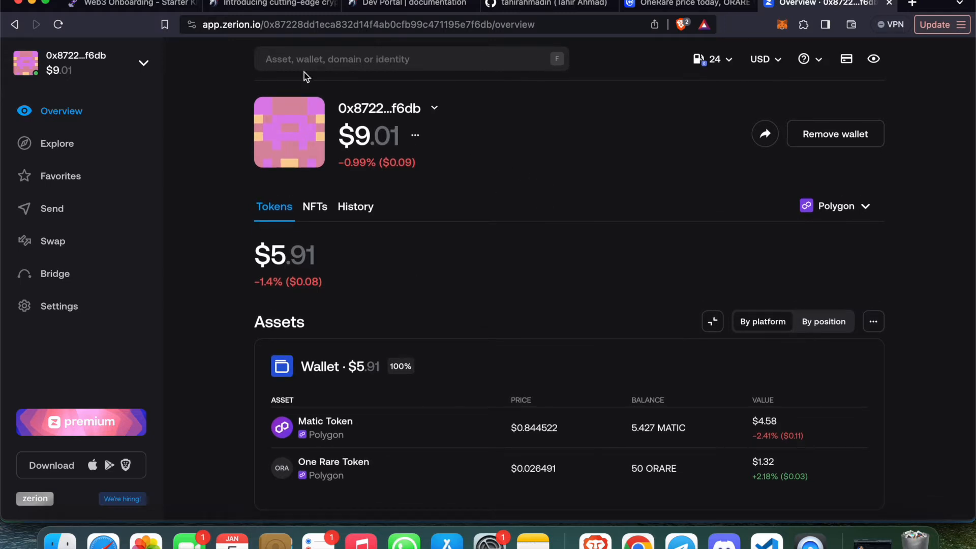
pyautogui.click(124, 4)
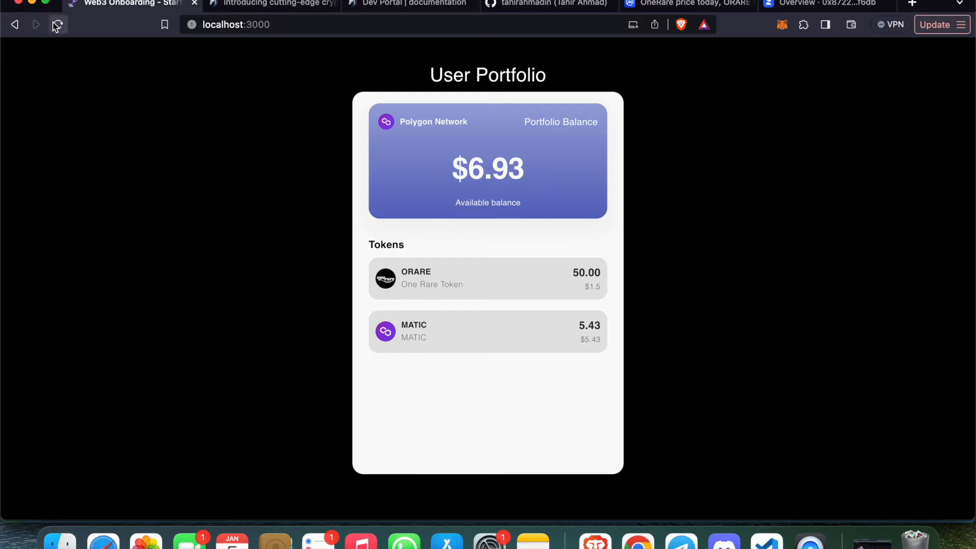
# Step: Reload localhost:3000 to show $6.93 with 50.00 ORARE and 5.43 MATIC, pointing out the MATIC amount
pyautogui.click(58, 24)
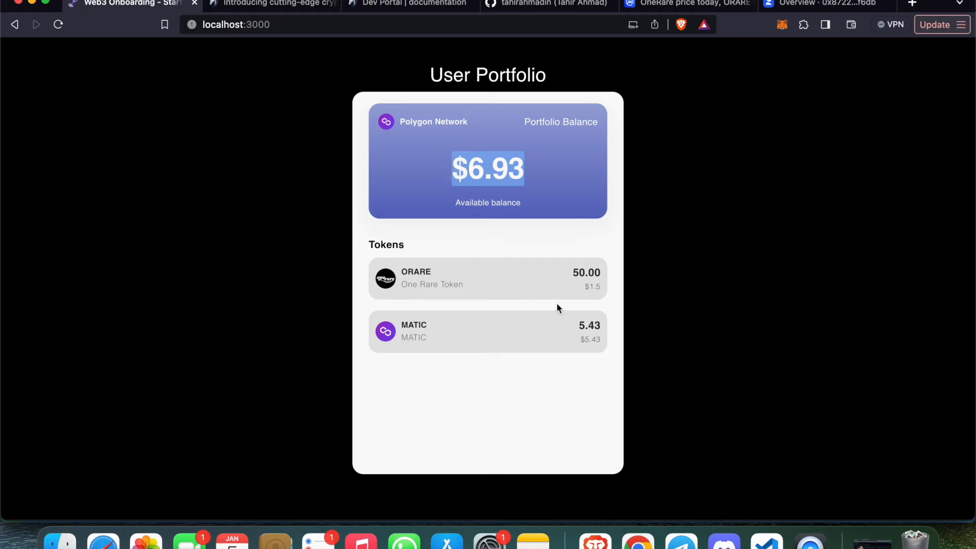
pyautogui.moveTo(598, 296)
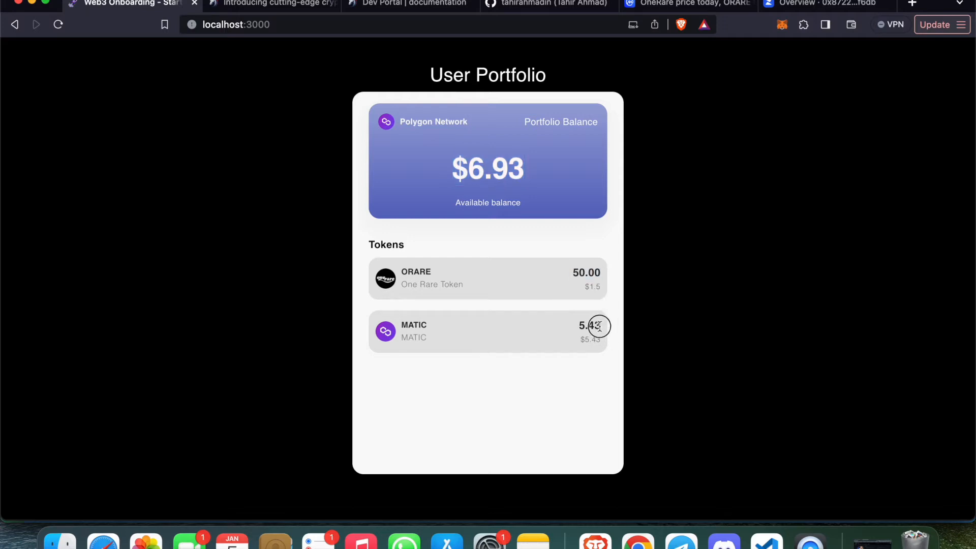
pyautogui.click(782, 25)
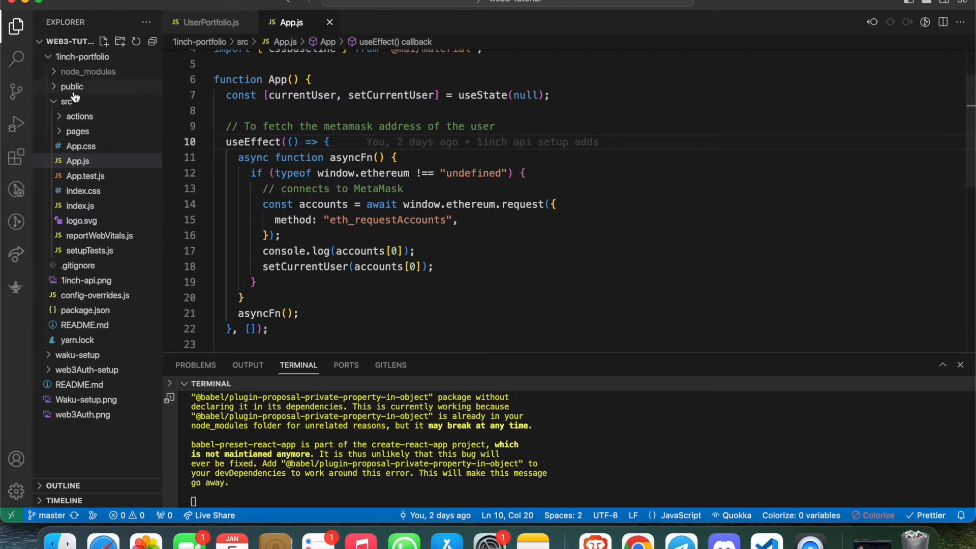
# Step: Switch to the GitHub profile and open the pinned web3-onboarding-starter-kits repository
pyautogui.click(82, 57)
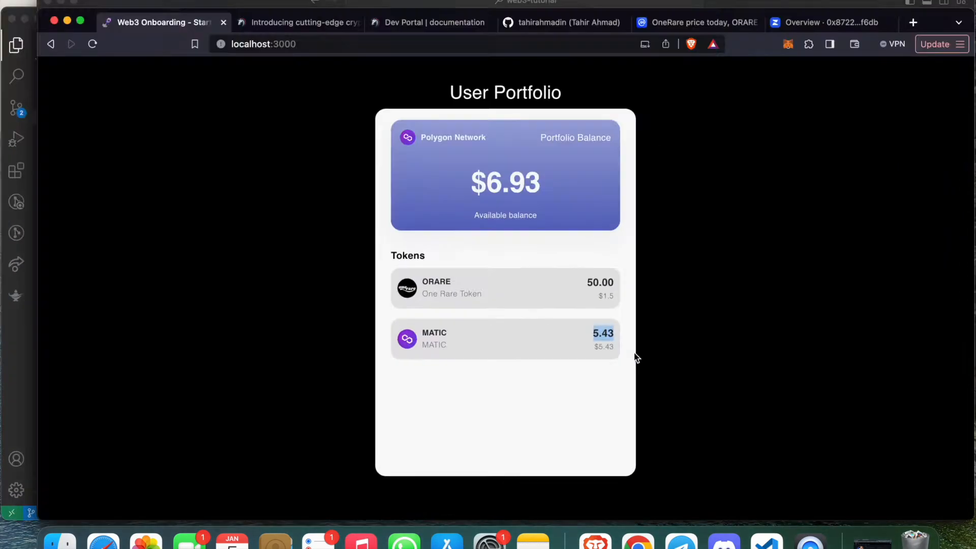
pyautogui.click(561, 23)
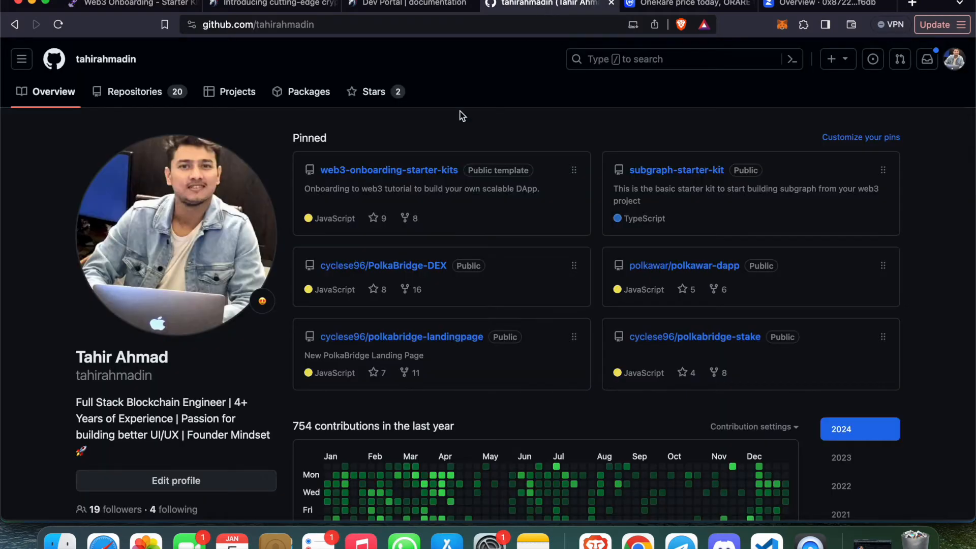
pyautogui.click(389, 170)
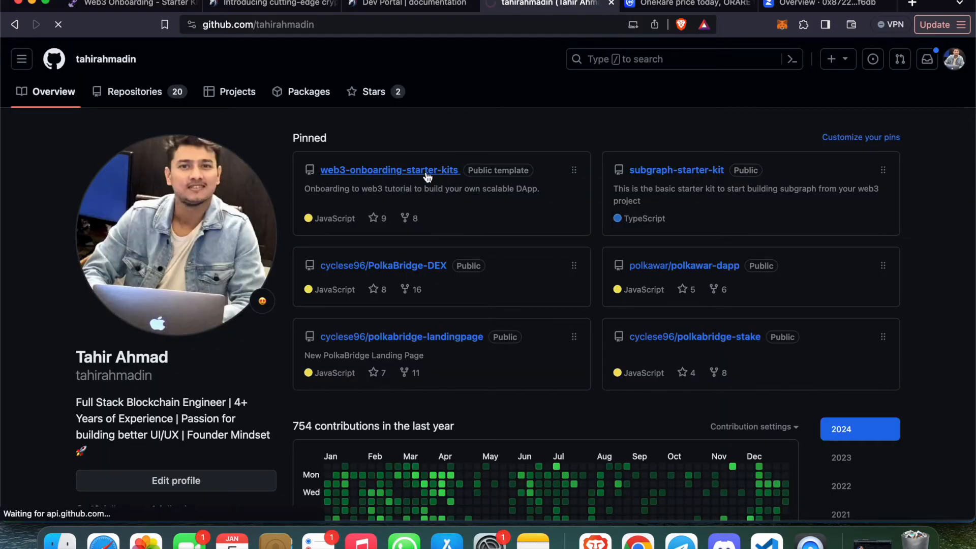
pyautogui.click(389, 170)
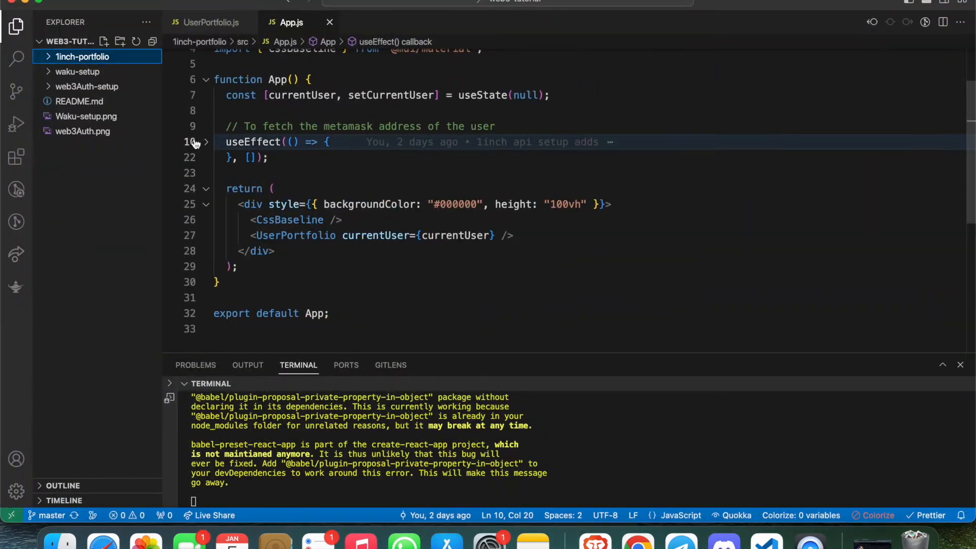
# Step: Expand 1inch-portfolio and src in Explorer and unfold App.js's MetaMask eth_requestAccounts effect
pyautogui.click(83, 57)
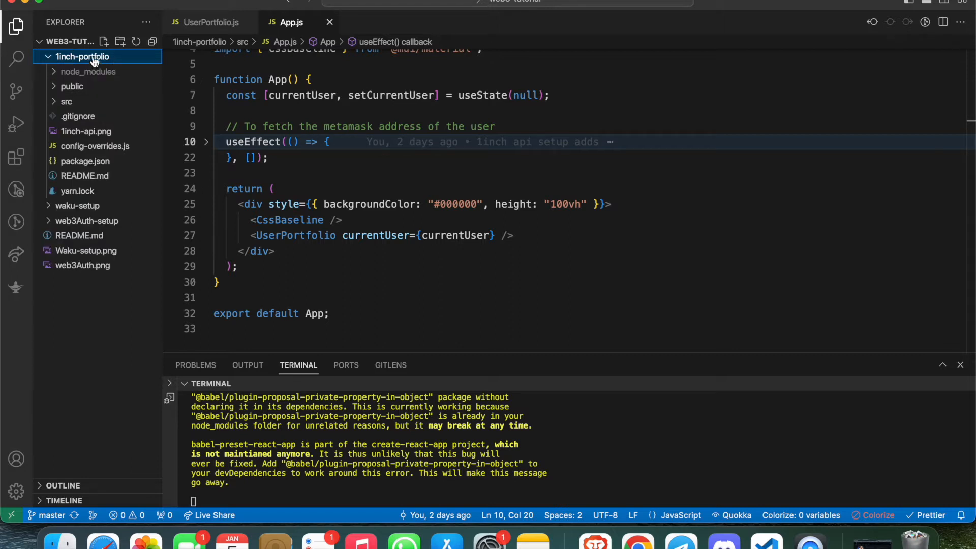
pyautogui.moveTo(85, 102)
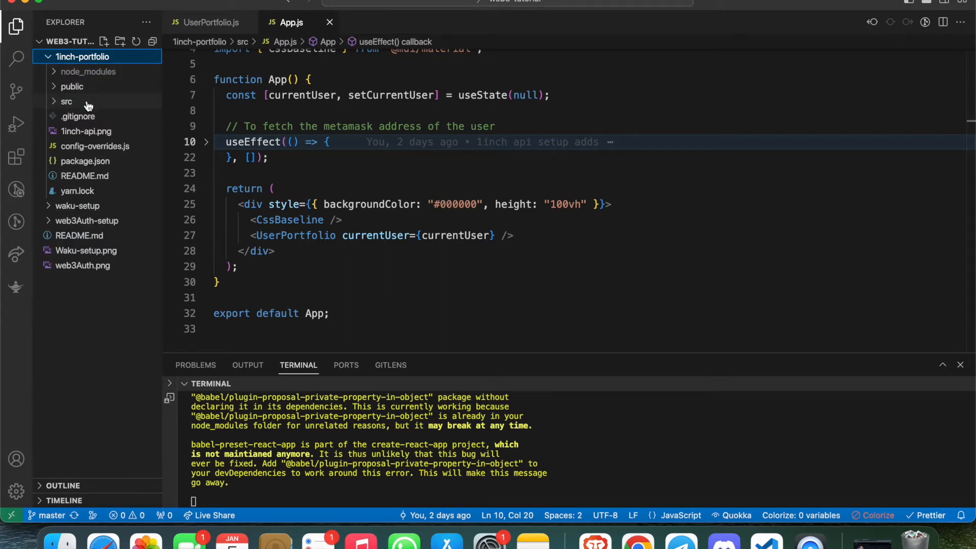
pyautogui.click(66, 102)
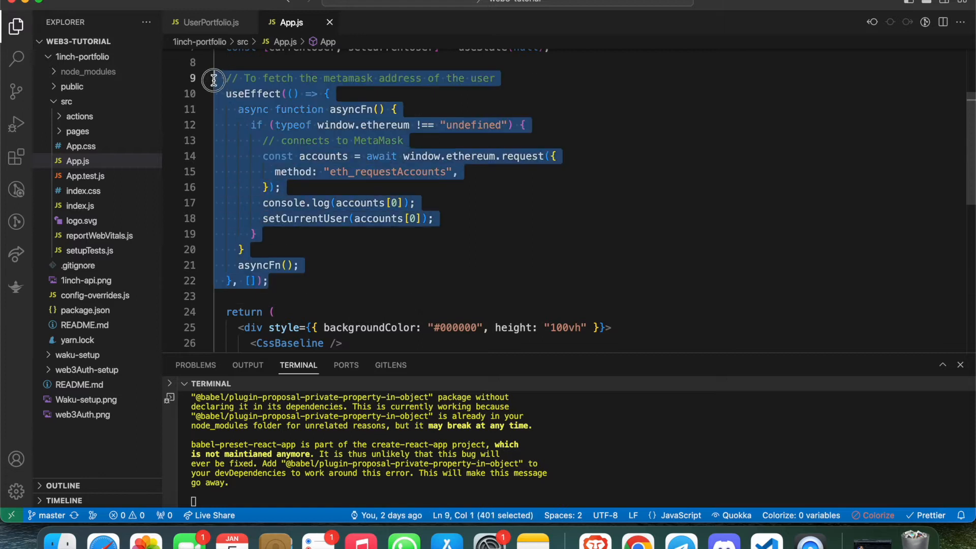
pyautogui.click(356, 265)
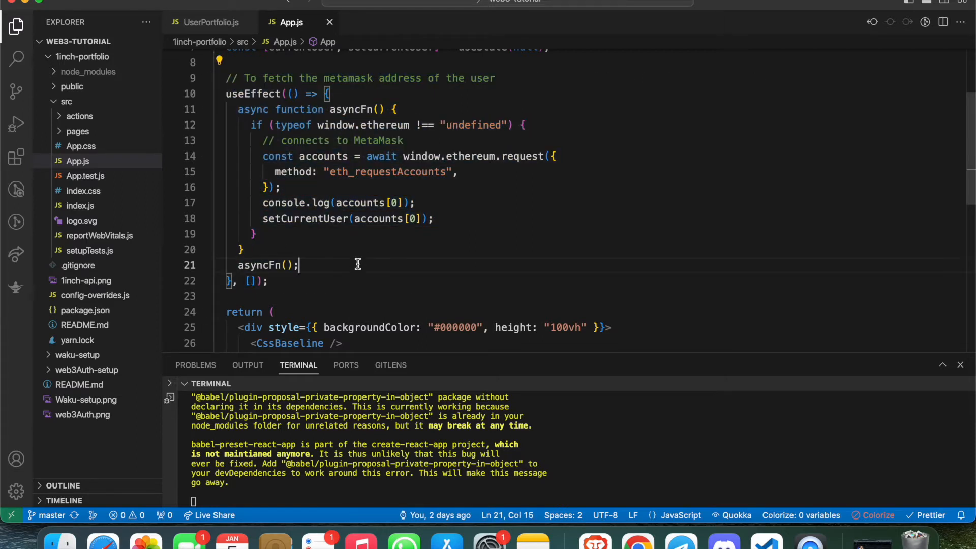
pyautogui.scroll(-3)
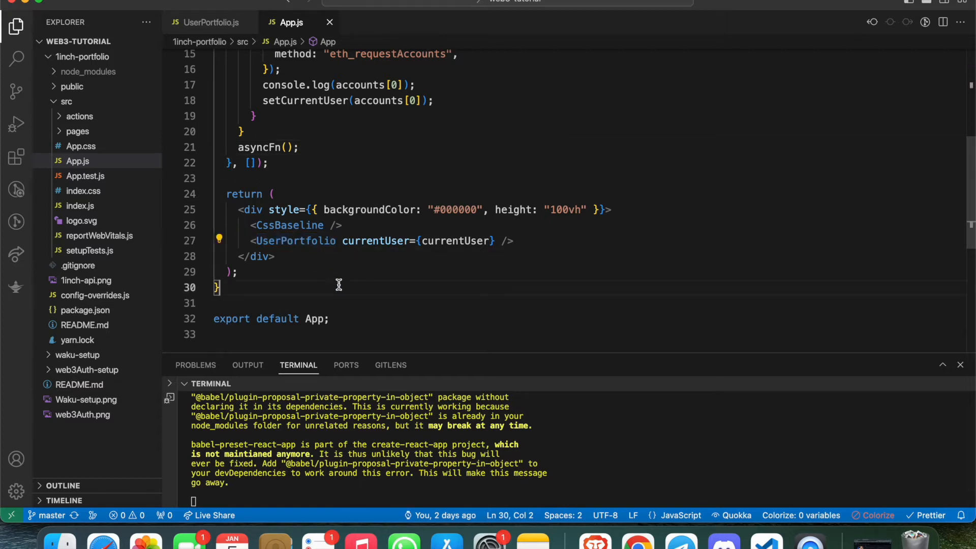
pyautogui.moveTo(295, 241)
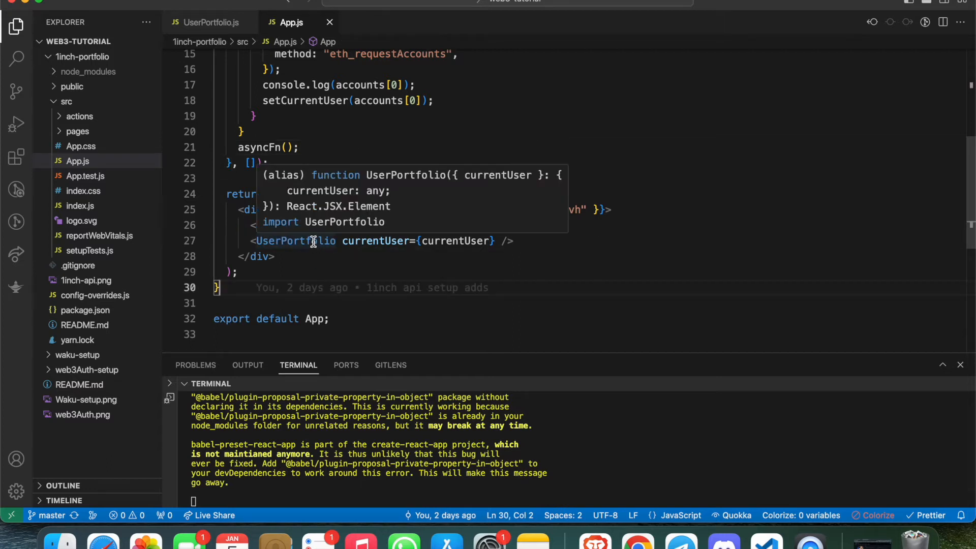
# Step: Select the UserPortfolio component name receiving currentUser and bring up its symbol actions
pyautogui.click(501, 241)
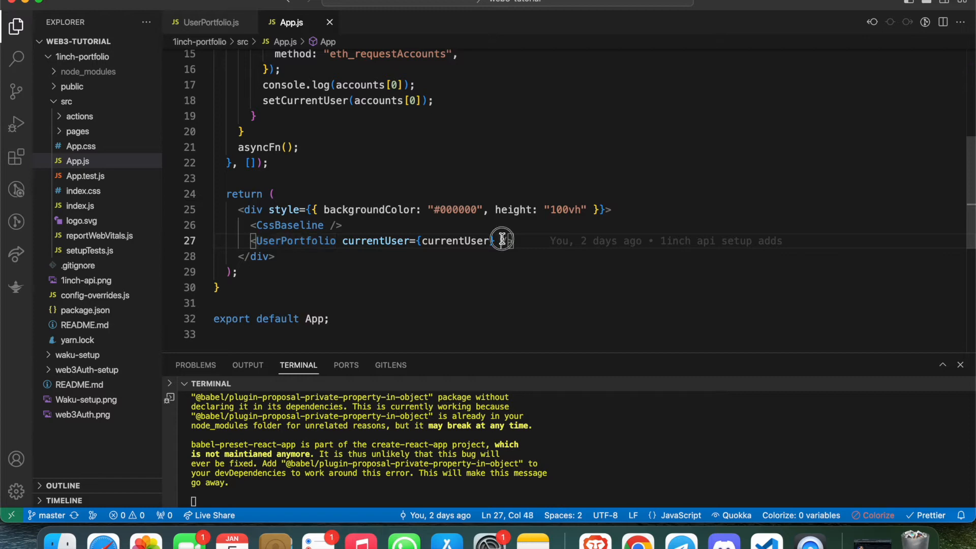
pyautogui.doubleClick(295, 241)
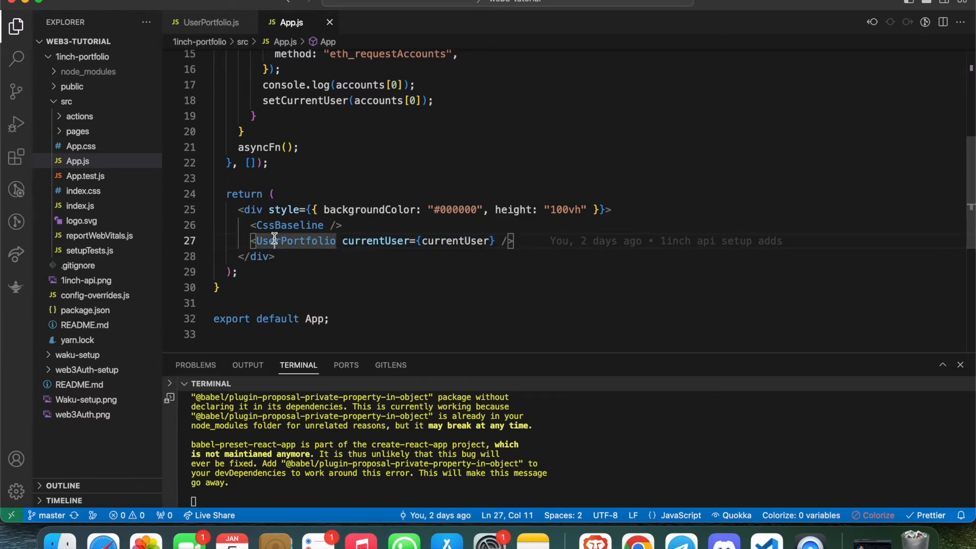
pyautogui.rightClick(295, 241)
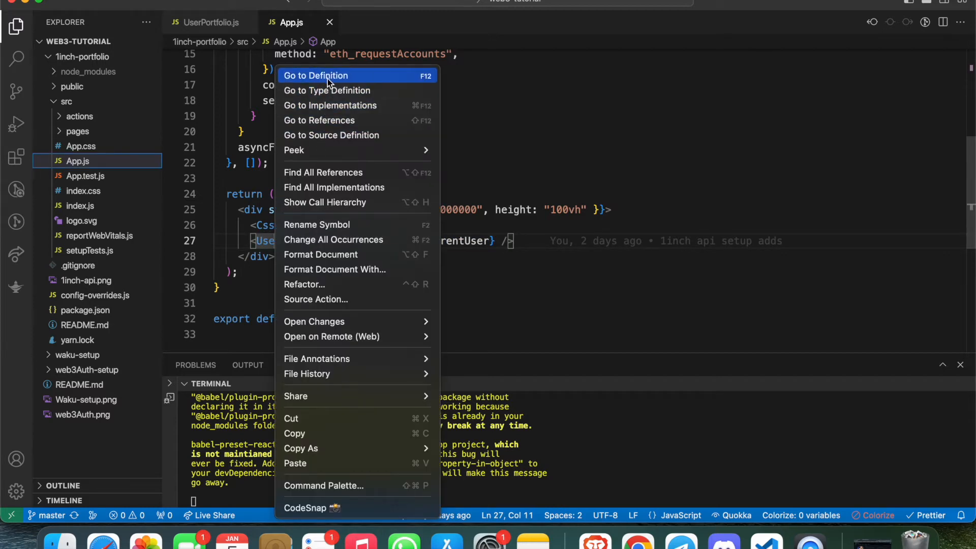
# Step: Jump to UserPortfolio.js via Go to Definition and add a blank line after its serverActions imports
pyautogui.click(316, 75)
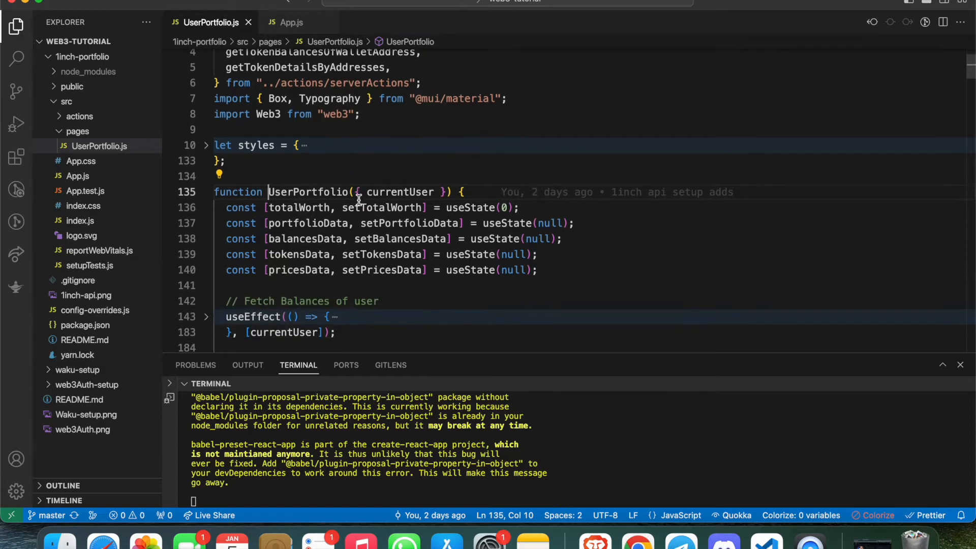
pyautogui.scroll(-3)
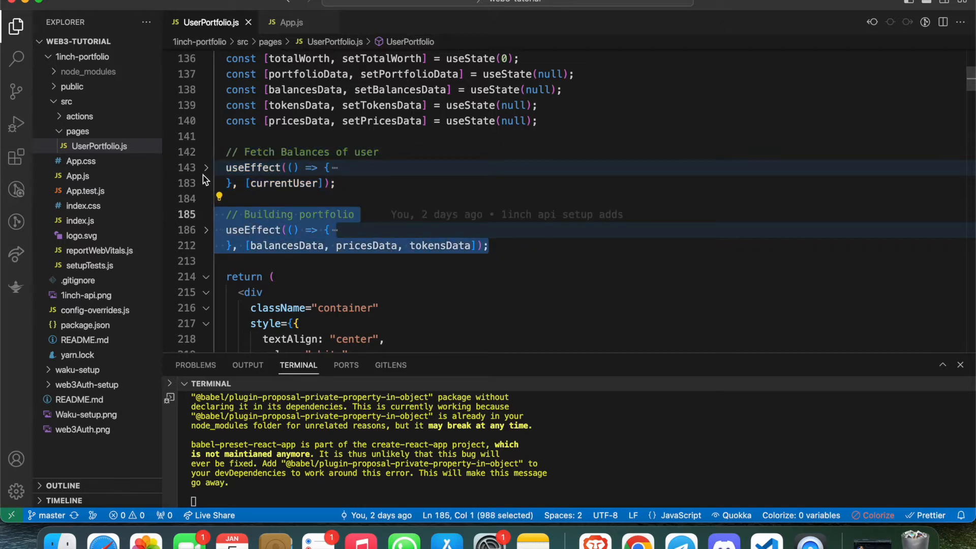
pyautogui.scroll(3)
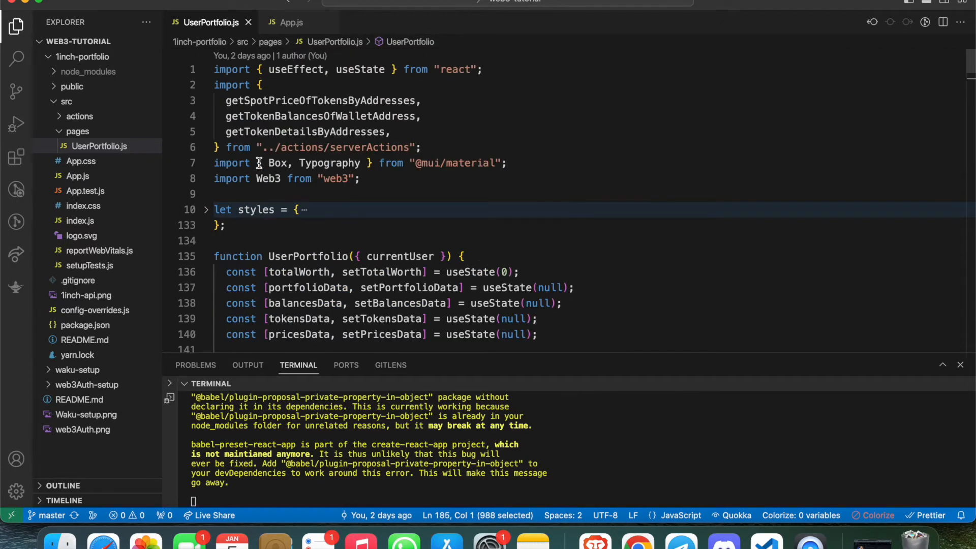
pyautogui.click(421, 146)
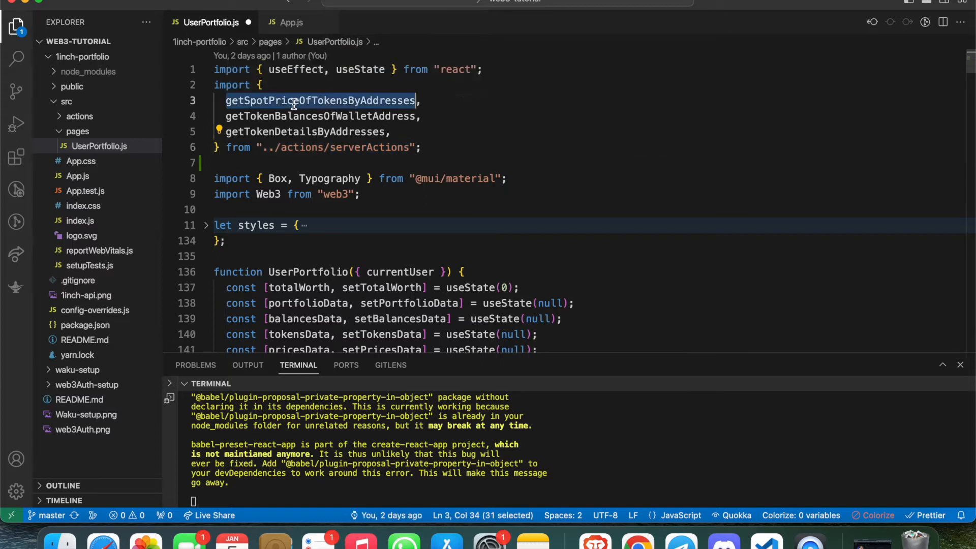
pyautogui.moveTo(322, 116)
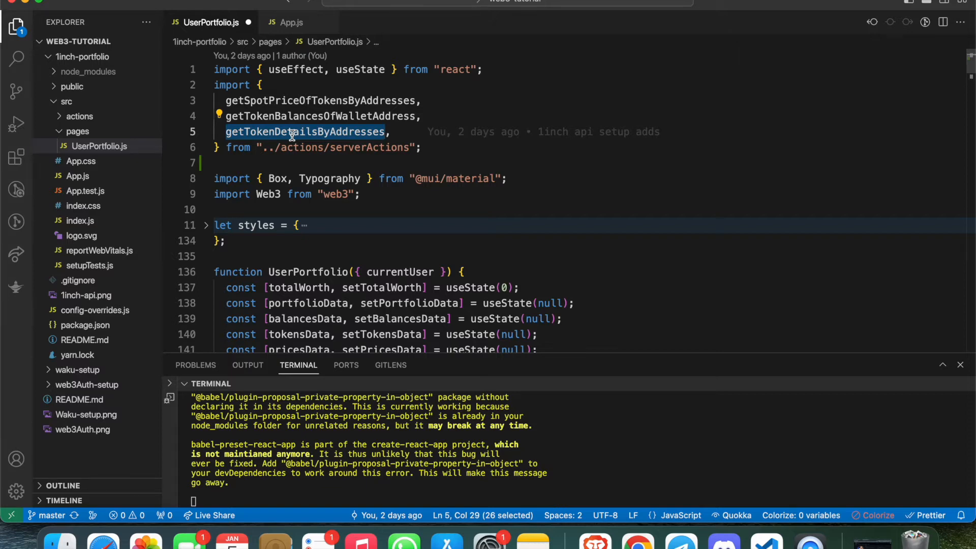
pyautogui.scroll(-3)
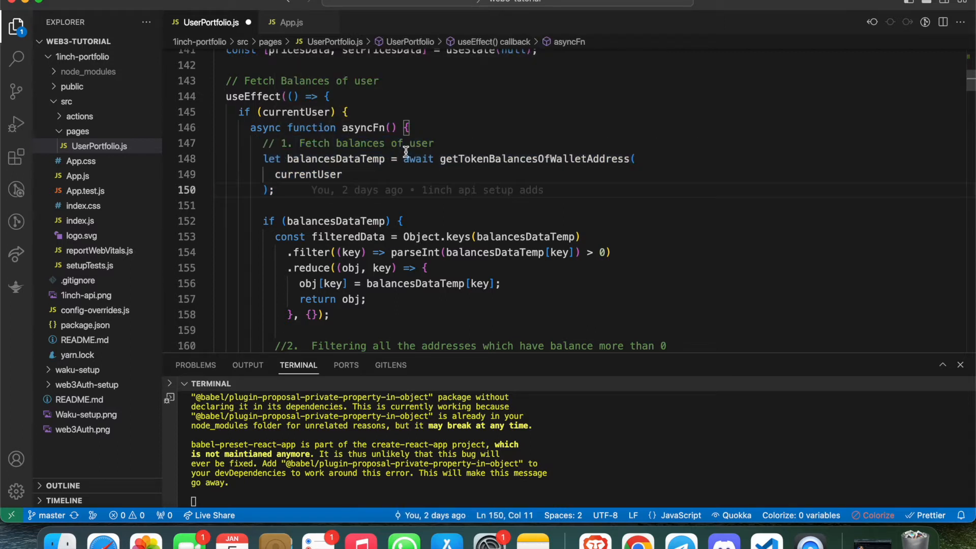
pyautogui.doubleClick(534, 159)
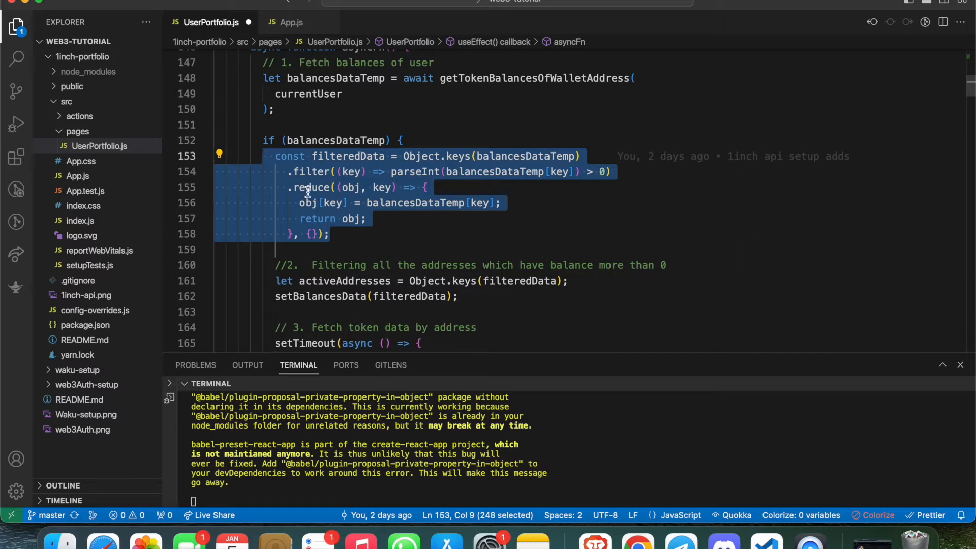
pyautogui.moveTo(342, 234)
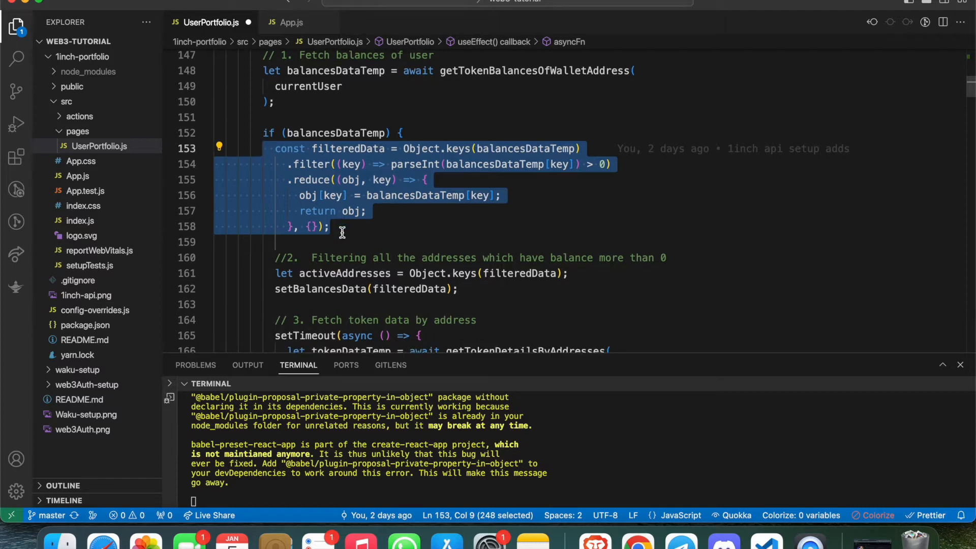
pyautogui.scroll(-3)
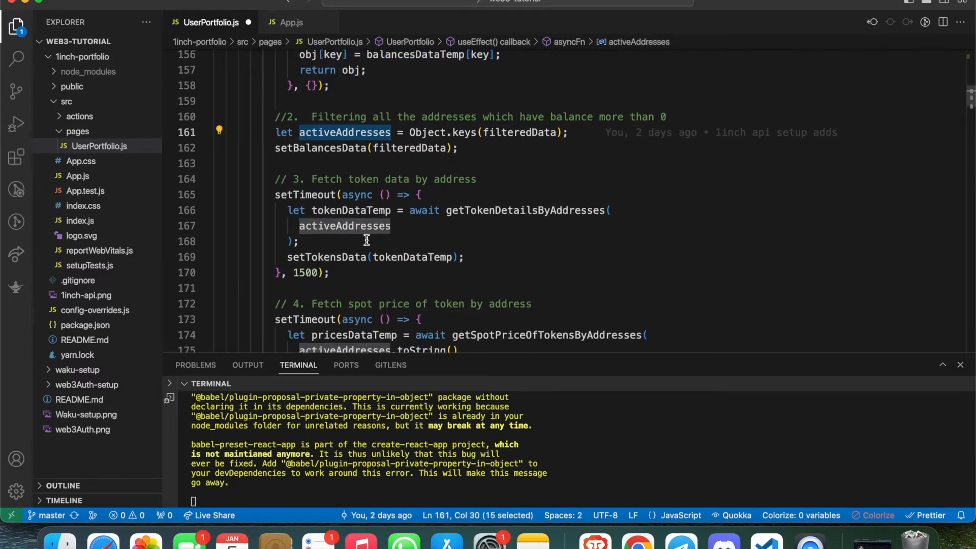
pyautogui.scroll(3)
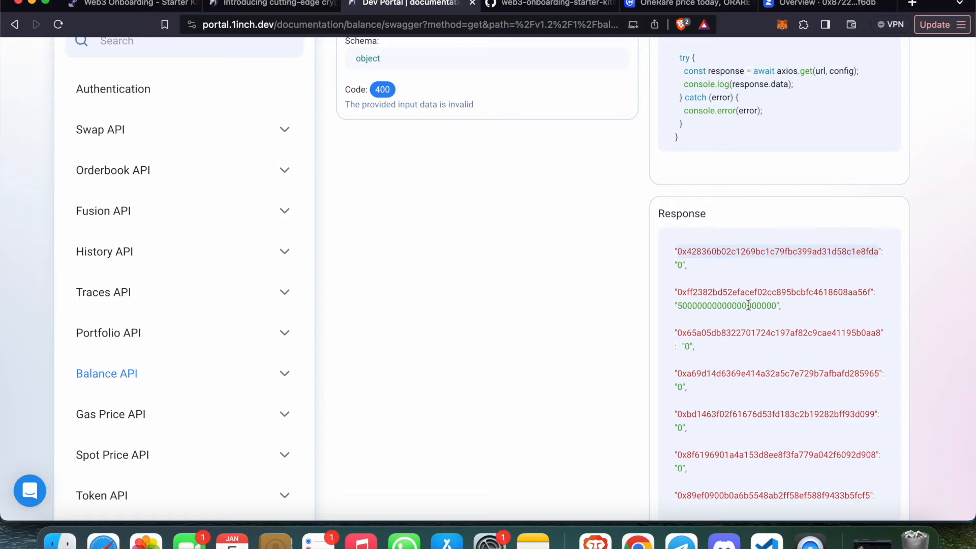
pyautogui.moveTo(243, 333)
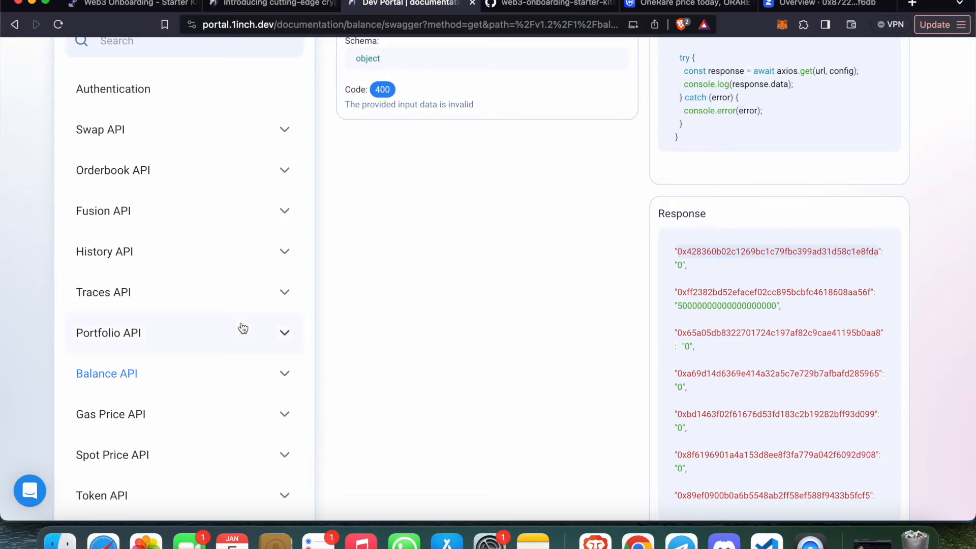
pyautogui.scroll(-3)
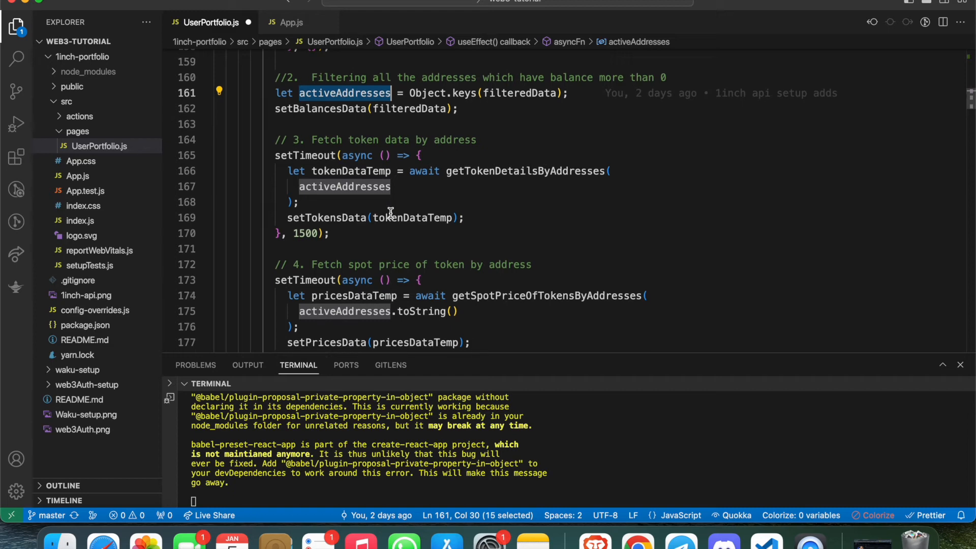
pyautogui.click(330, 234)
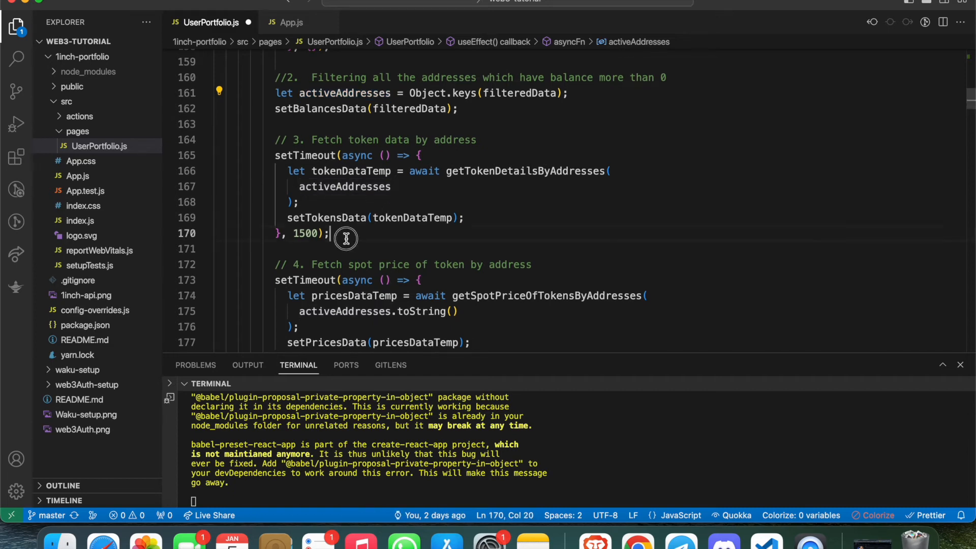
pyautogui.click(345, 187)
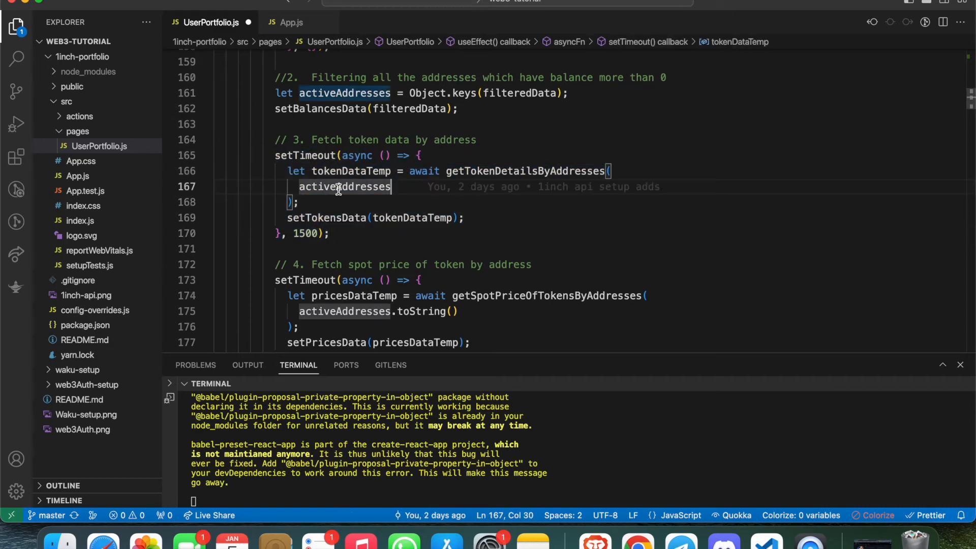
pyautogui.doubleClick(326, 217)
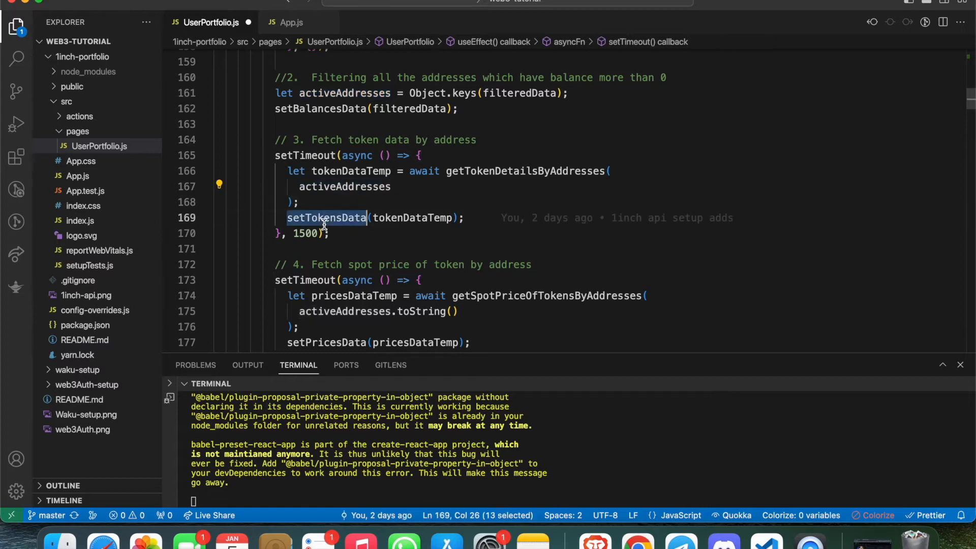
pyautogui.scroll(-3)
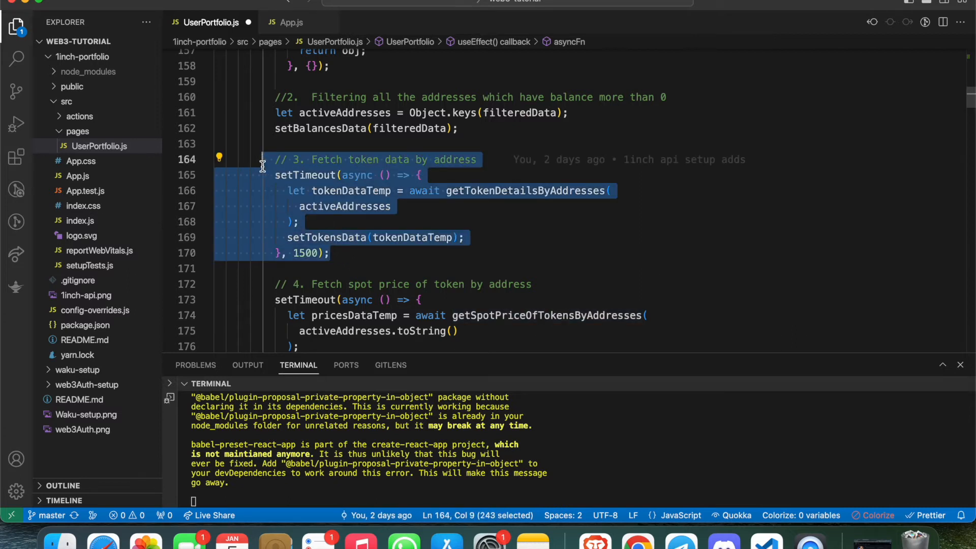
pyautogui.scroll(-3)
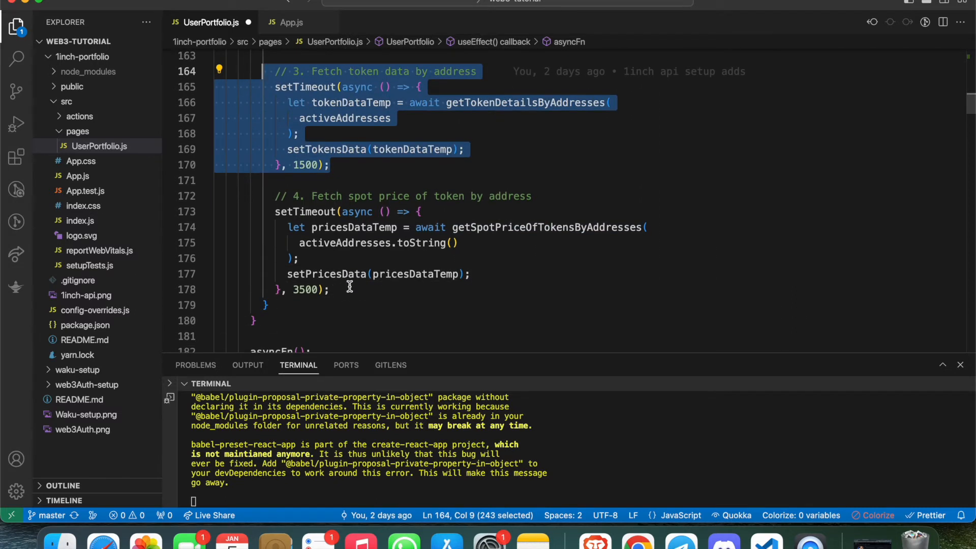
pyautogui.scroll(3)
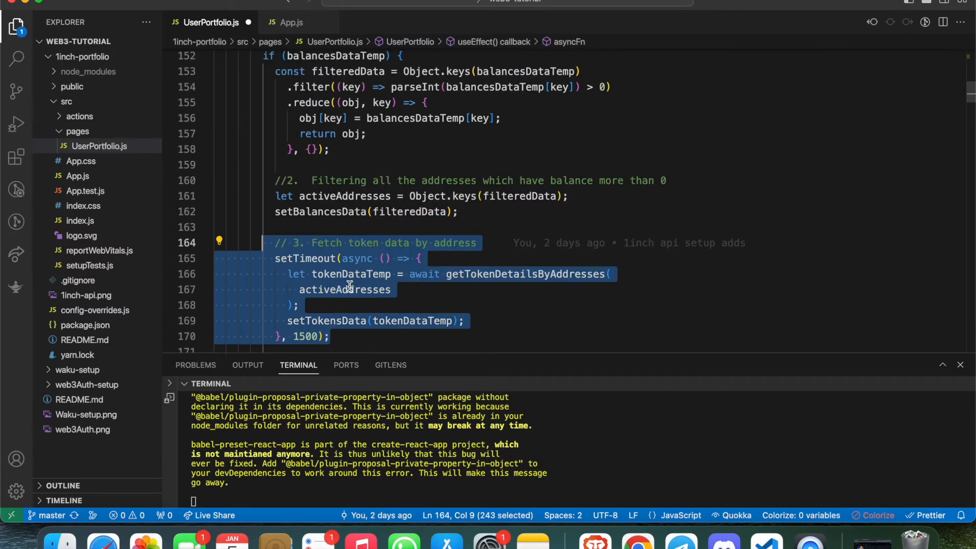
pyautogui.scroll(3)
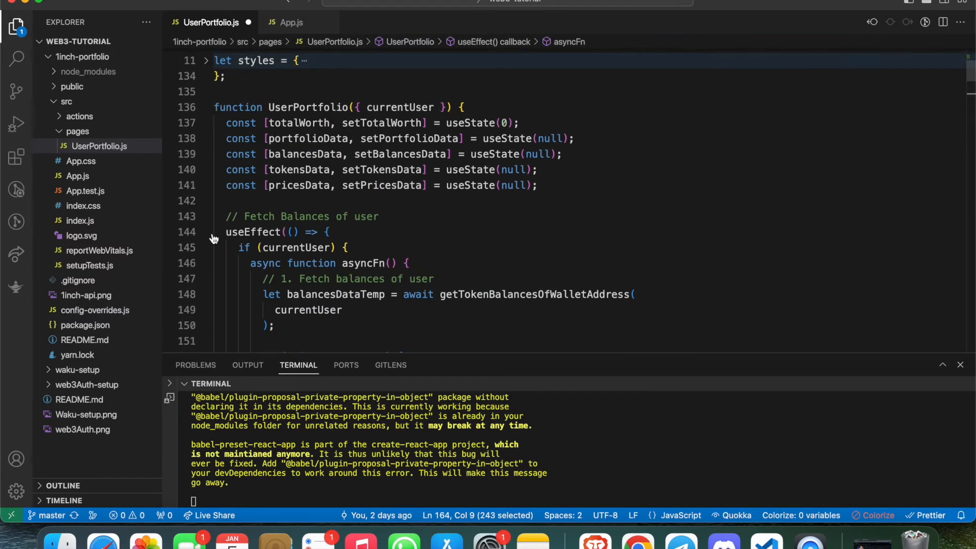
# Step: Fold the balance-fetching useEffect on line 144 and review the 'Building portfolio' effect below it
pyautogui.click(207, 231)
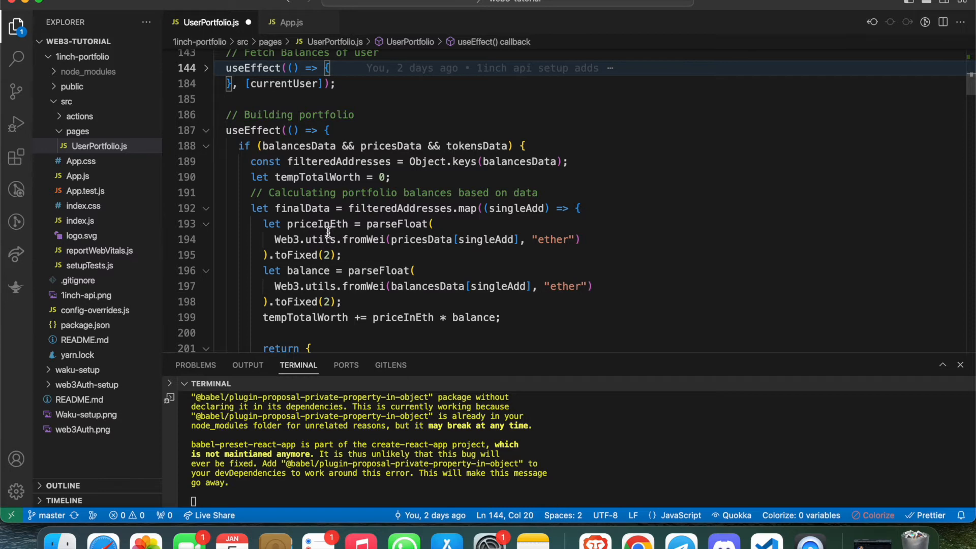
pyautogui.scroll(-3)
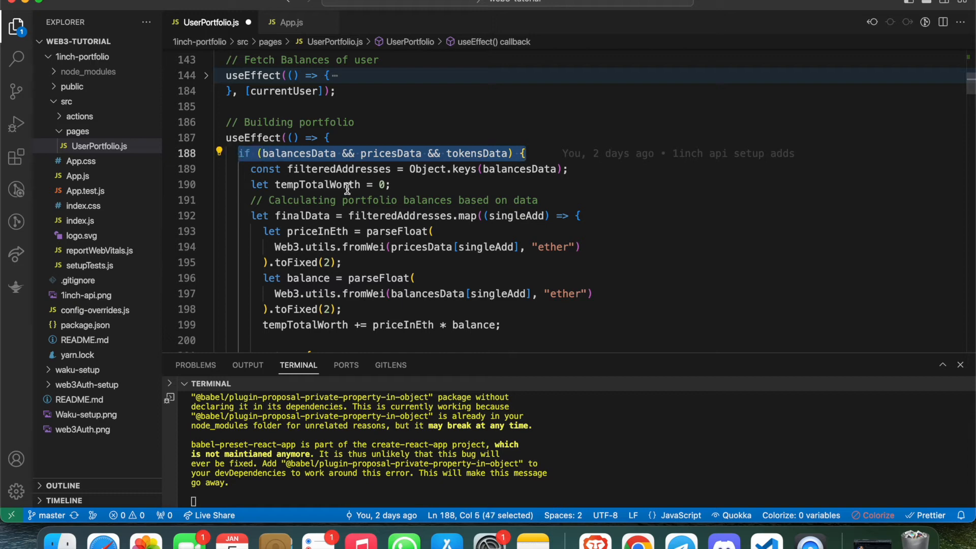
pyautogui.scroll(-3)
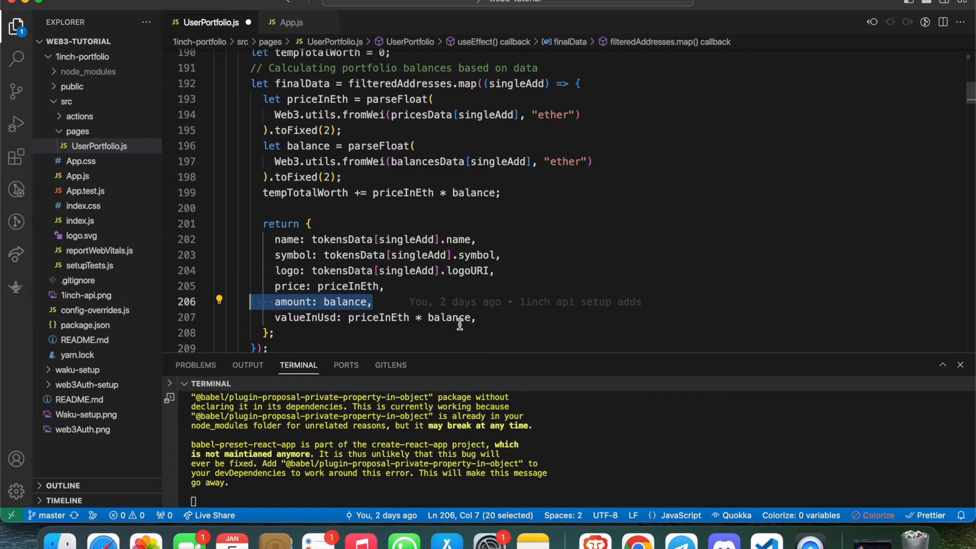
pyautogui.scroll(3)
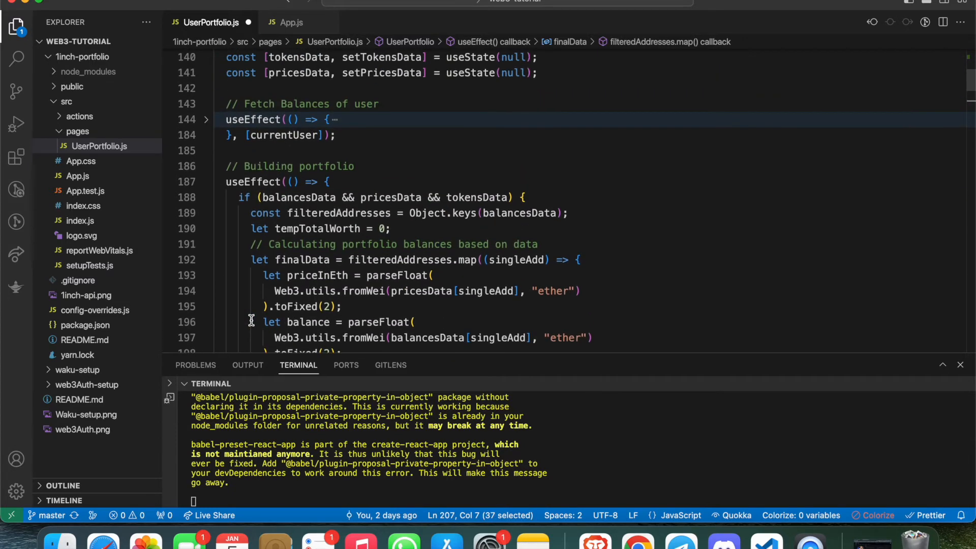
pyautogui.scroll(-3)
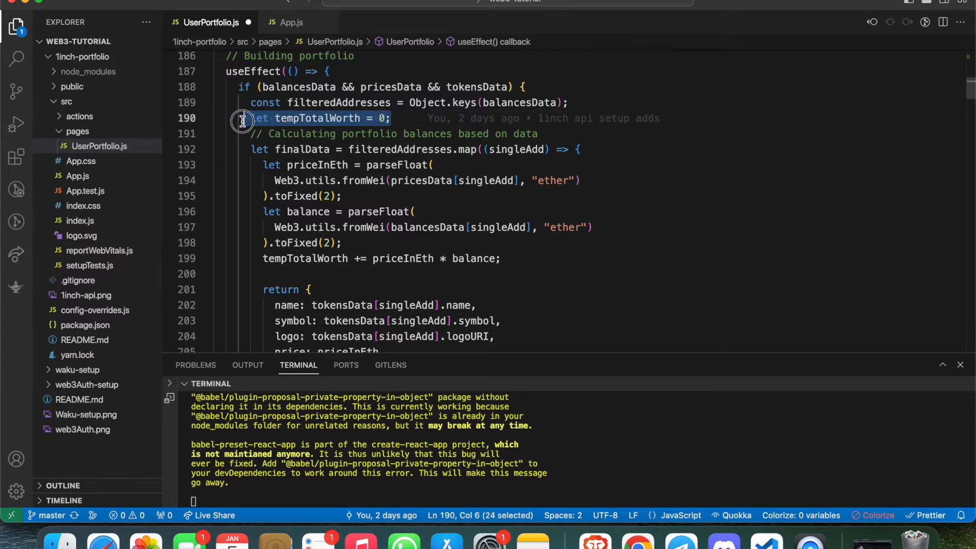
pyautogui.scroll(-3)
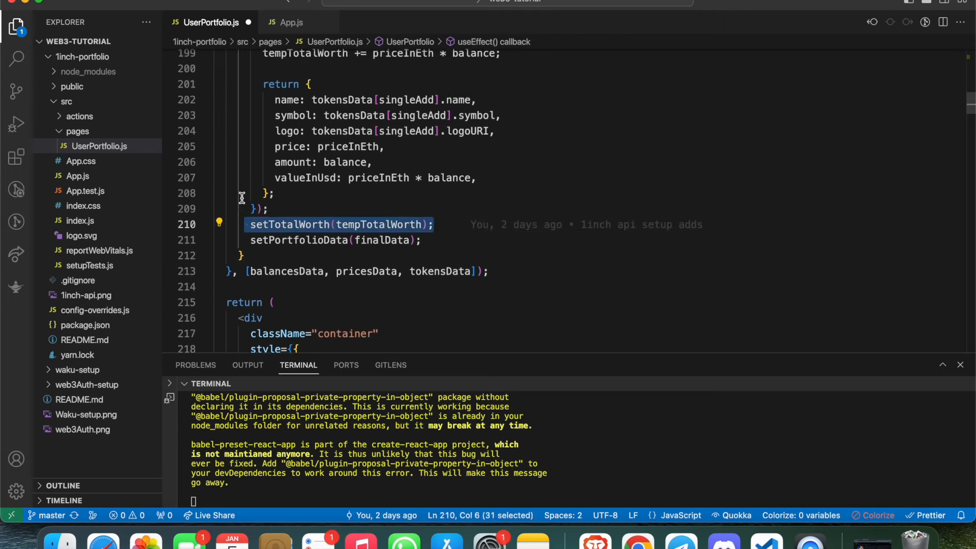
# Step: Fold the 'Building portfolio' useEffect so the component's return block follows it
pyautogui.click(207, 154)
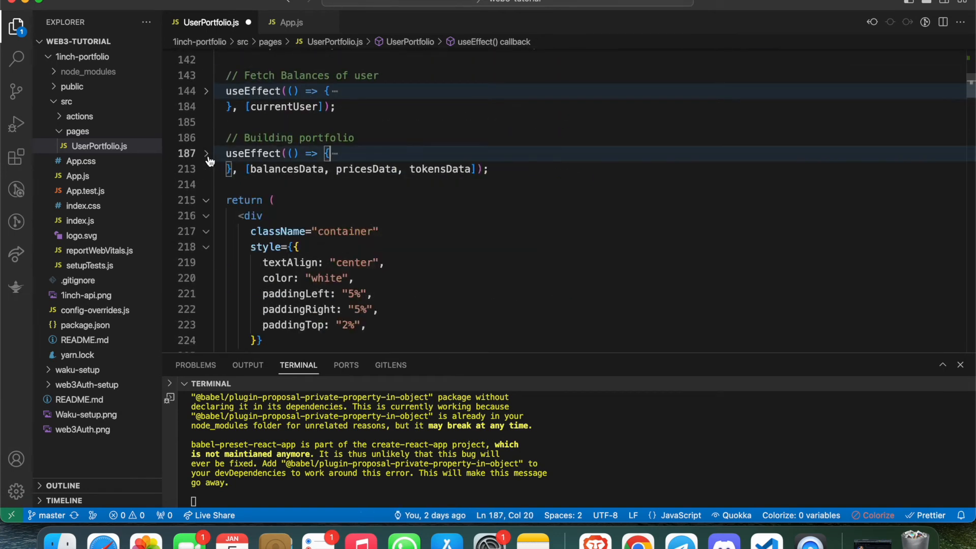
pyautogui.scroll(-3)
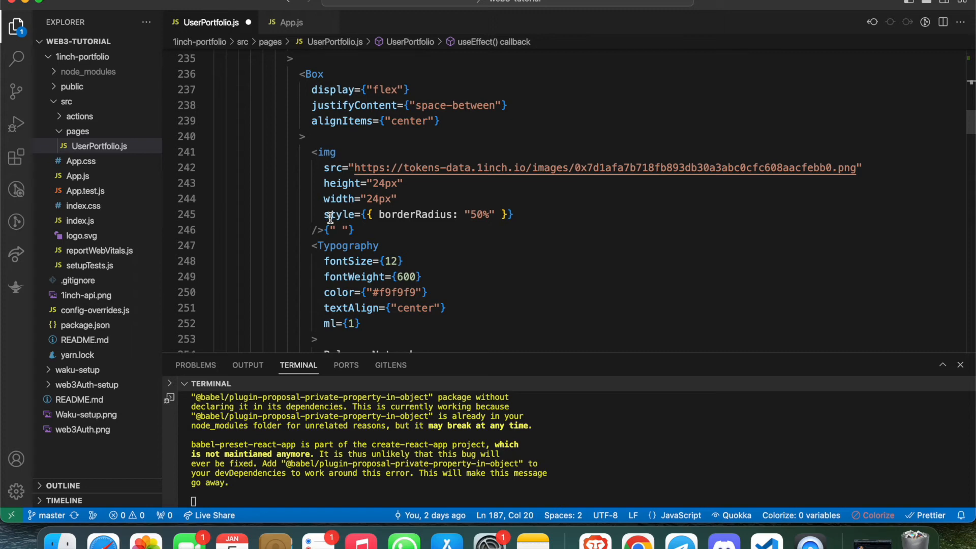
pyautogui.scroll(3)
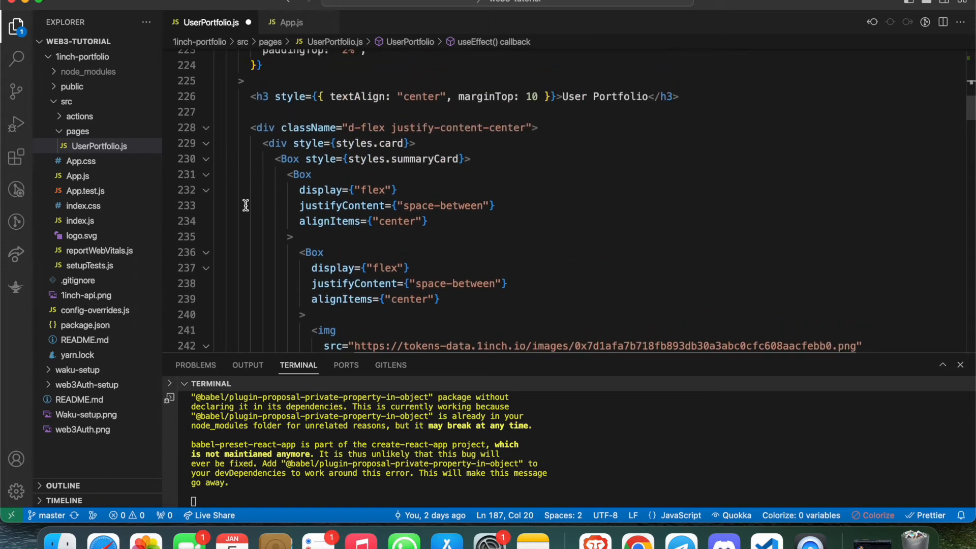
pyautogui.scroll(-3)
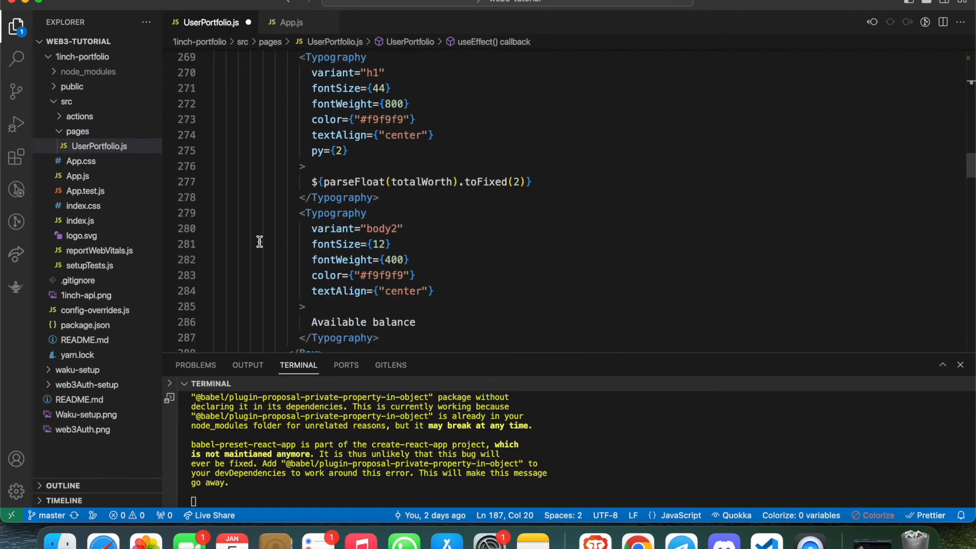
pyautogui.scroll(-3)
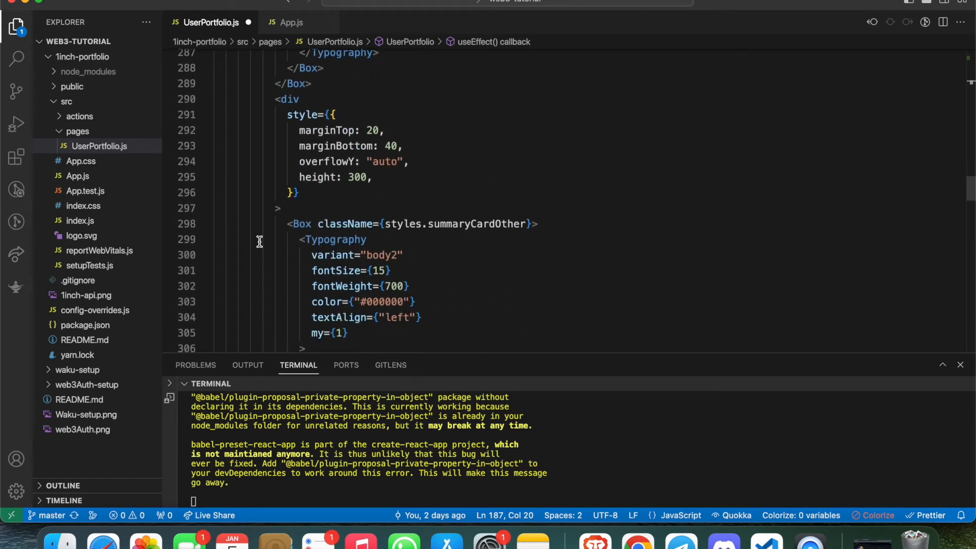
pyautogui.scroll(-3)
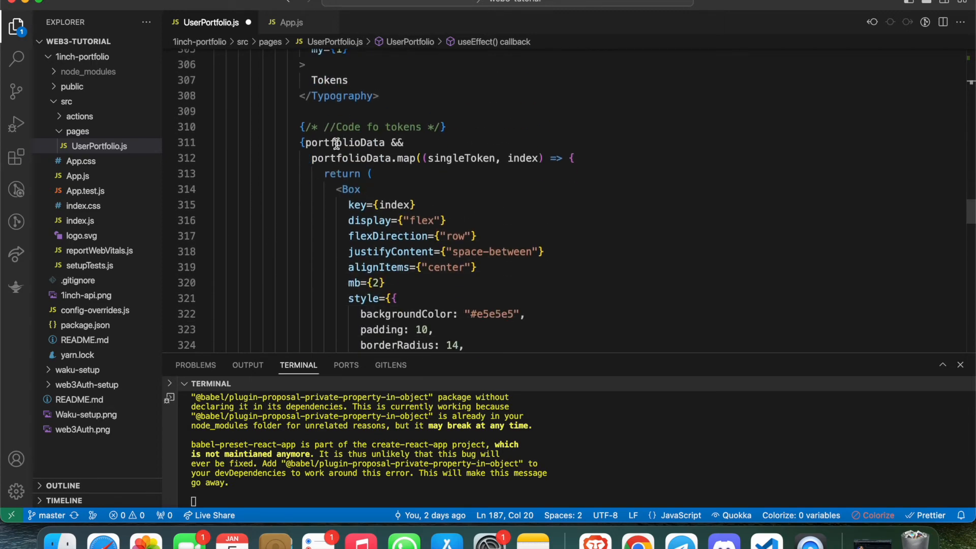
# Step: Review the returned JSX, highlighting portfolioData in the total worth and token list markup
pyautogui.click(360, 158)
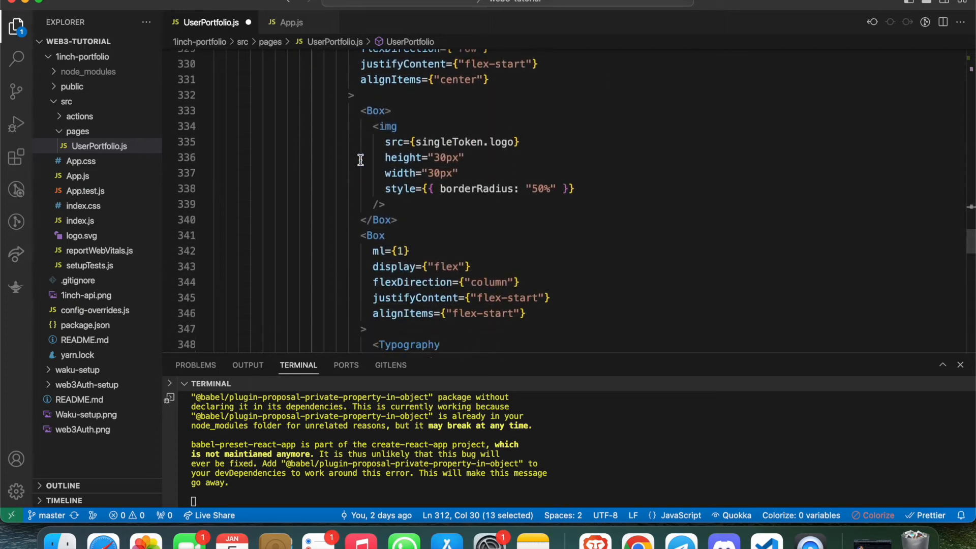
pyautogui.scroll(-3)
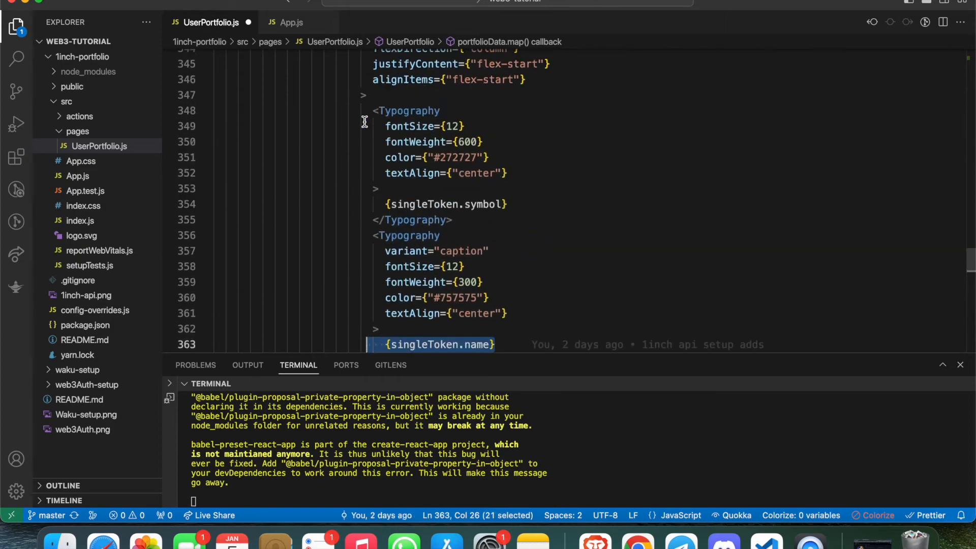
pyautogui.scroll(3)
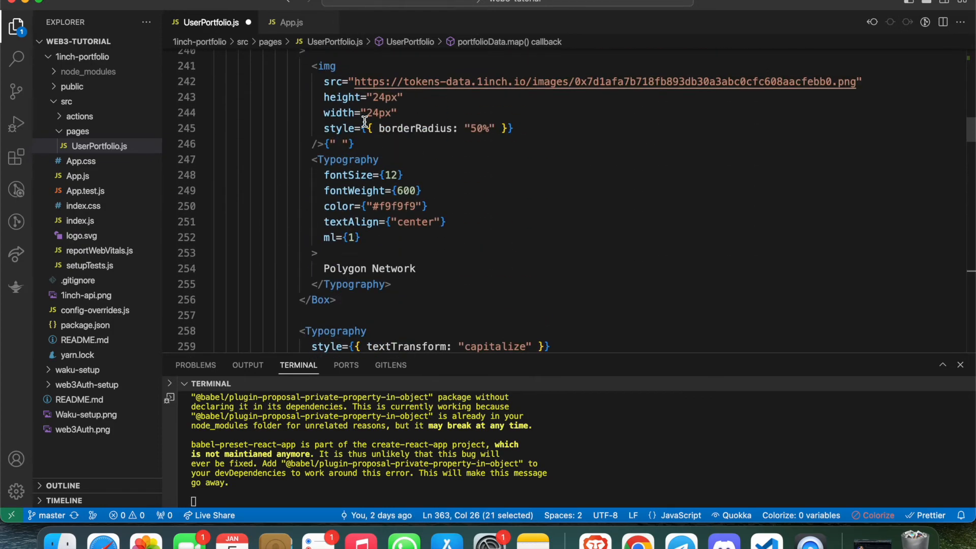
pyautogui.scroll(3)
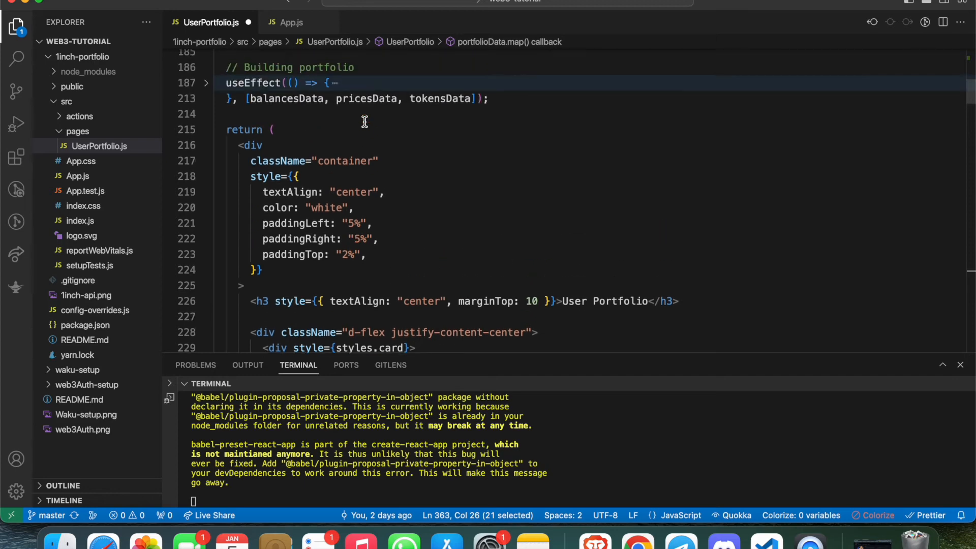
# Step: Fold the returned JSX block and scroll back to the serverActions imports at the file top
pyautogui.click(205, 145)
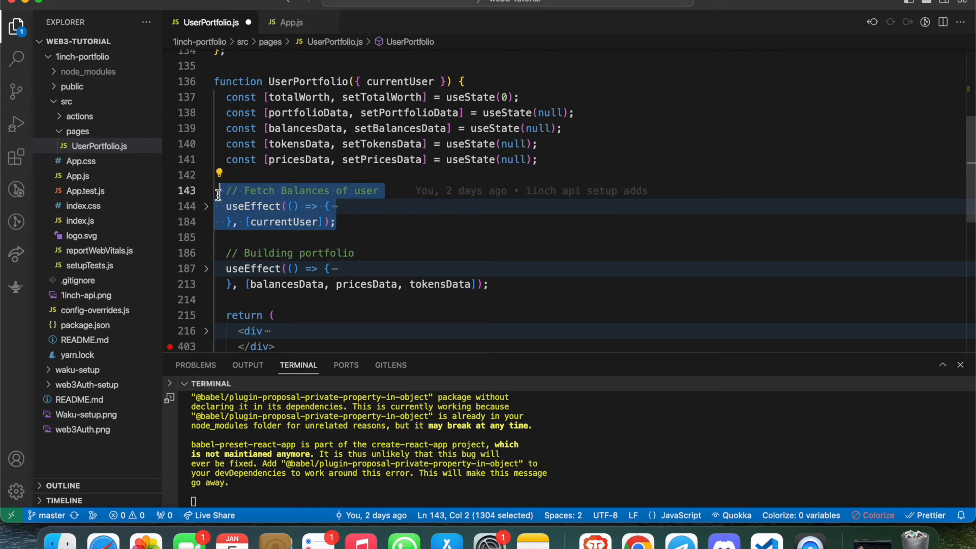
pyautogui.moveTo(217, 220)
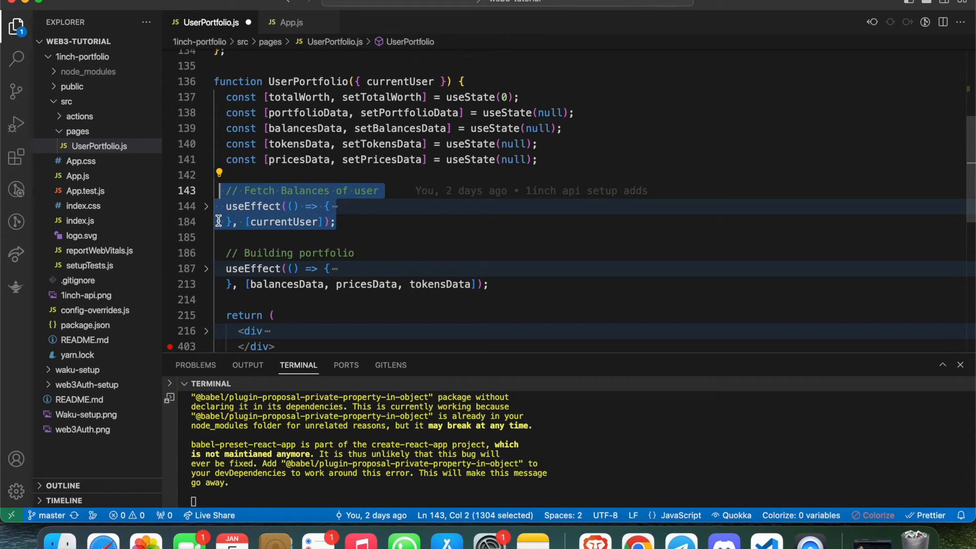
pyautogui.scroll(-3)
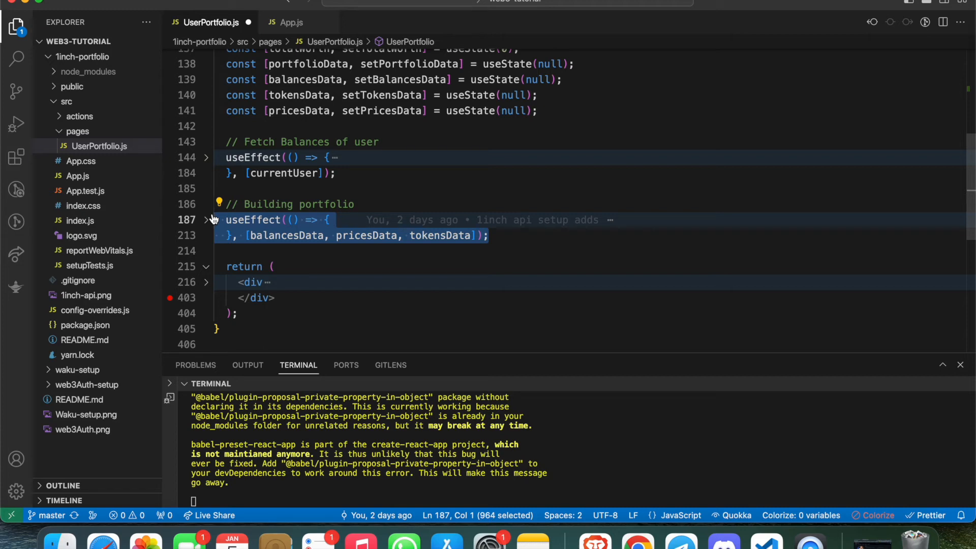
pyautogui.scroll(3)
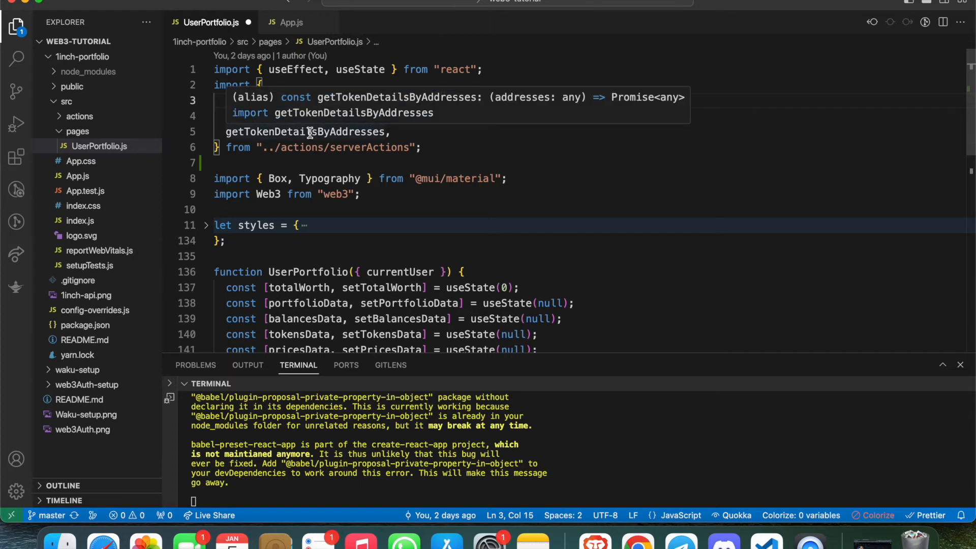
# Step: Go to getSpotPriceOfTokensByAddresses in serverActions.js and highlight its localhost:5003 proxy URL
pyautogui.click(317, 100)
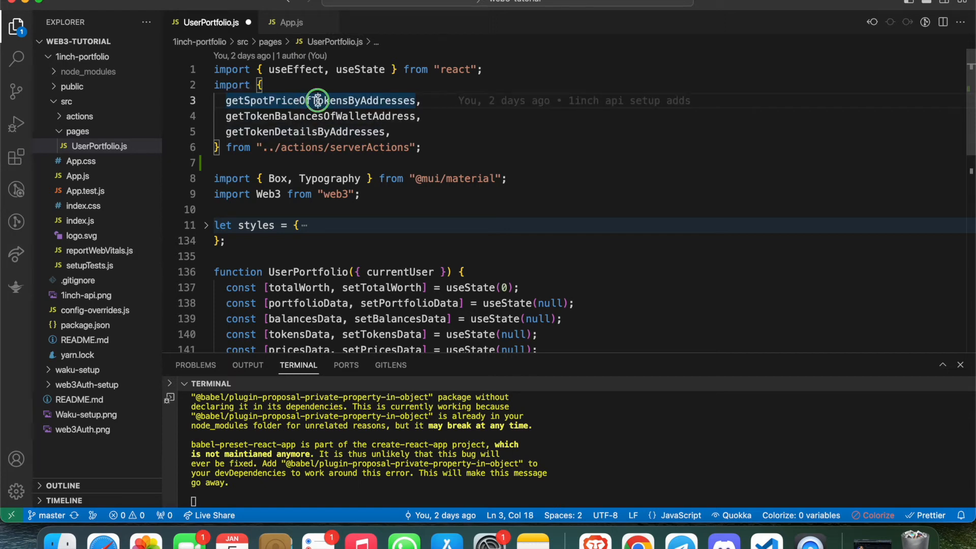
pyautogui.click(318, 101)
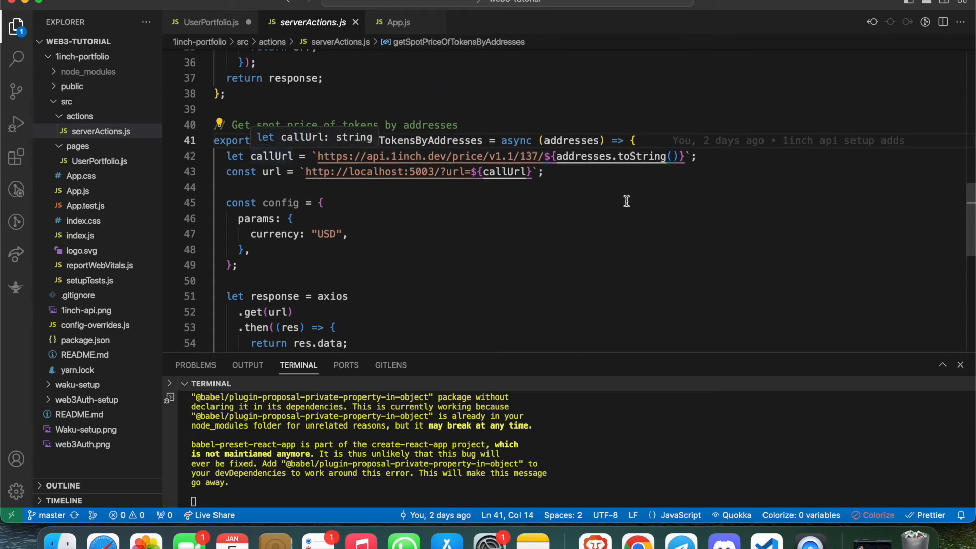
pyautogui.doubleClick(386, 157)
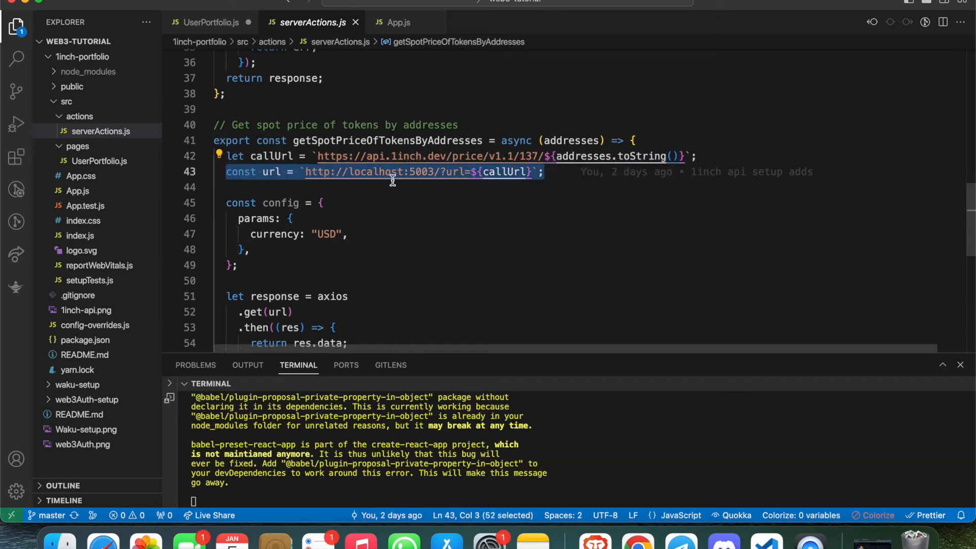
pyautogui.doubleClick(420, 172)
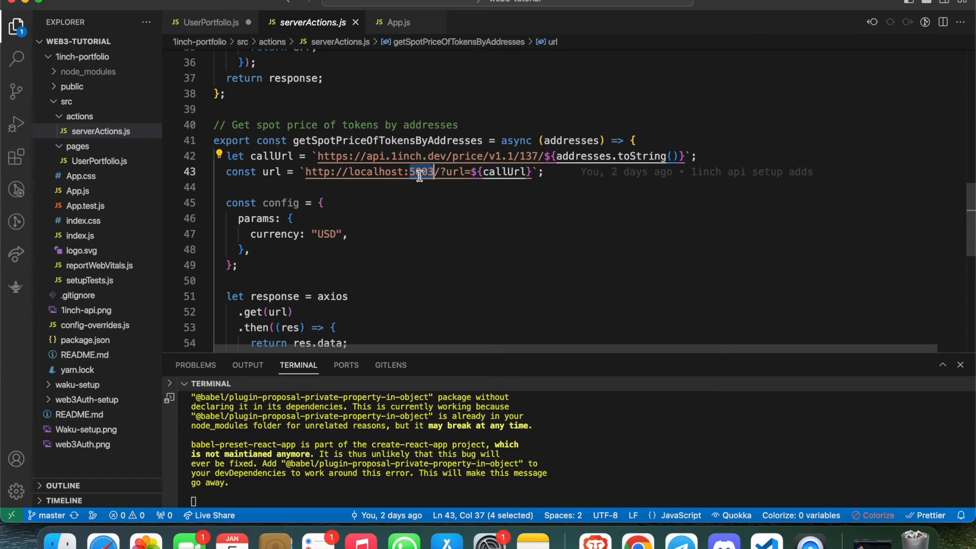
pyautogui.moveTo(724, 390)
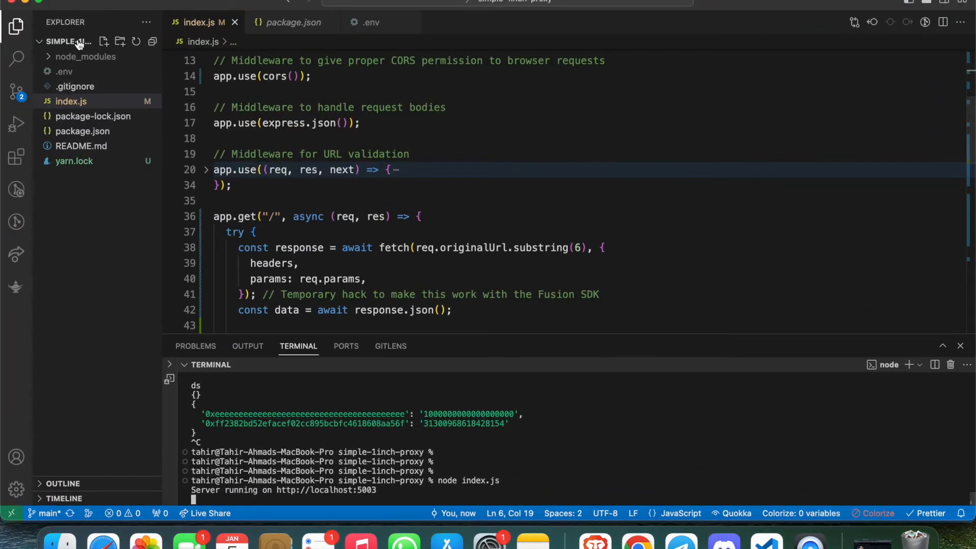
# Step: In simple-1inch-proxy's index.js, fold the app.post route and expand the app.get handler
pyautogui.scroll(-3)
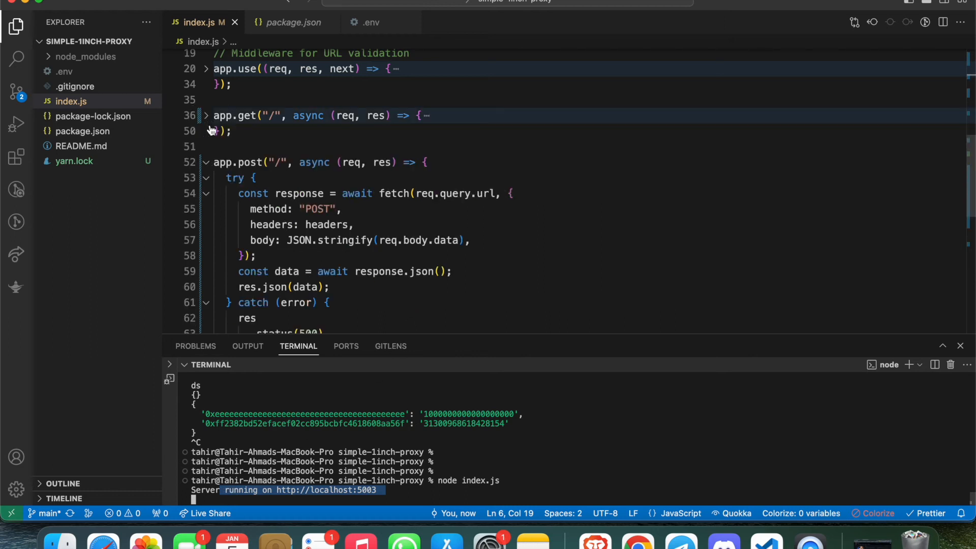
pyautogui.click(206, 162)
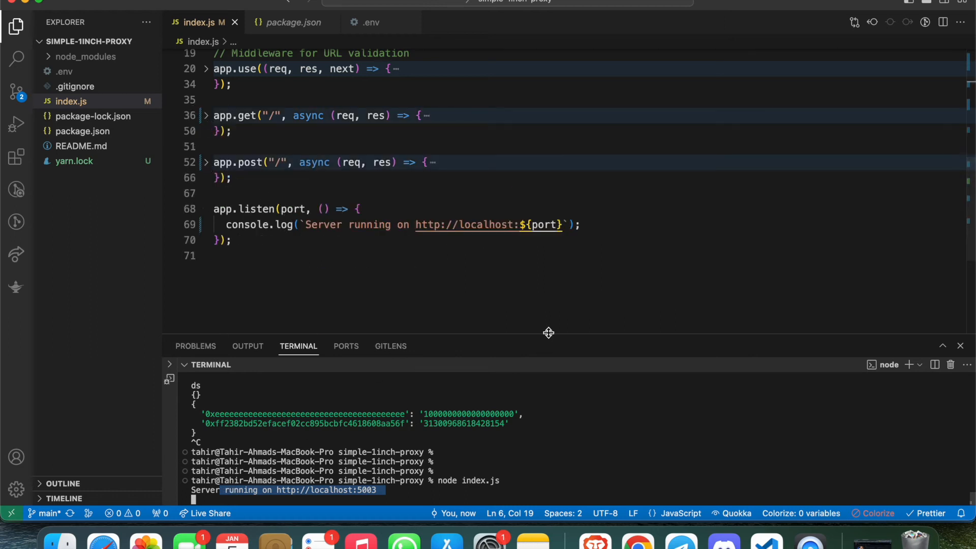
pyautogui.click(204, 115)
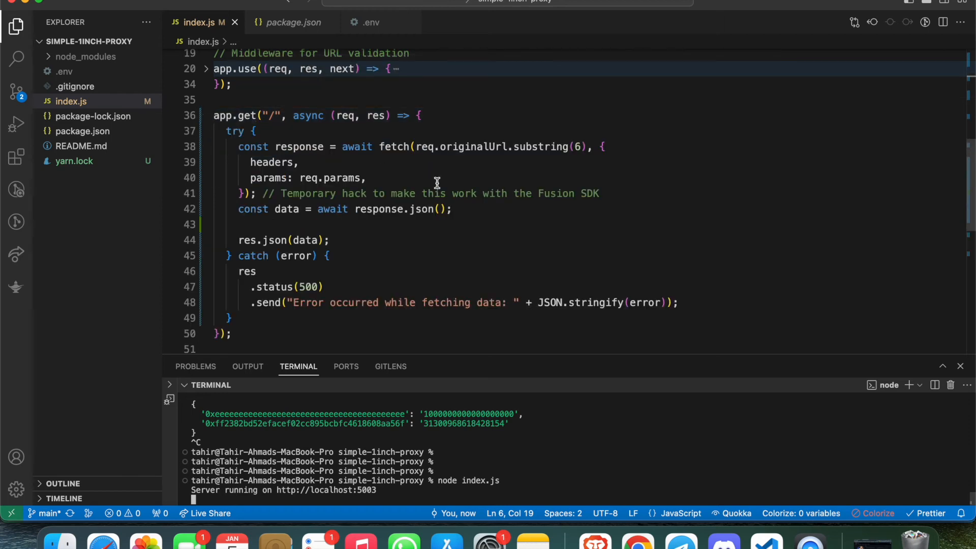
pyautogui.scroll(3)
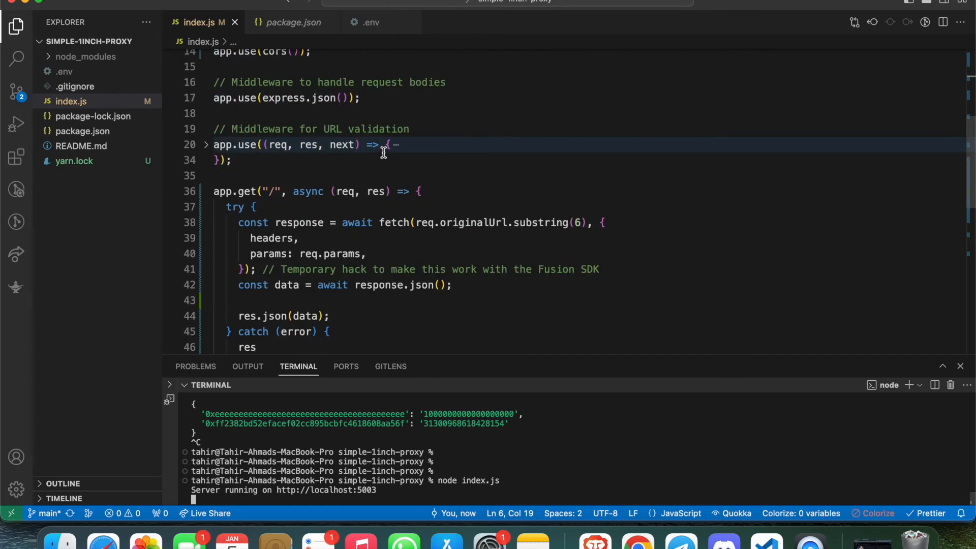
pyautogui.scroll(3)
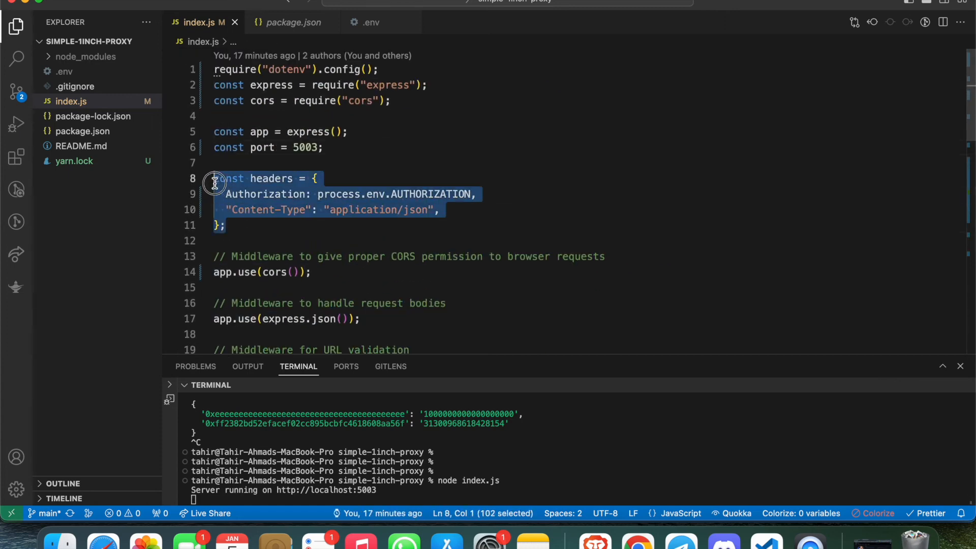
# Step: Highlight the headers object's process.env.AUTHORIZATION value and review the GET route's forwarding
pyautogui.click(255, 256)
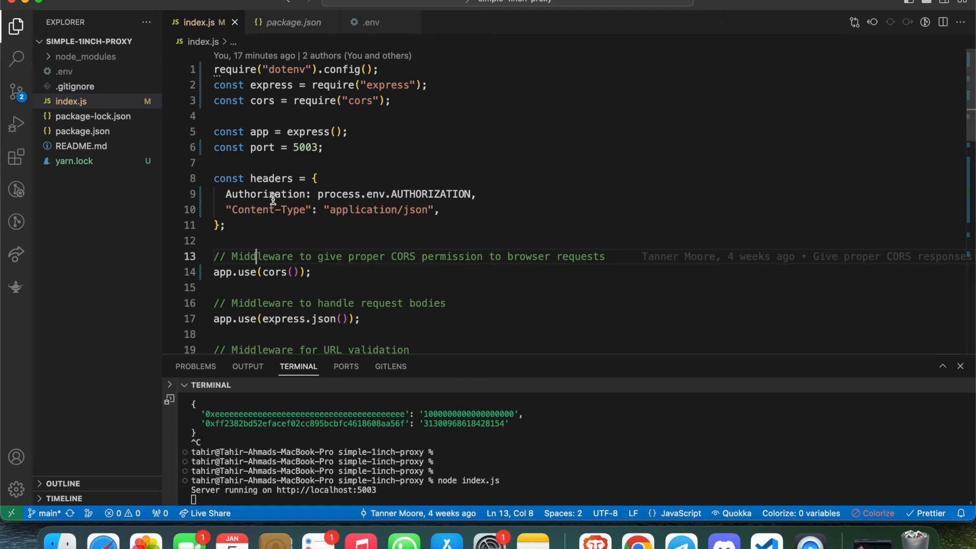
pyautogui.doubleClick(264, 194)
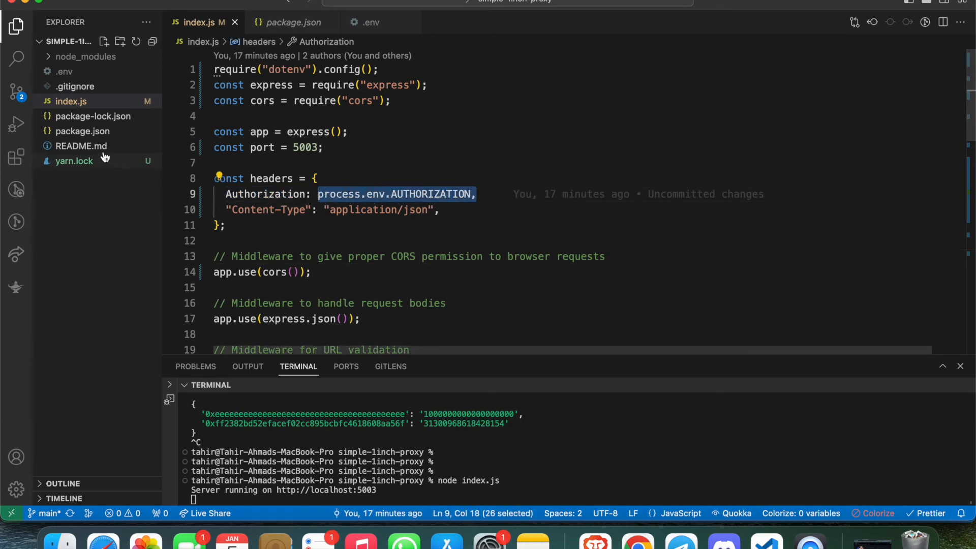
pyautogui.moveTo(64, 71)
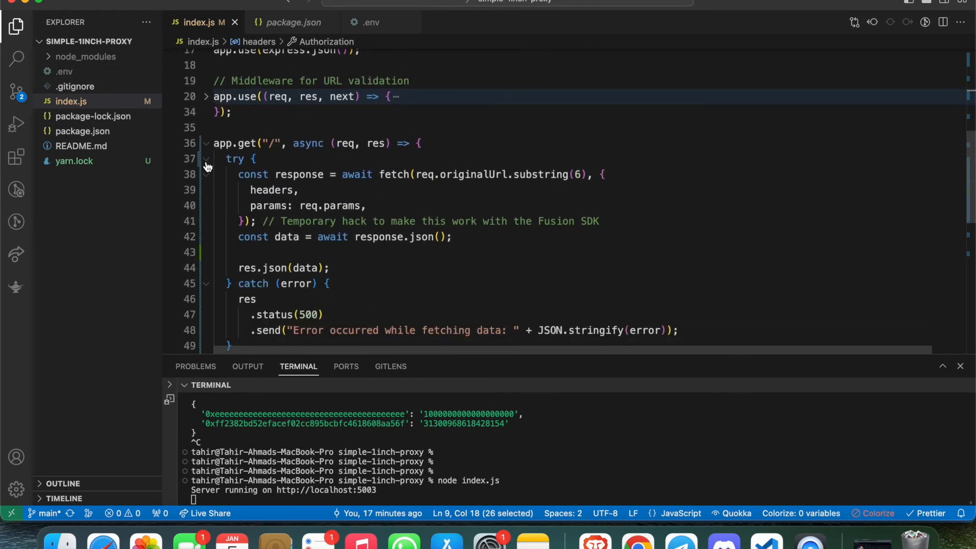
pyautogui.scroll(-3)
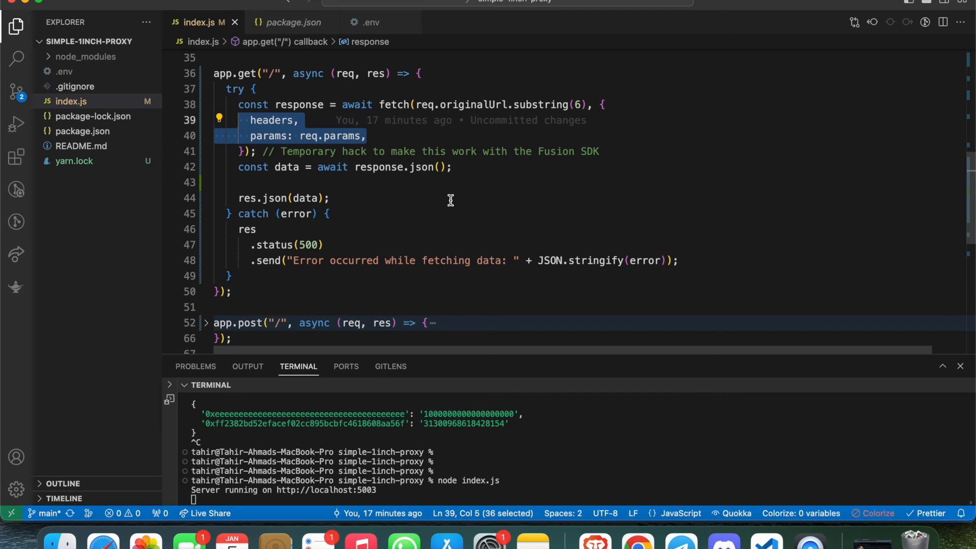
pyautogui.scroll(-3)
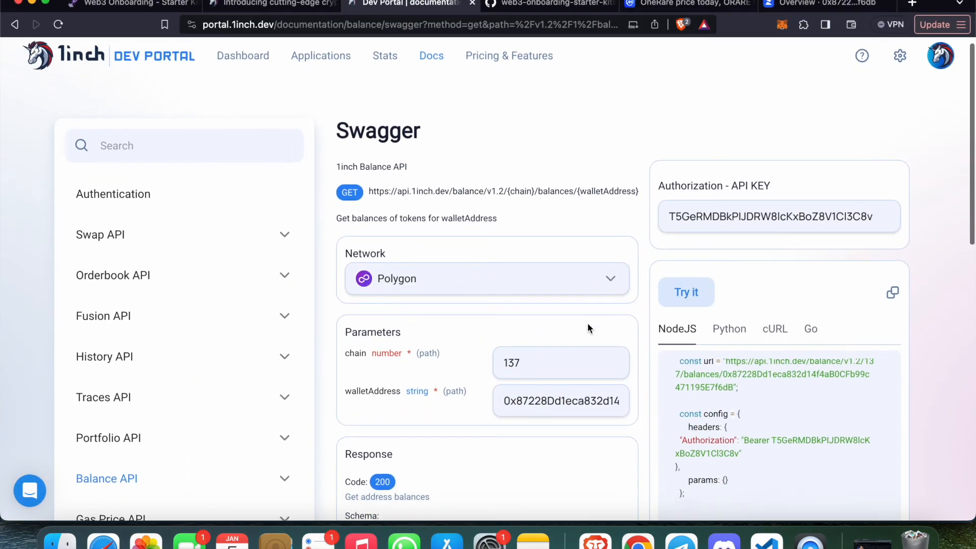
# Step: Scroll the Balance API Swagger page to its API key and NodeJS request snippet
pyautogui.scroll(-3)
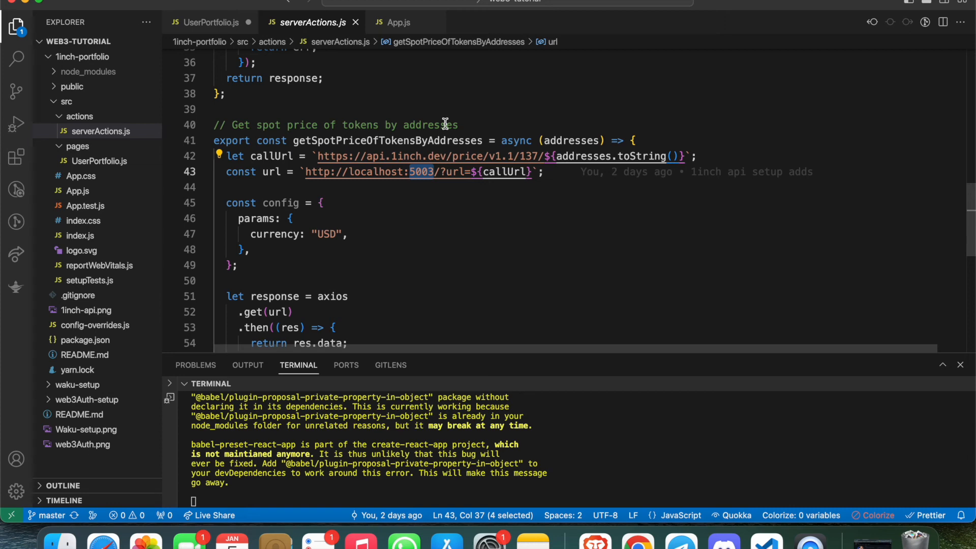
pyautogui.moveTo(362, 201)
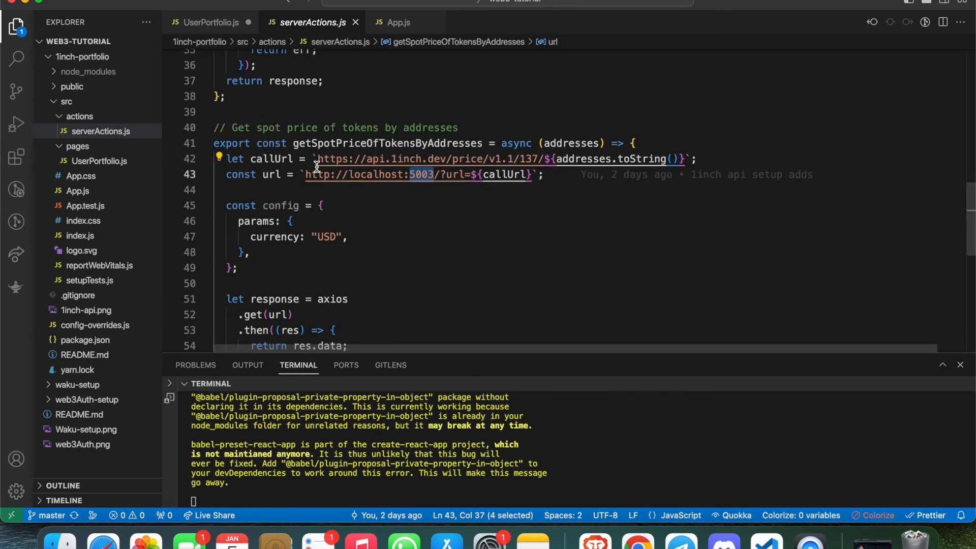
# Step: Highlight the localhost:5003 base address and ${callUrl} in line 43, then the axios call returning data
pyautogui.click(246, 252)
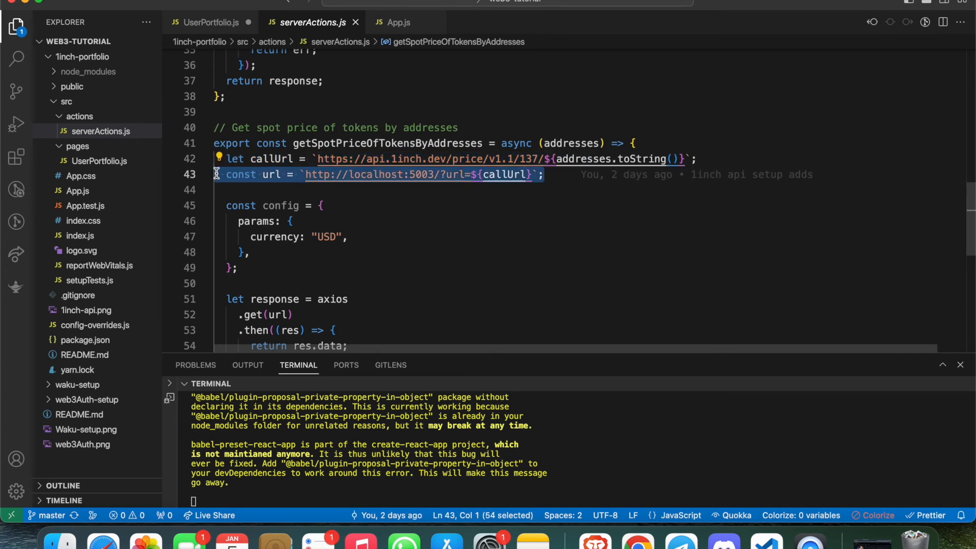
pyautogui.click(458, 174)
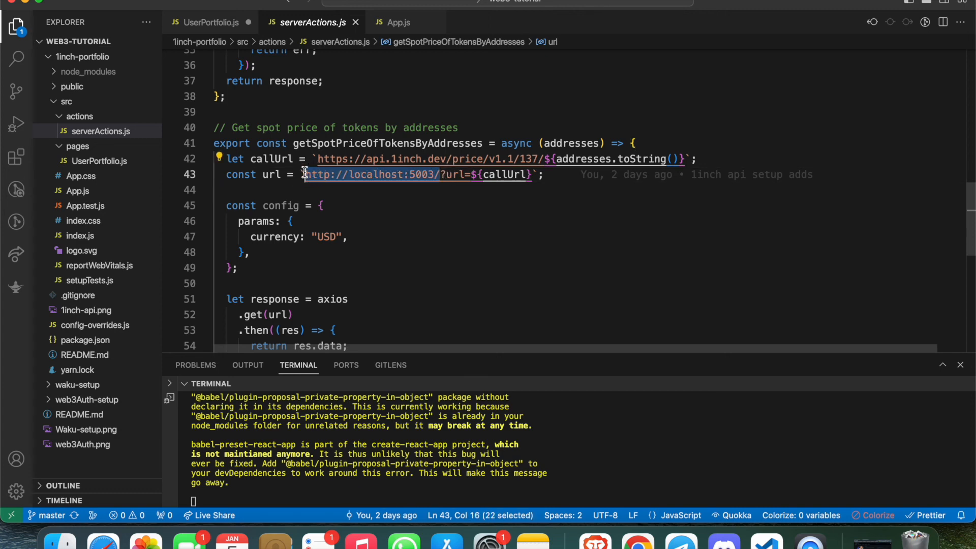
pyautogui.doubleClick(454, 174)
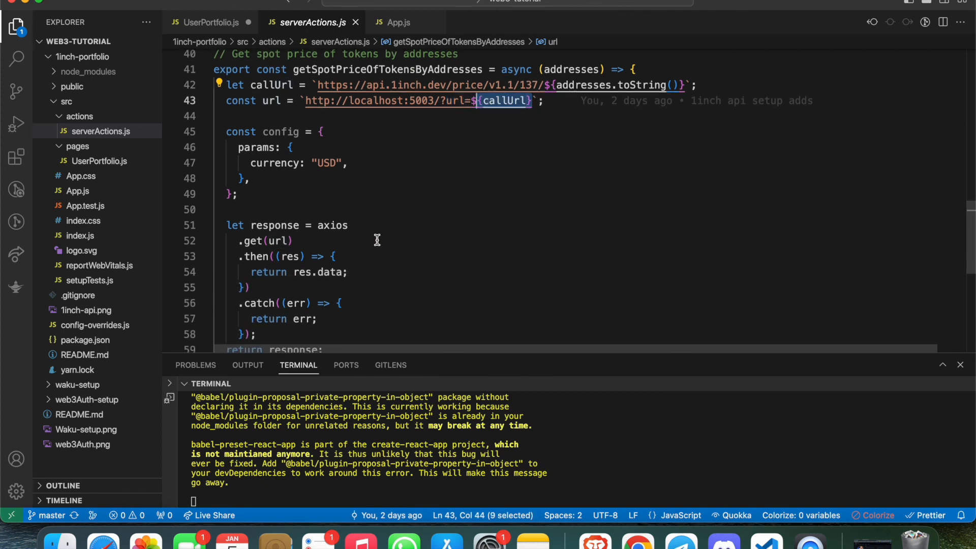
pyautogui.scroll(-3)
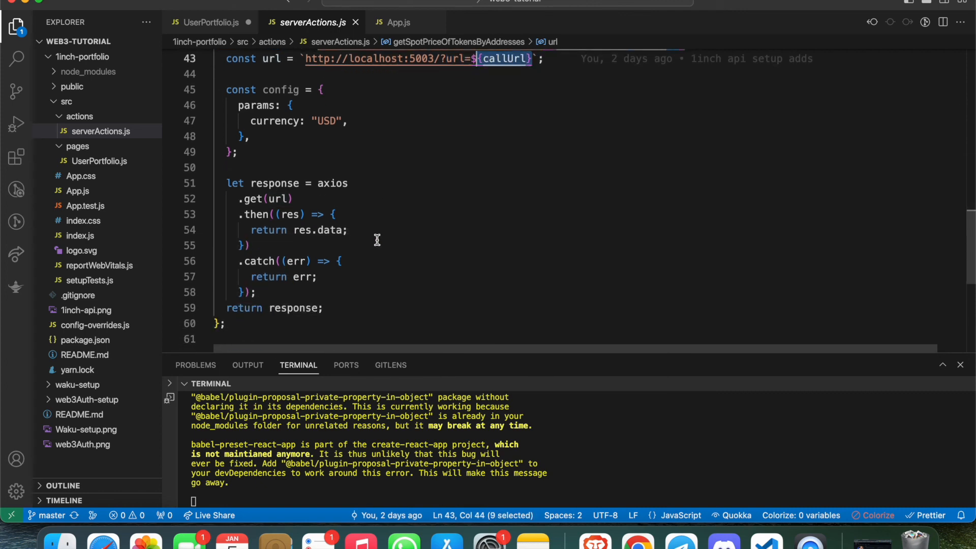